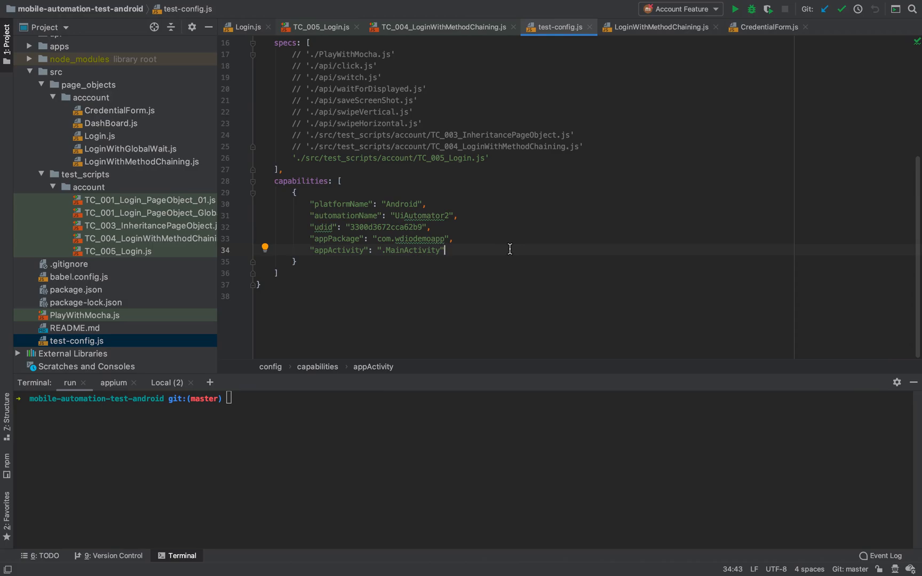
mouse_move(487, 301)
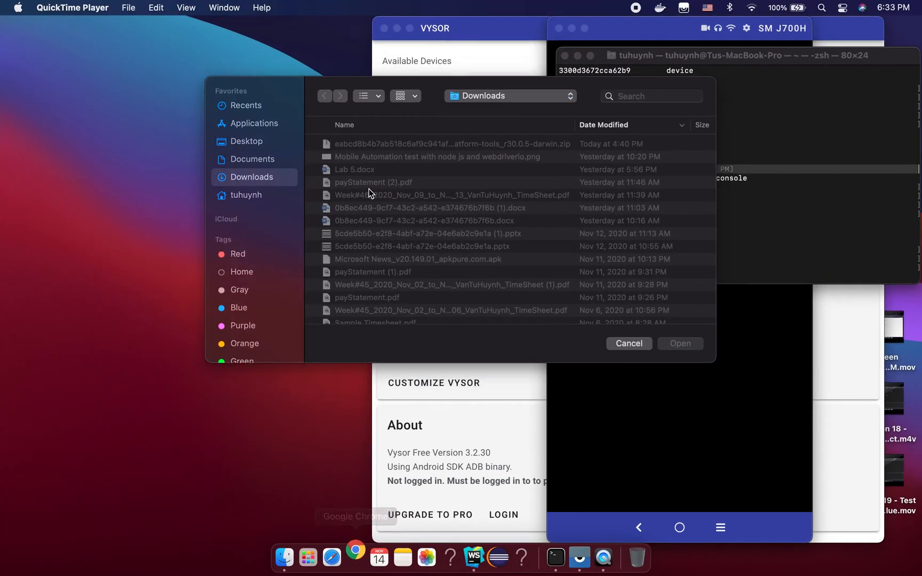
Load chaijs.com in Chrome and scroll to the Should, Expect and Assert style cards.
click(356, 557)
text(chaijs.)
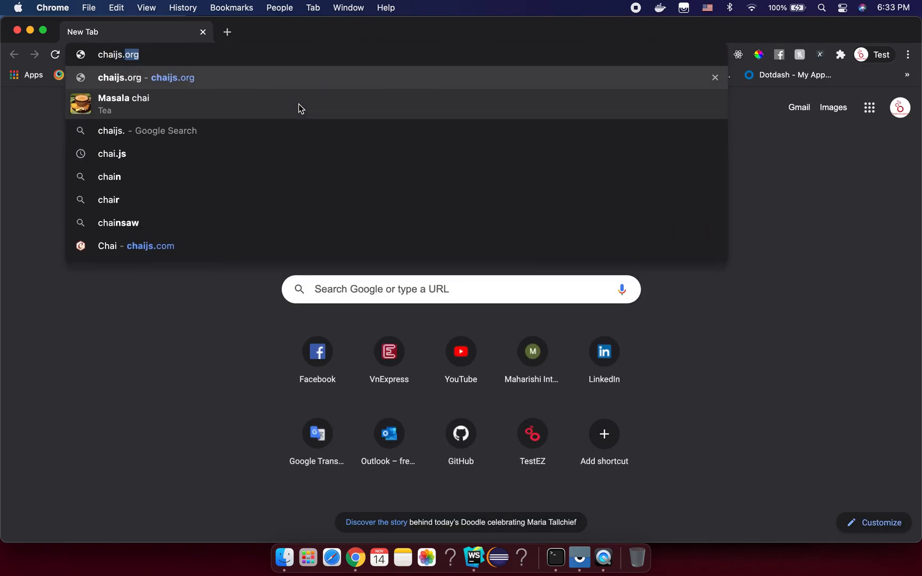
click(150, 246)
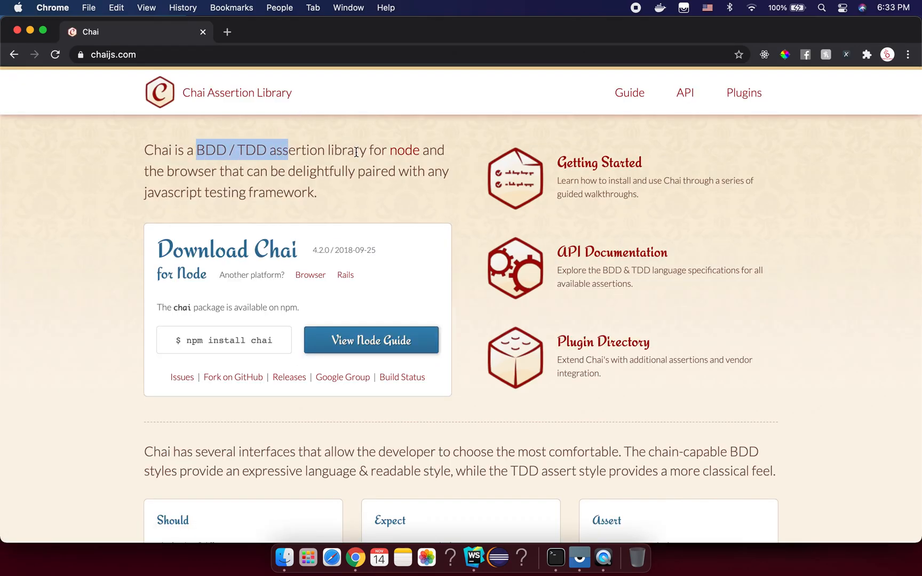
mouse_move(381, 155)
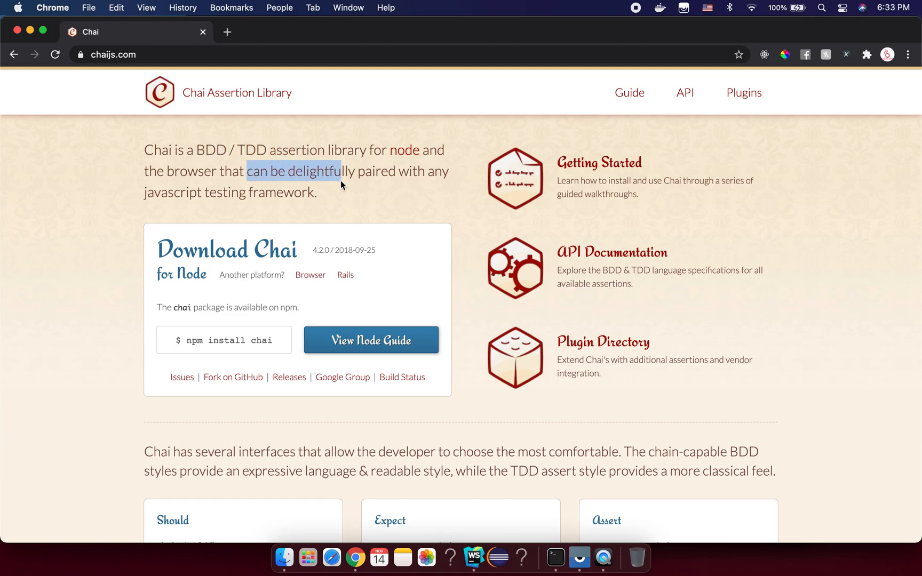
scroll(down, 3)
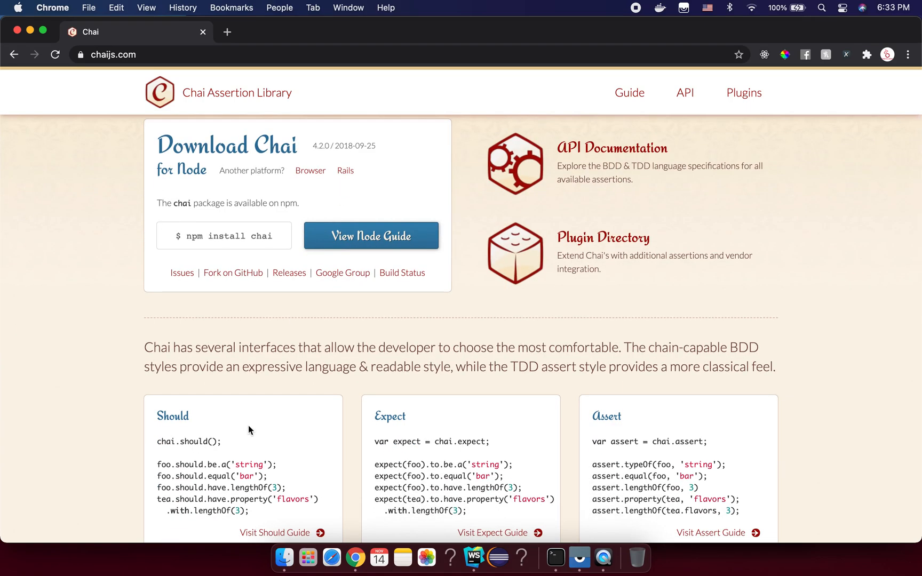
mouse_move(212, 433)
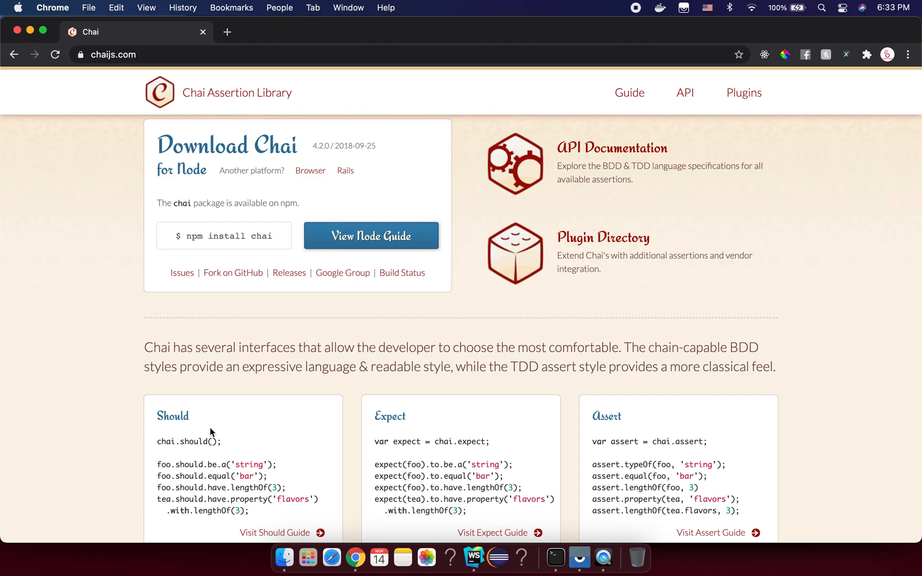
scroll(down, 3)
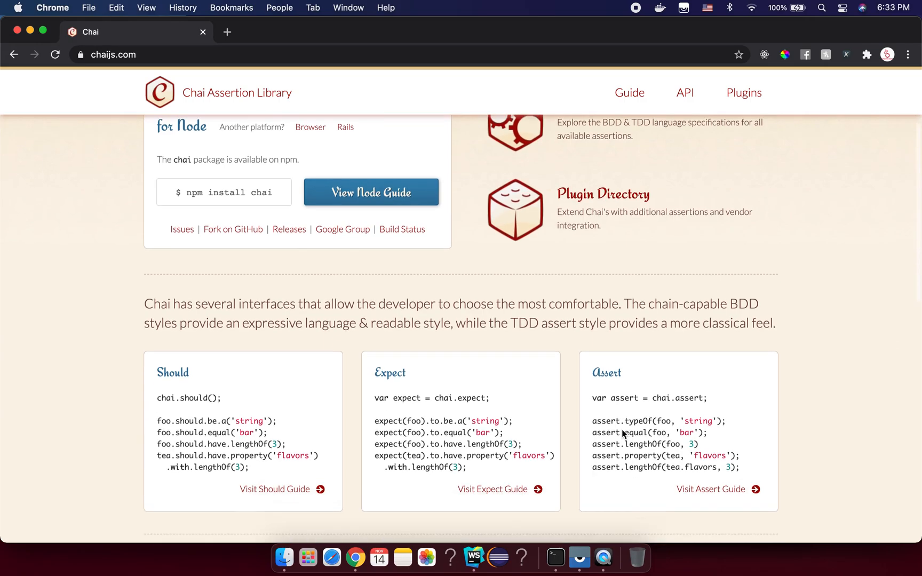
scroll(down, 3)
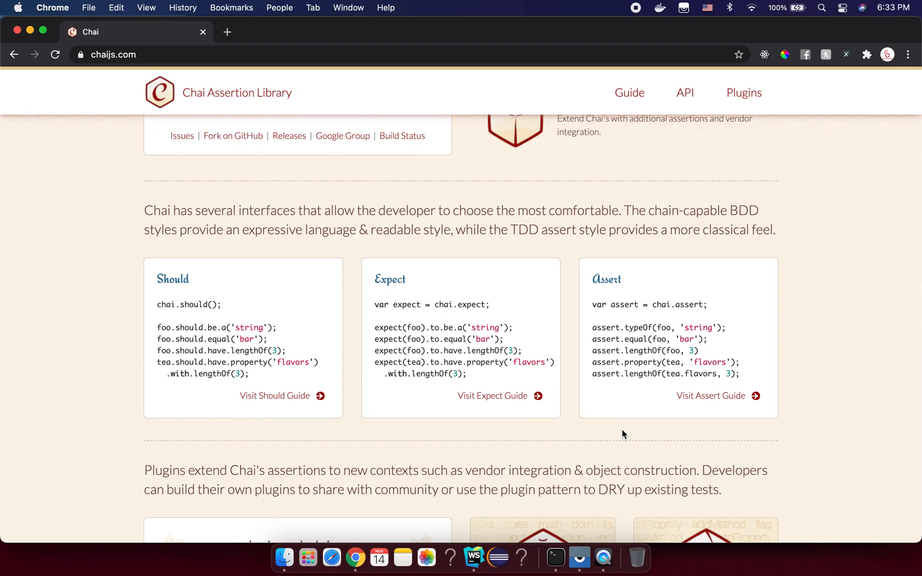
mouse_move(470, 358)
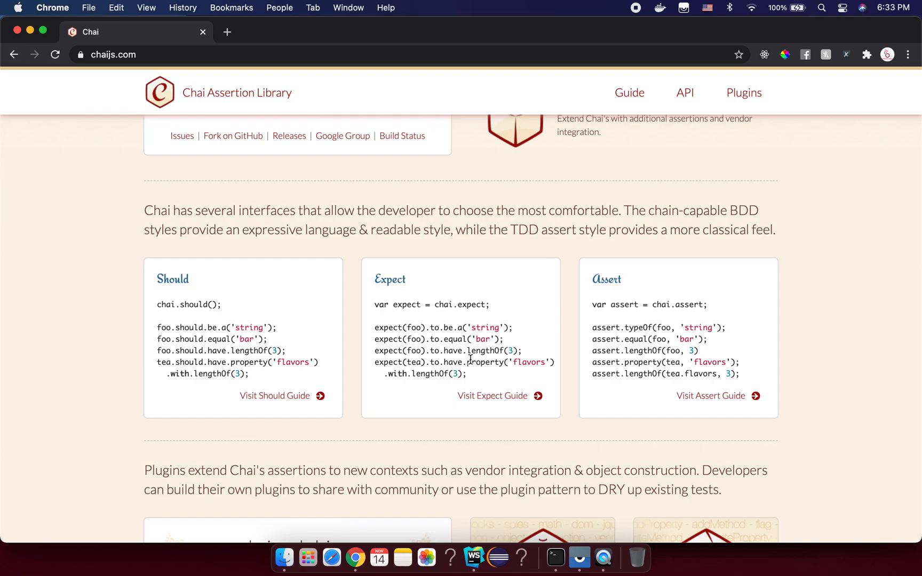
mouse_move(447, 323)
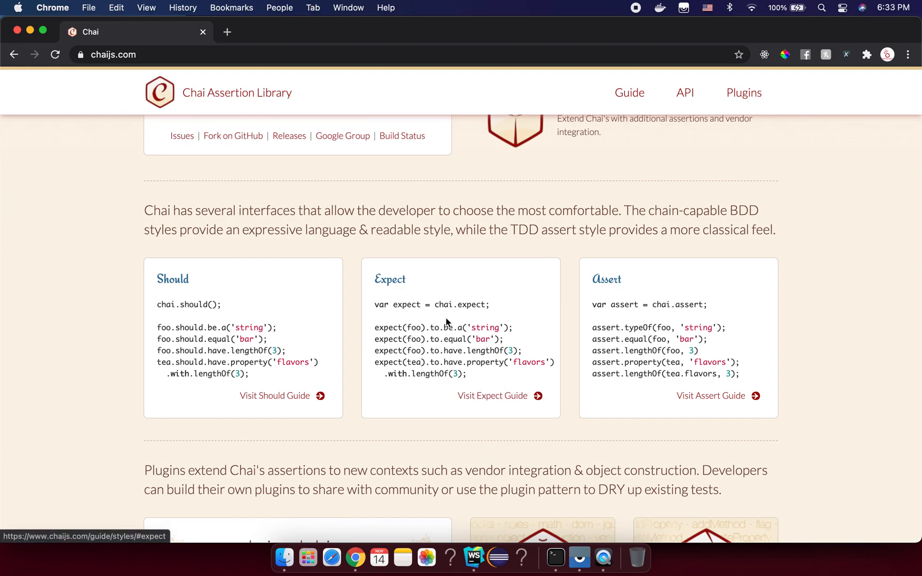
mouse_move(376, 281)
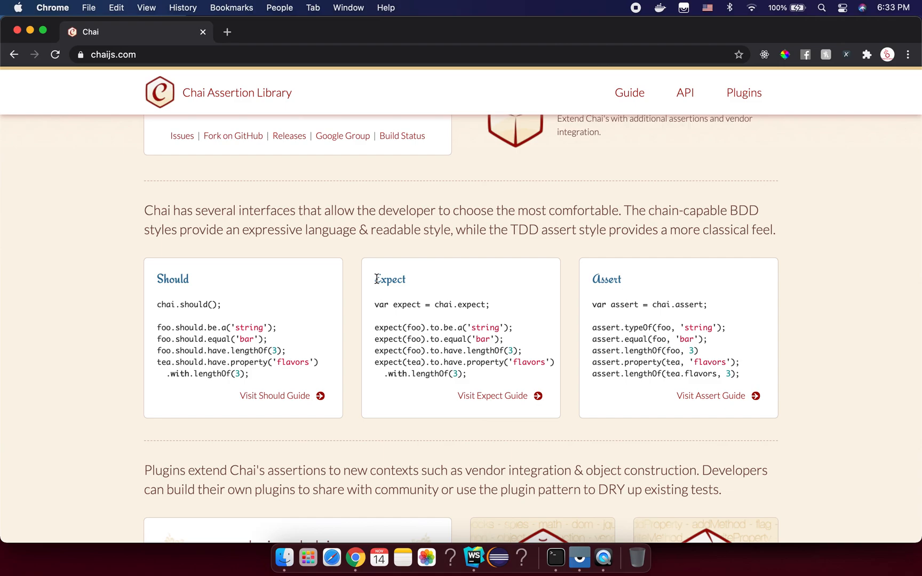
mouse_move(499, 395)
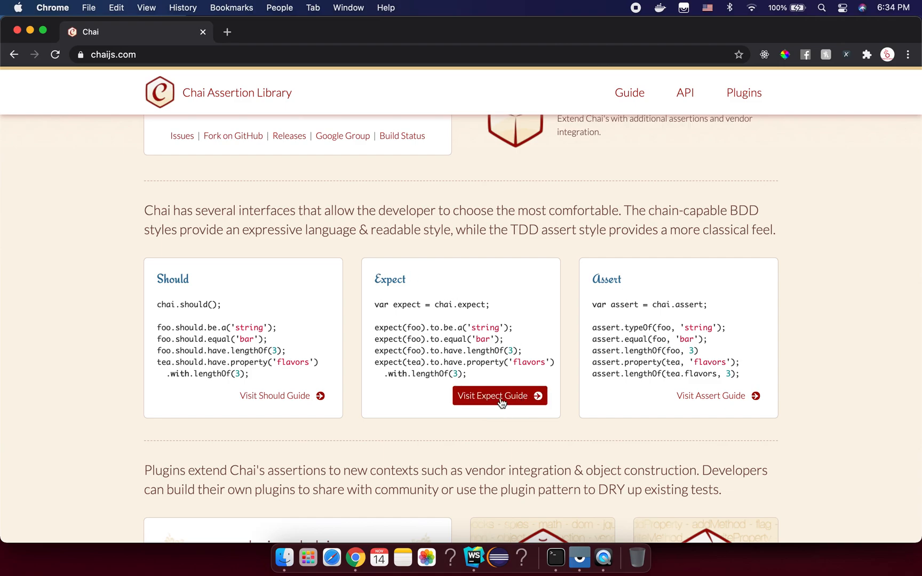
Open the Expect guide link in a new tab and read its Expect section.
right_click(499, 396)
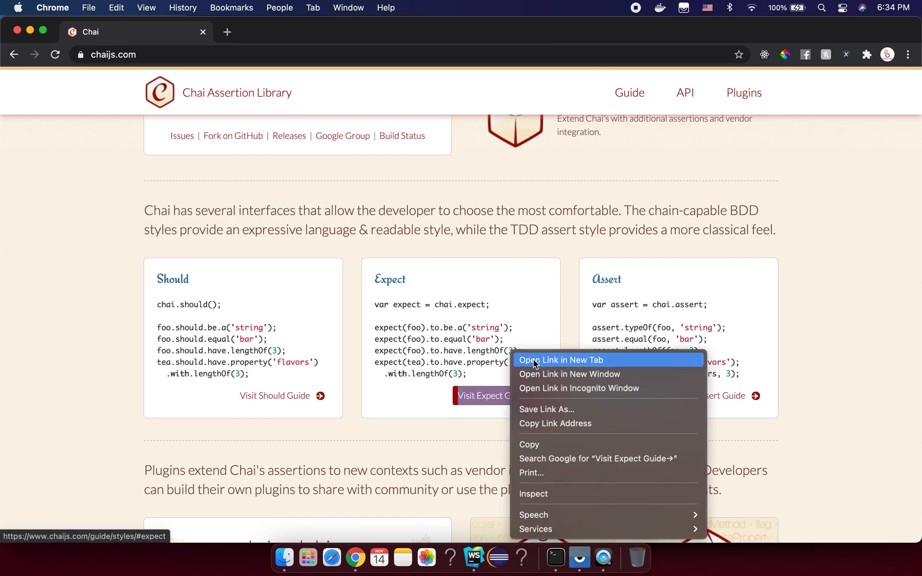
click(562, 359)
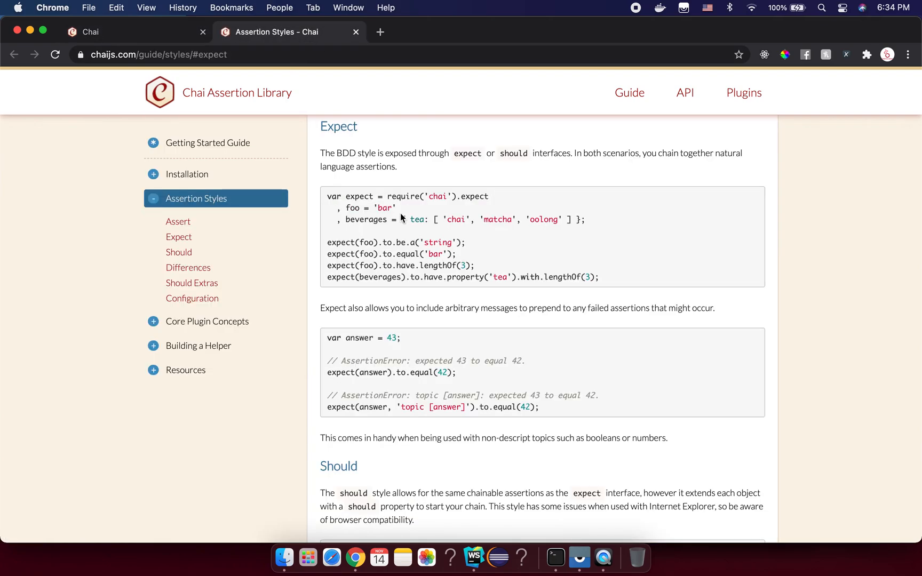
scroll(down, 3)
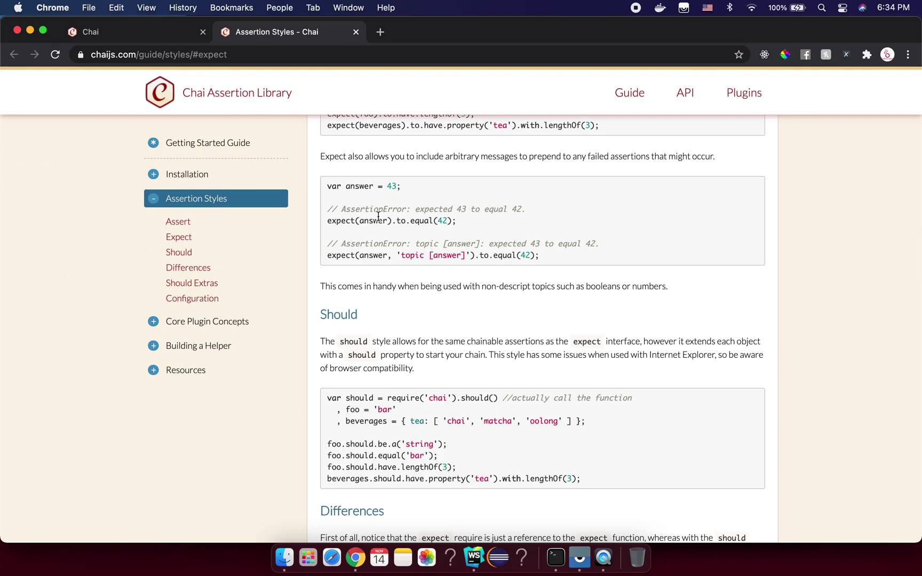
scroll(down, 3)
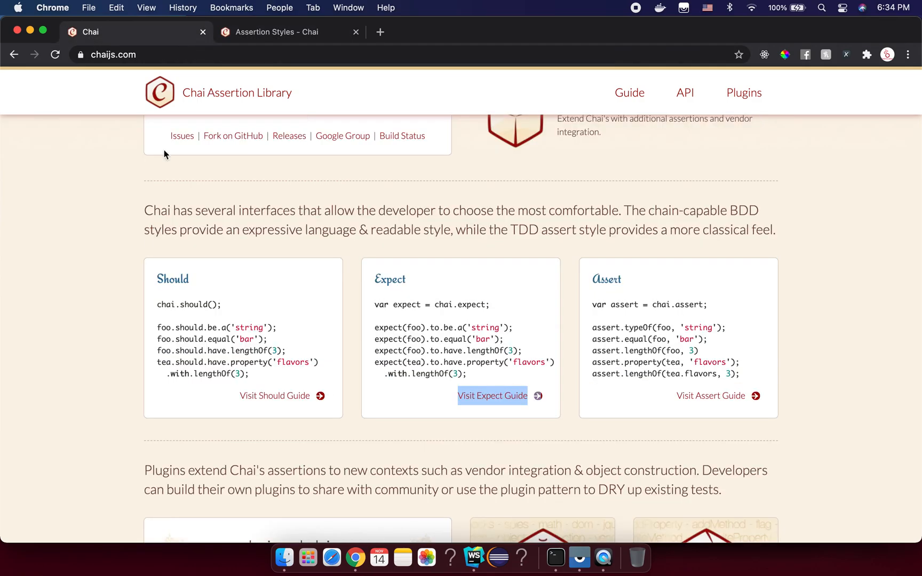
Scroll up and select the '$ npm install chai' command on the Chai homepage.
scroll(up, 3)
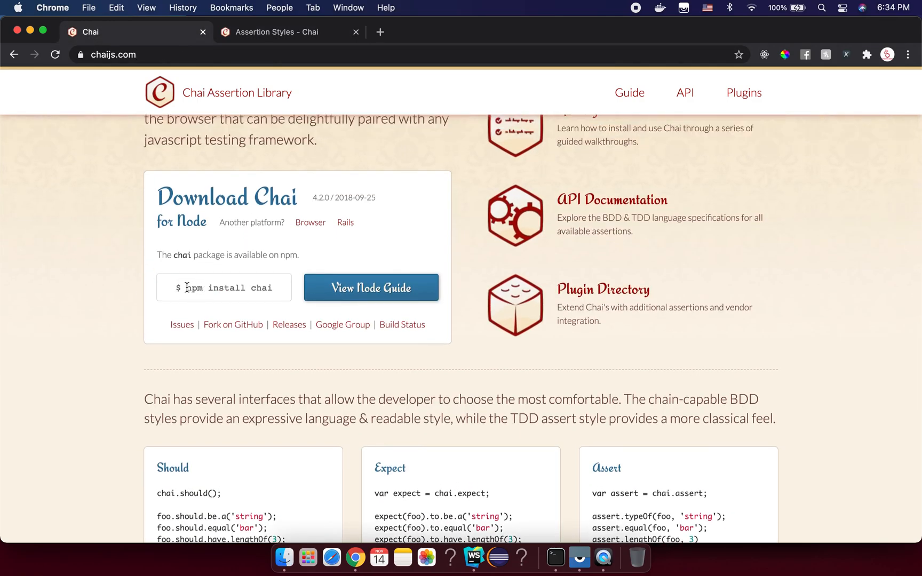
triple_click(224, 287)
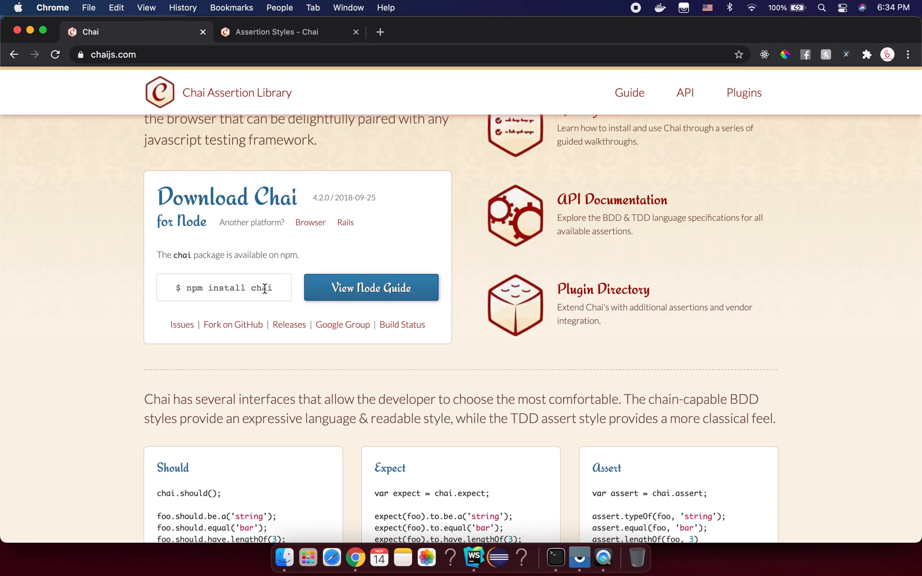
mouse_move(459, 540)
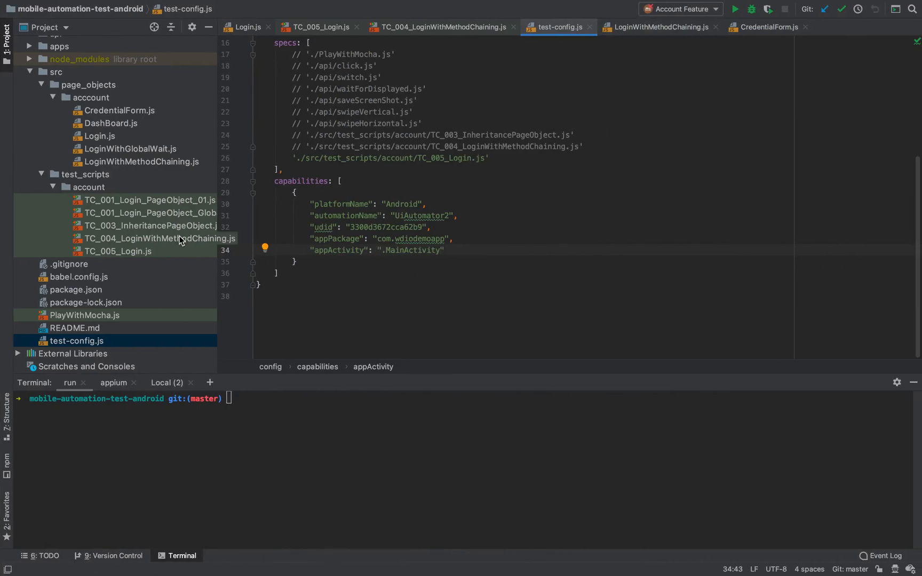
Open package.json and run 'npm i chai --save-dev' in the terminal.
click(76, 289)
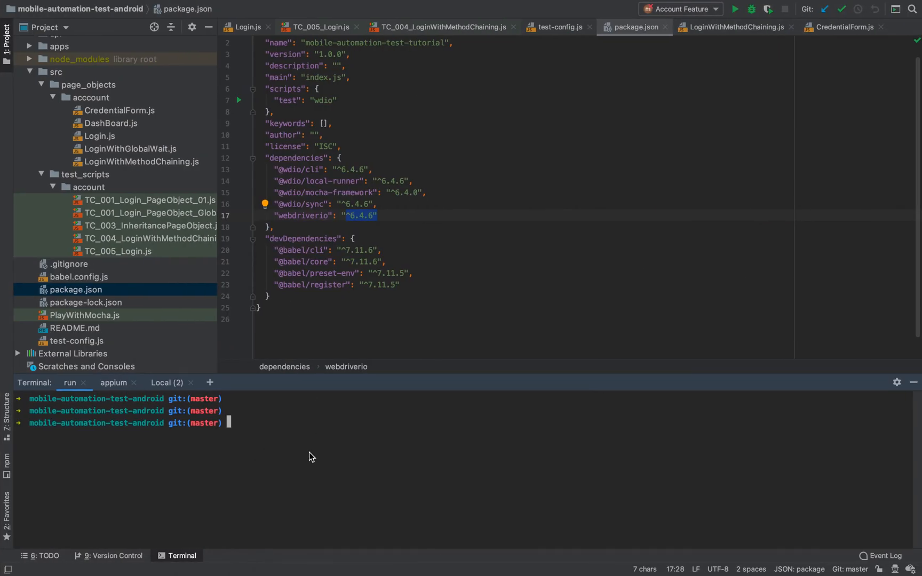
text(npm i)
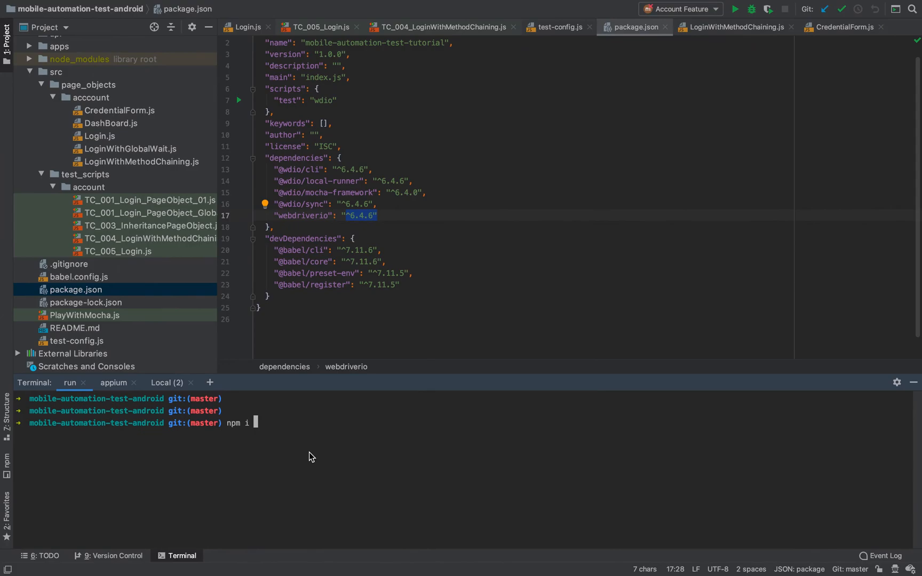
mouse_move(281, 453)
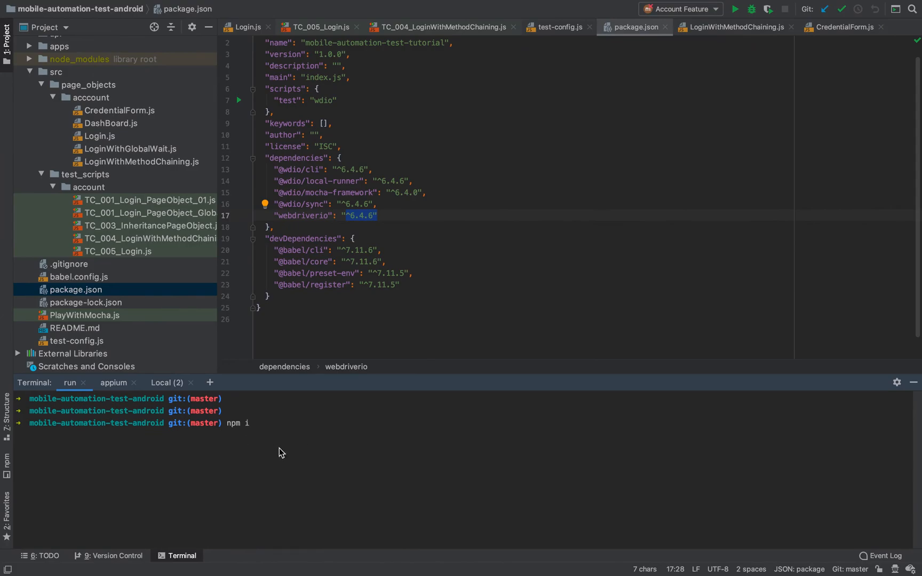
text(ch)
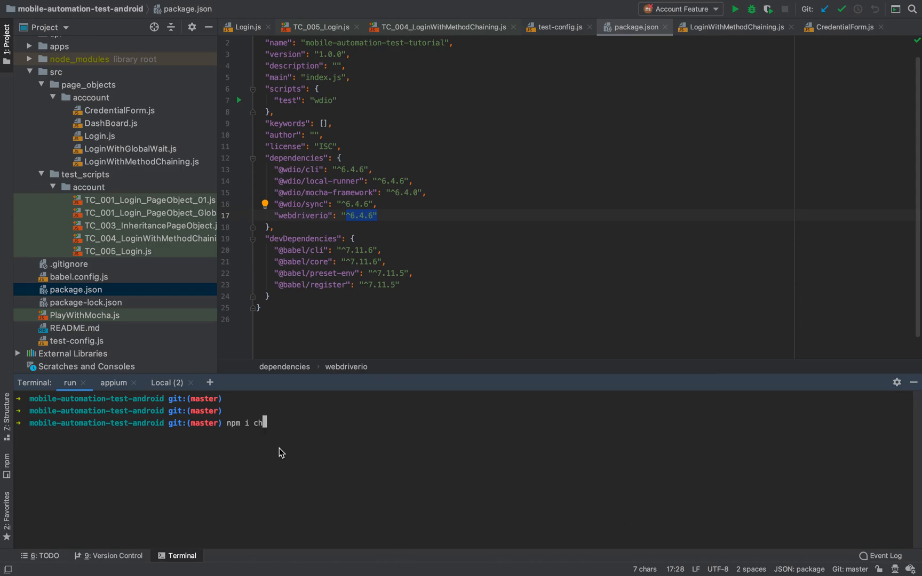
text(ai)
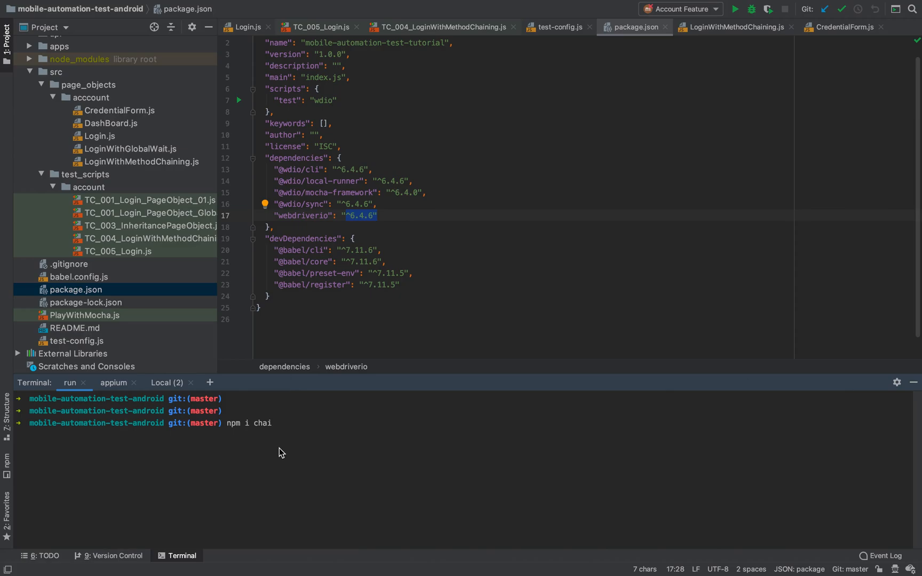
mouse_move(287, 450)
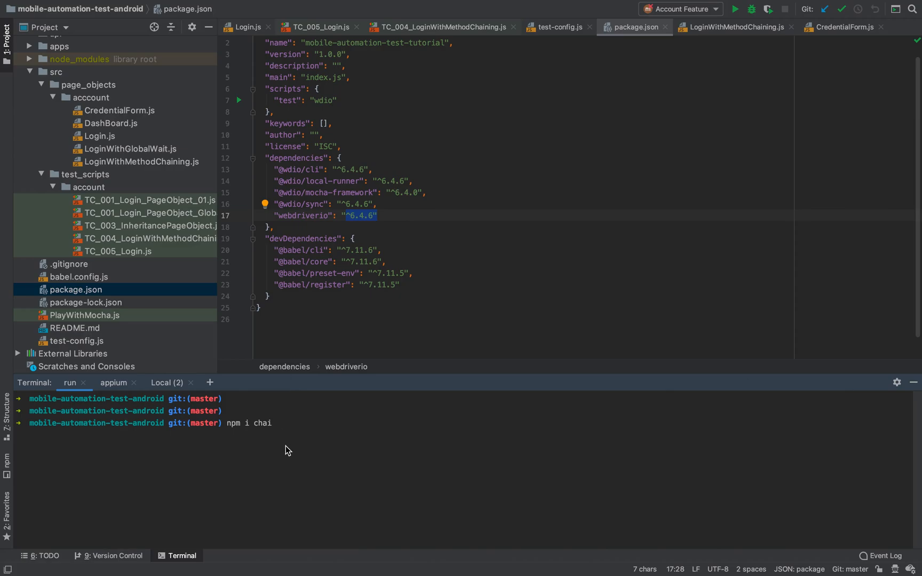
text(--sav)
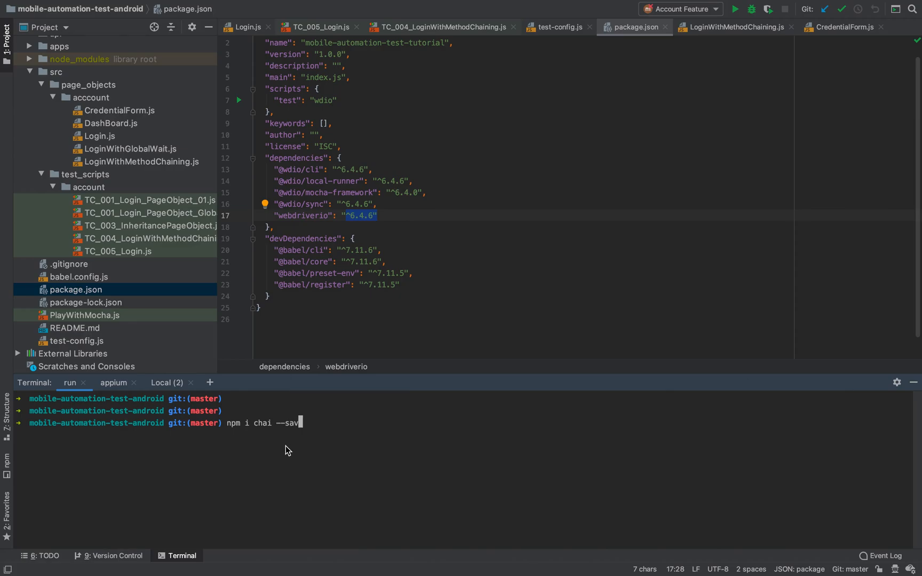
text(e-dev)
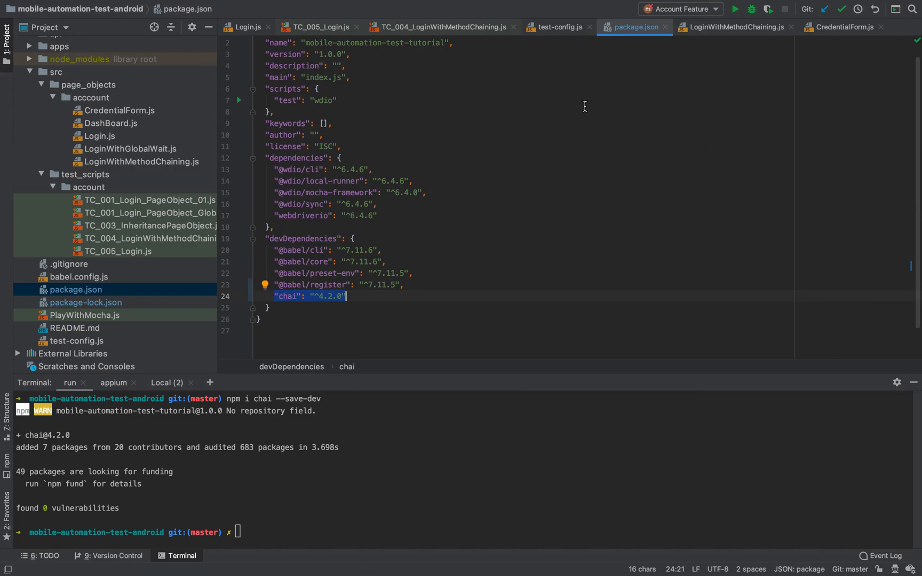
mouse_move(419, 224)
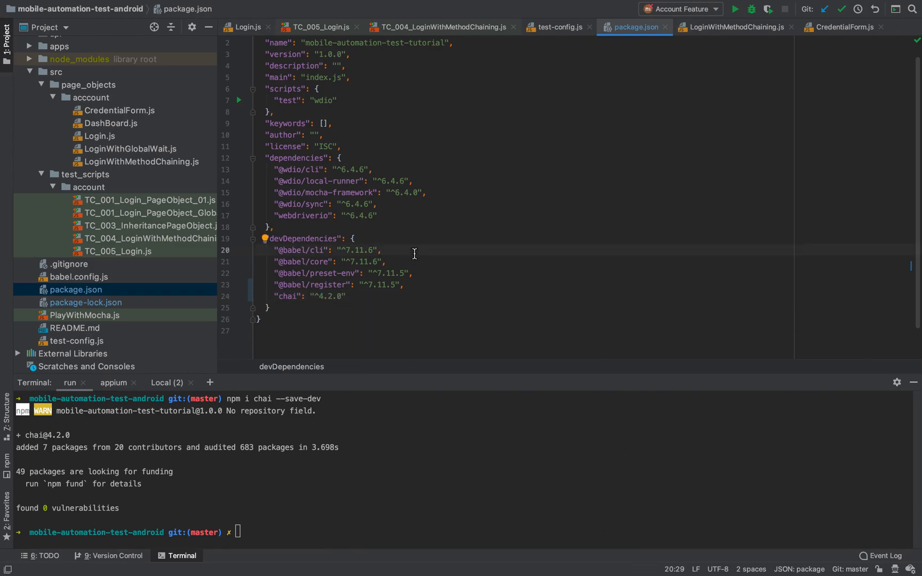
Add an empty 'before: function () { }' hook after the capabilities array.
click(558, 26)
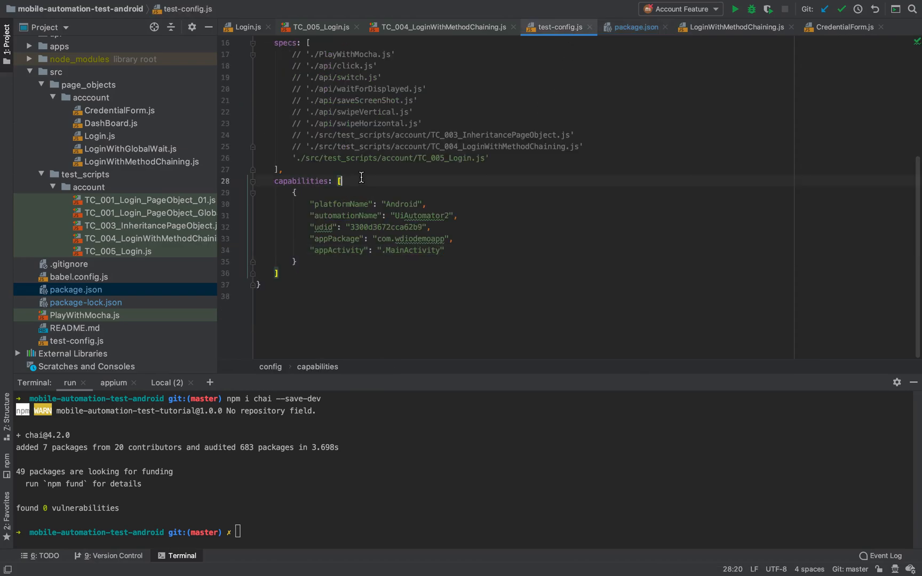
click(290, 273)
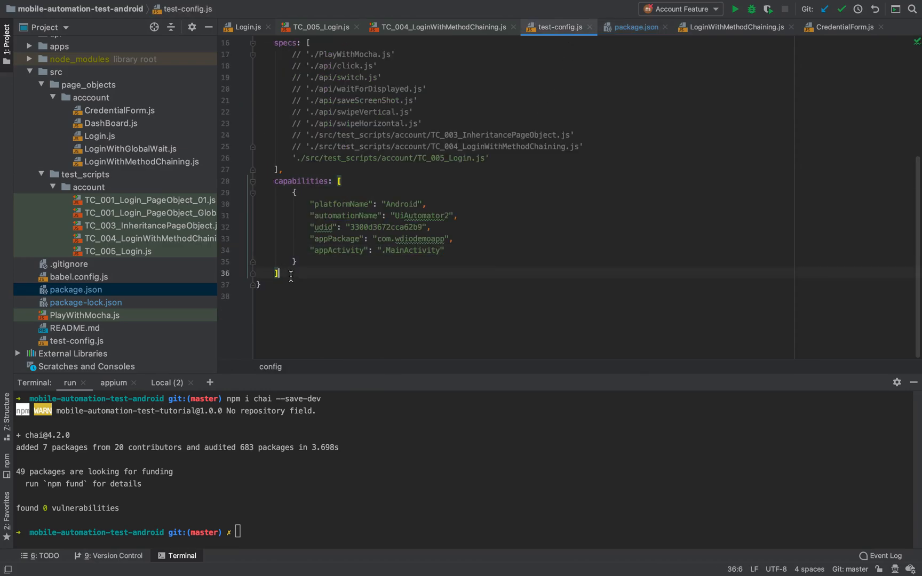
text(,)
key(enter)
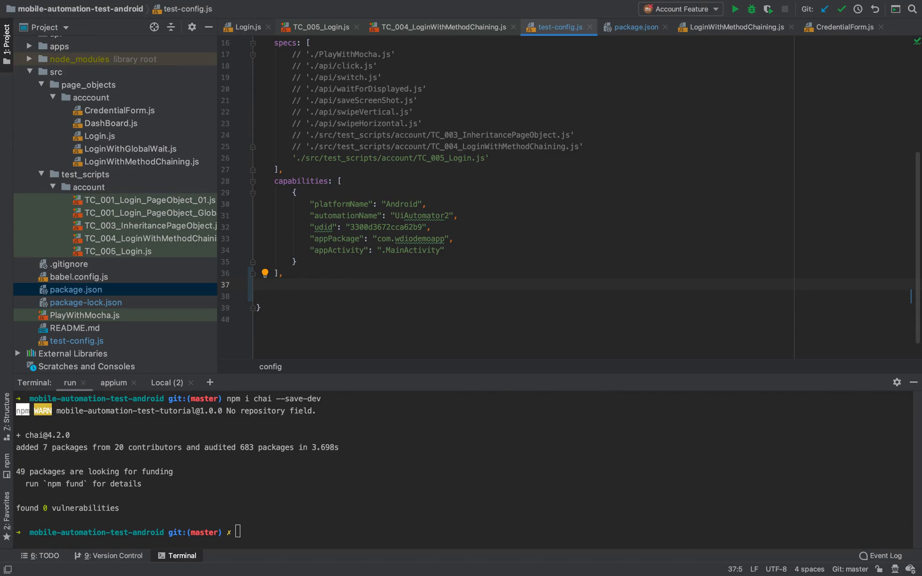
key(enter)
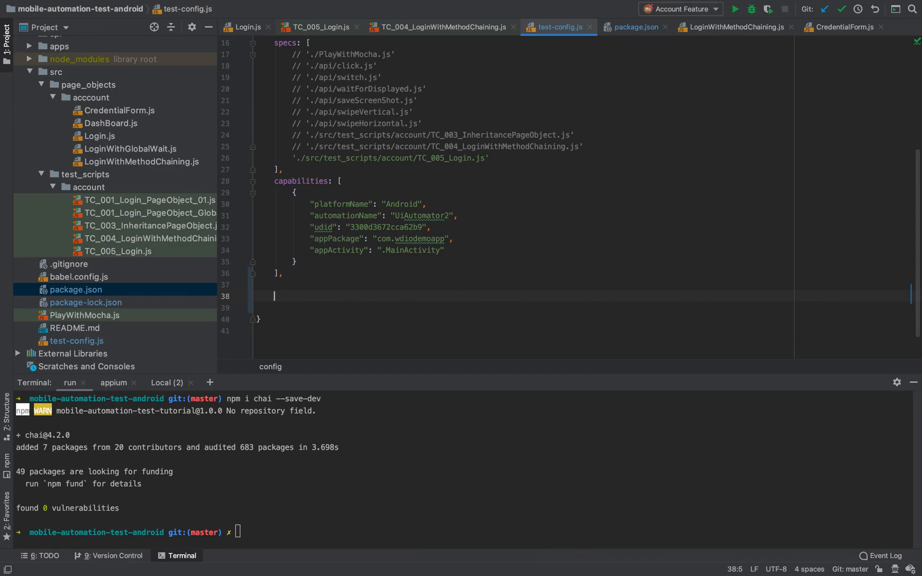
text(b)
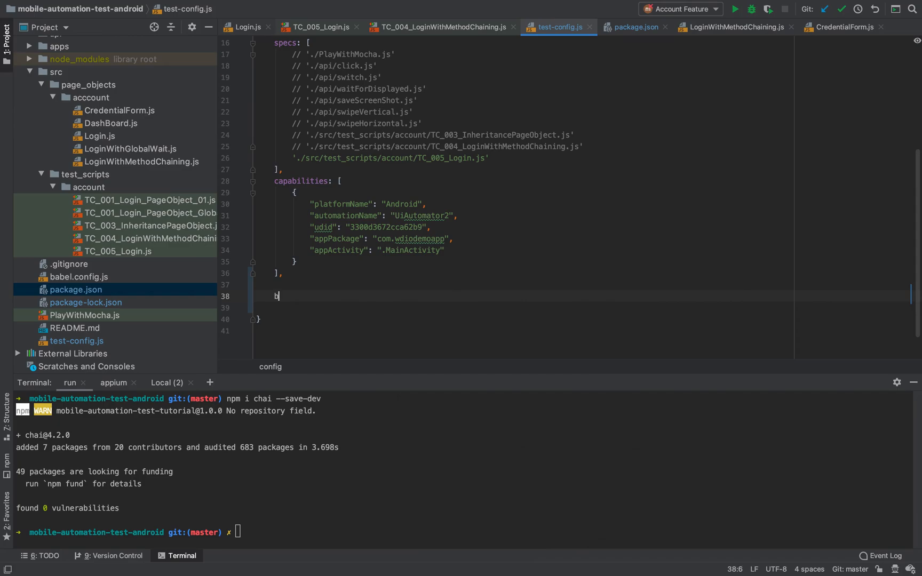
text(efore: function () {)
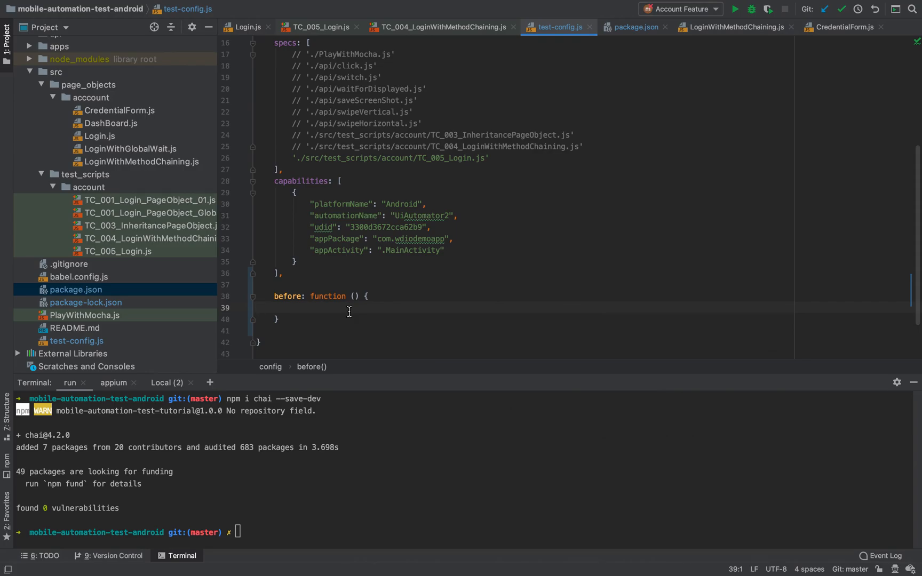
scroll(up, 3)
text(i)
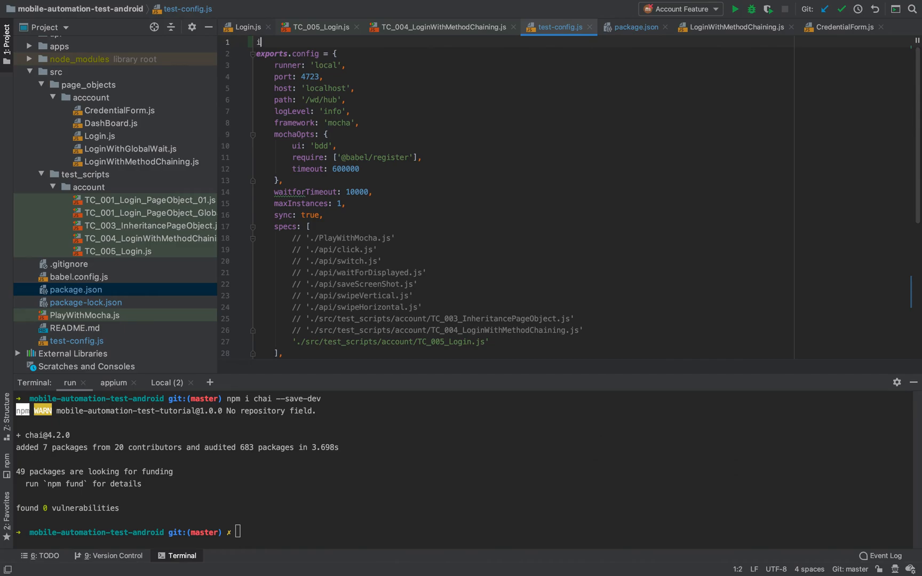
Add a 'let chai = require("chai")' import at the top of test-config.js.
text(le)
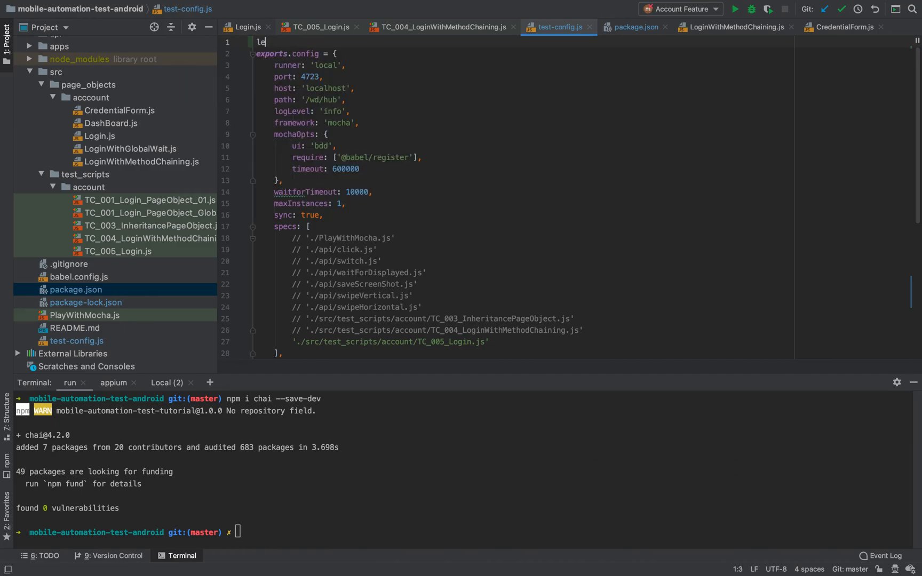
text(chai)
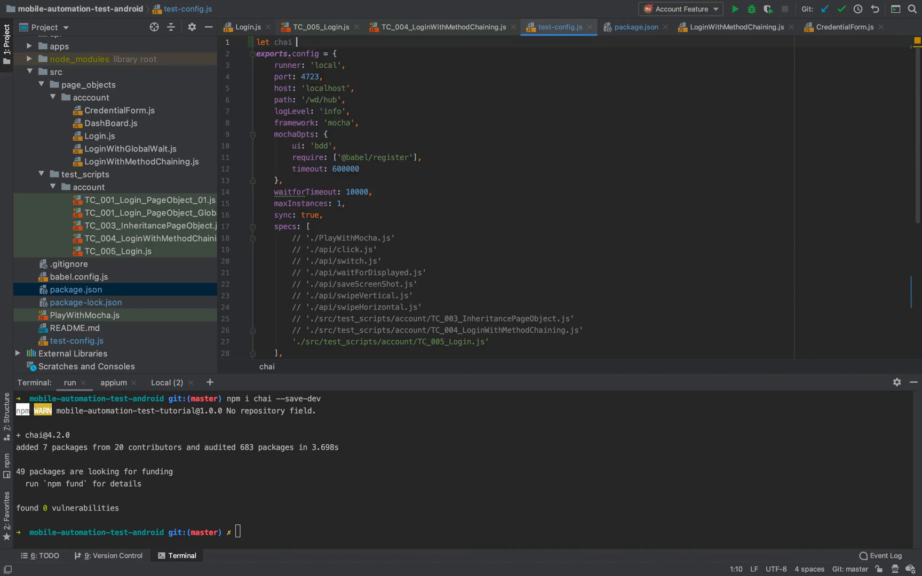
text(= require(chai)
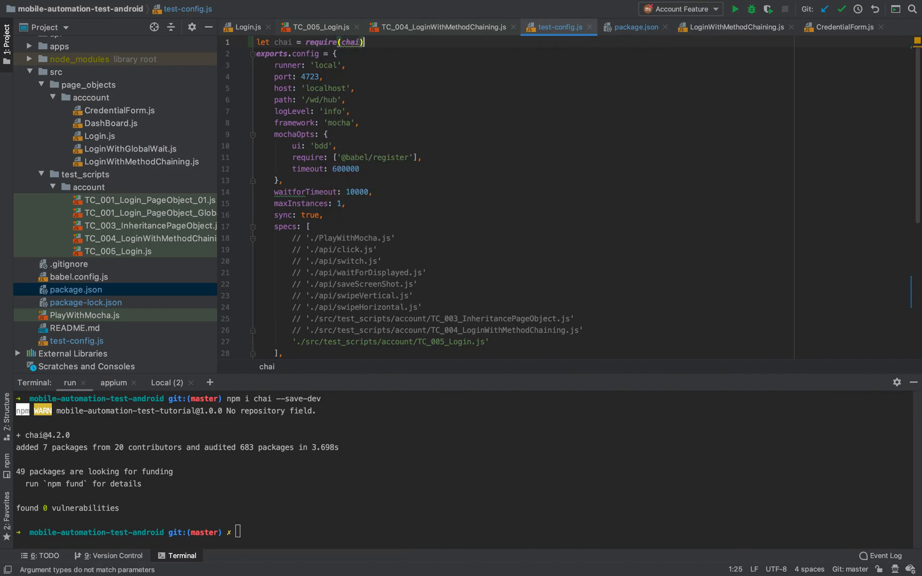
key(Enter)
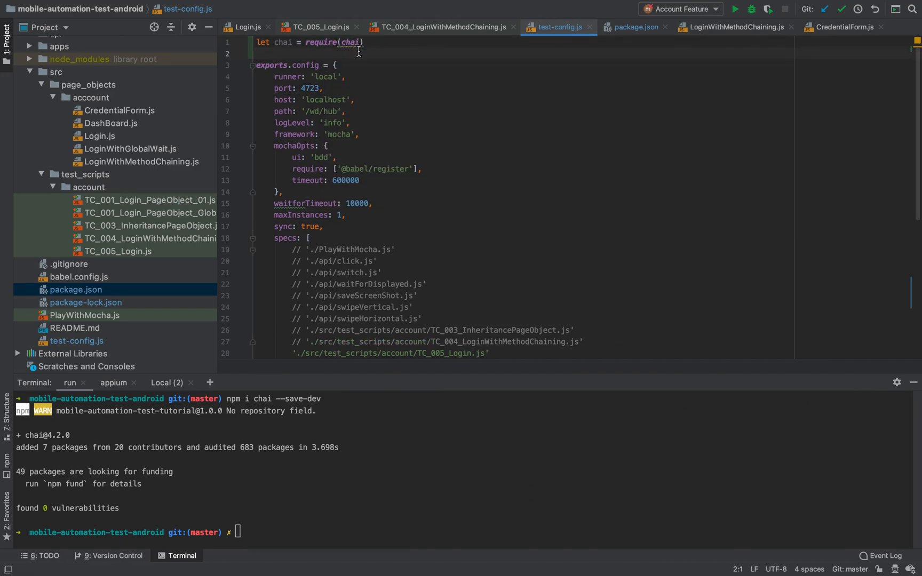
mouse_move(350, 42)
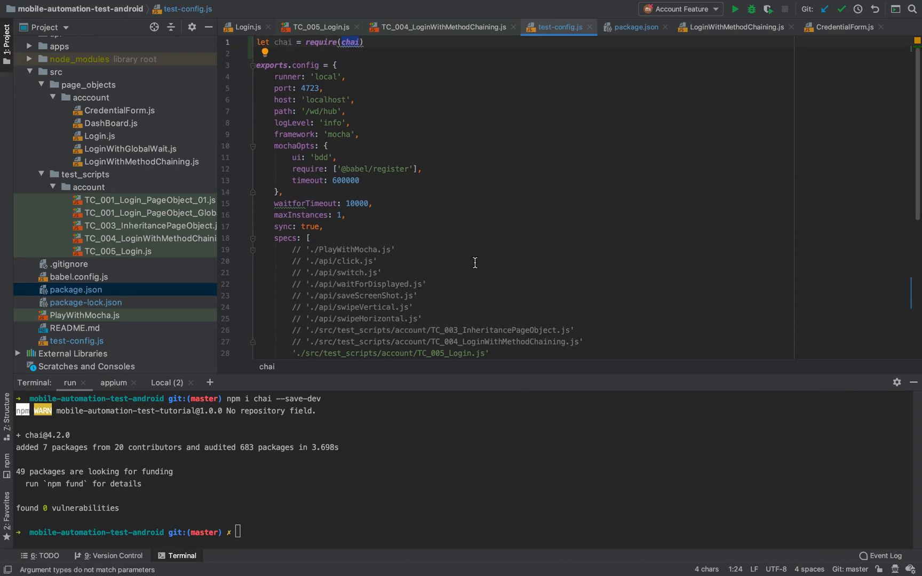
mouse_move(416, 155)
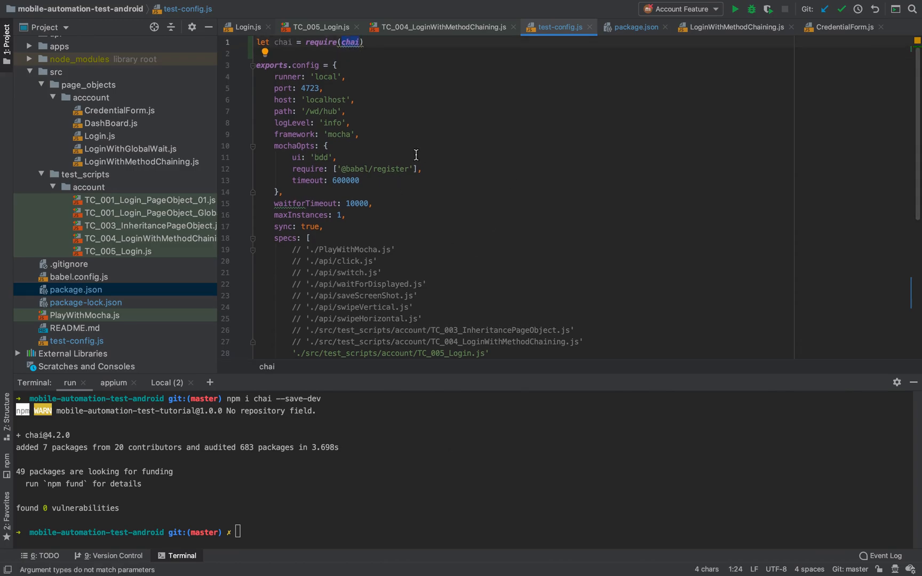
mouse_move(335, 81)
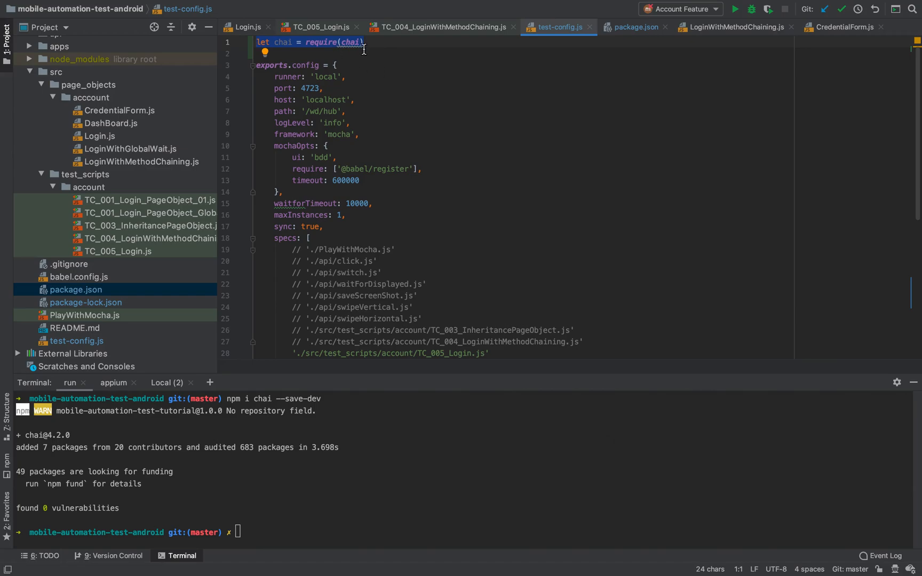
click(267, 53)
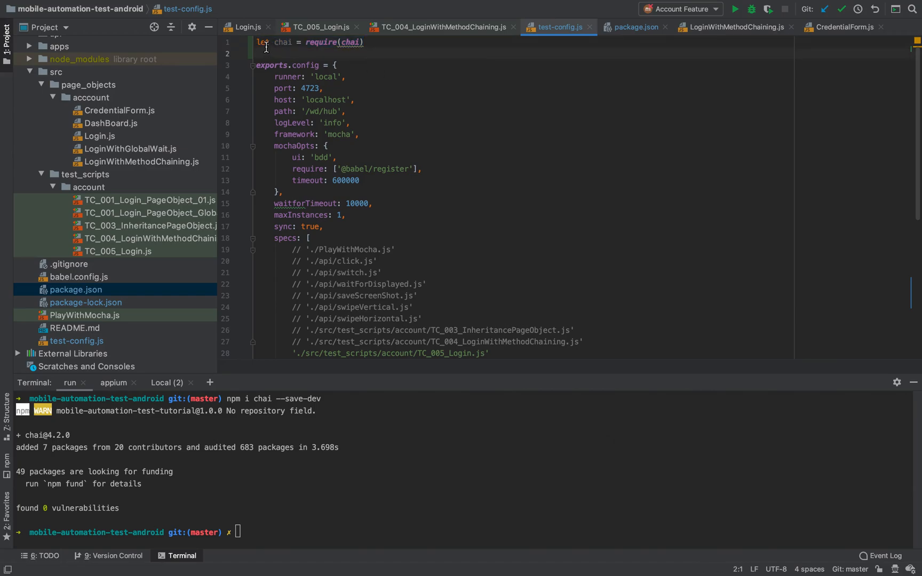
mouse_move(350, 50)
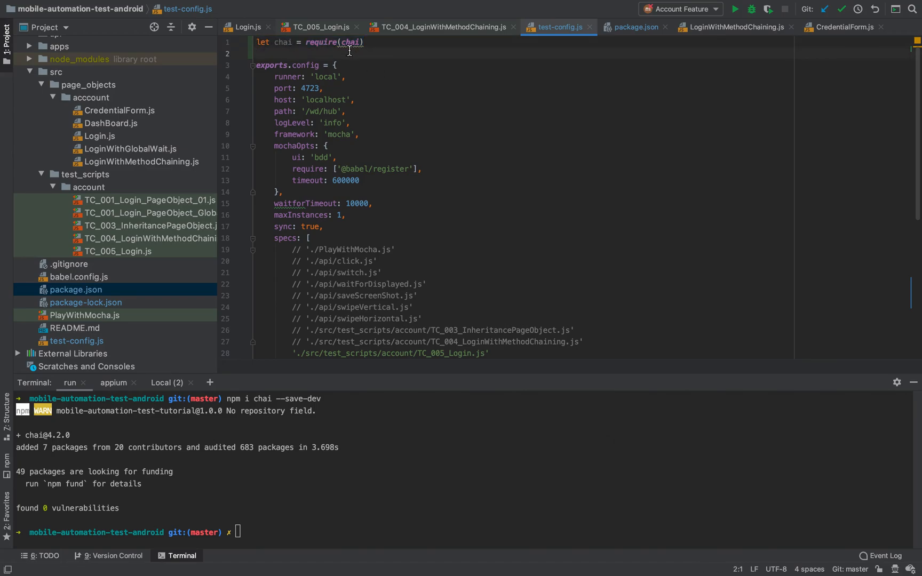
click(351, 42)
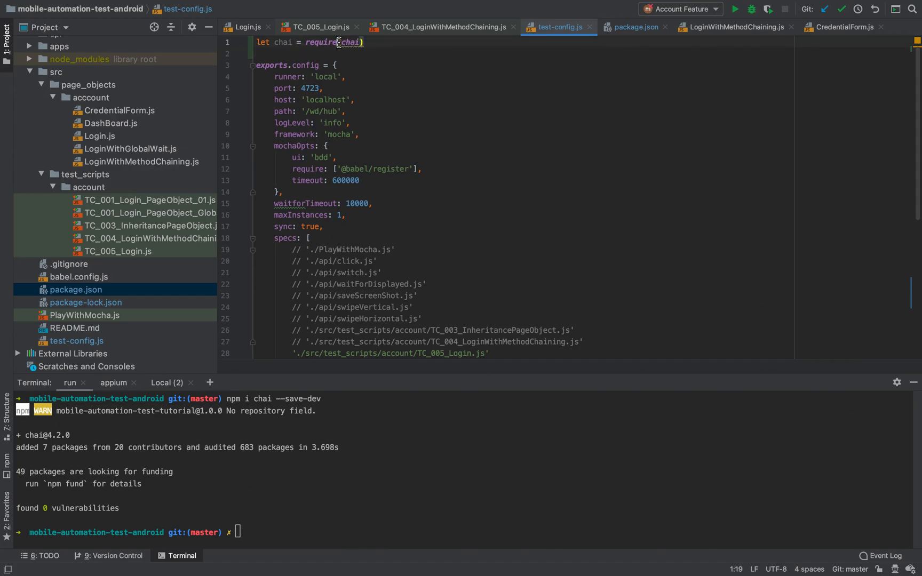
key(BackSpace)
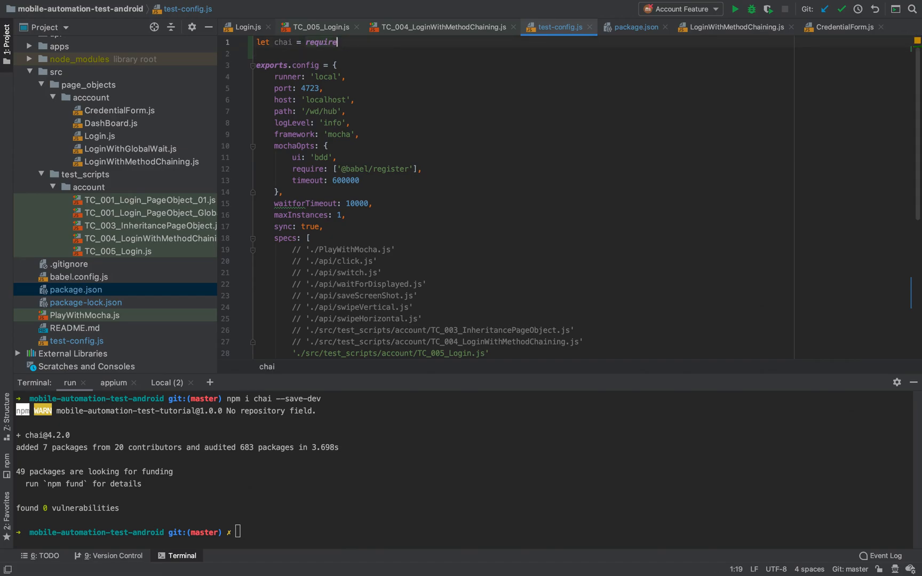
text(("chai)
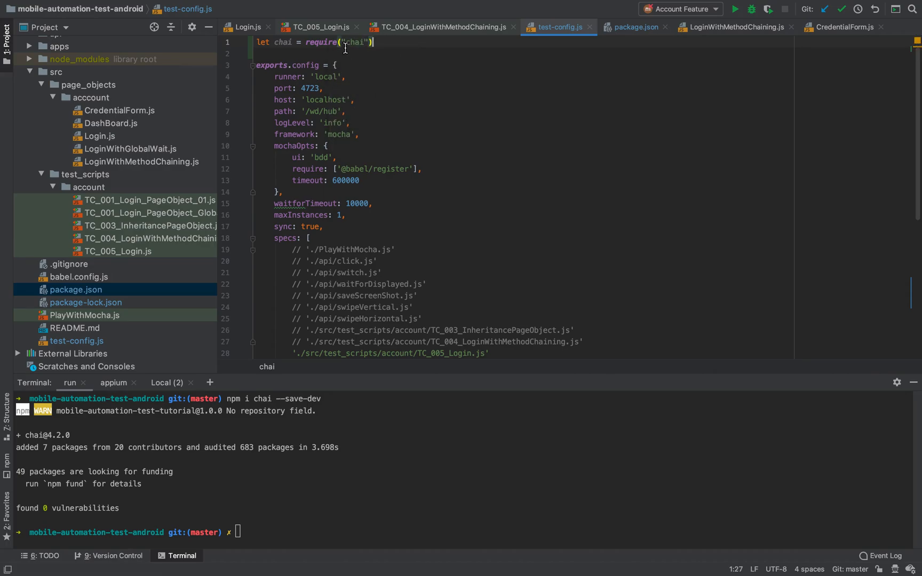
click(353, 41)
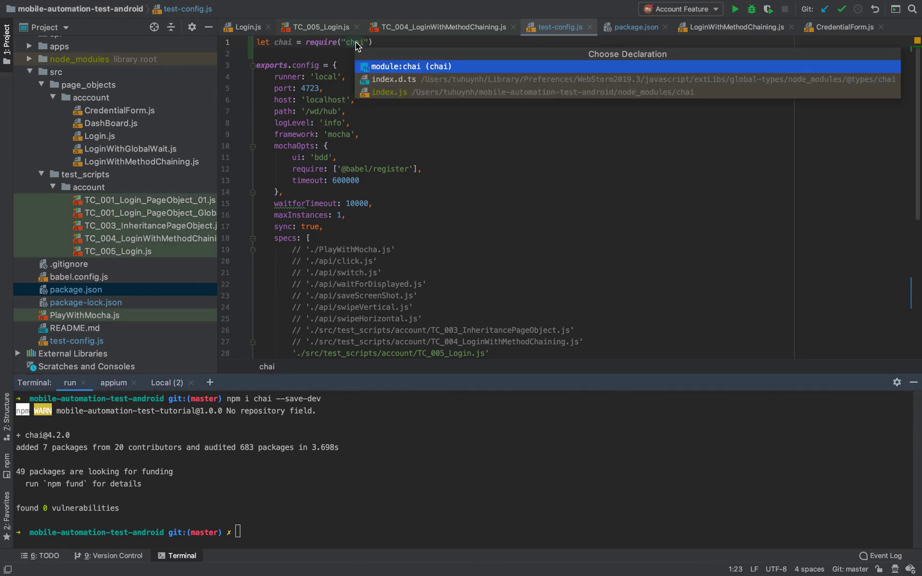
mouse_move(441, 65)
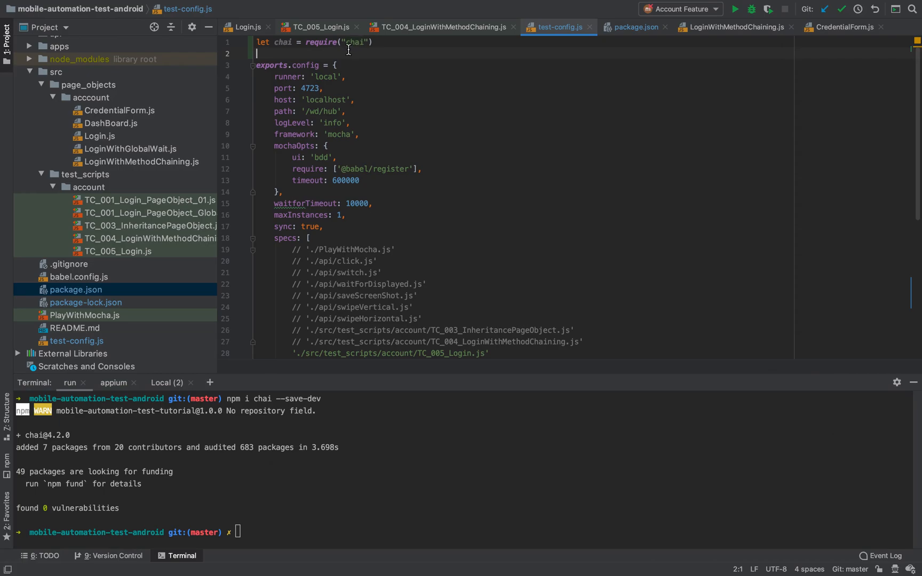
Inside the before hook, write 'global.chaiExpect = chai.expect'.
scroll(down, 3)
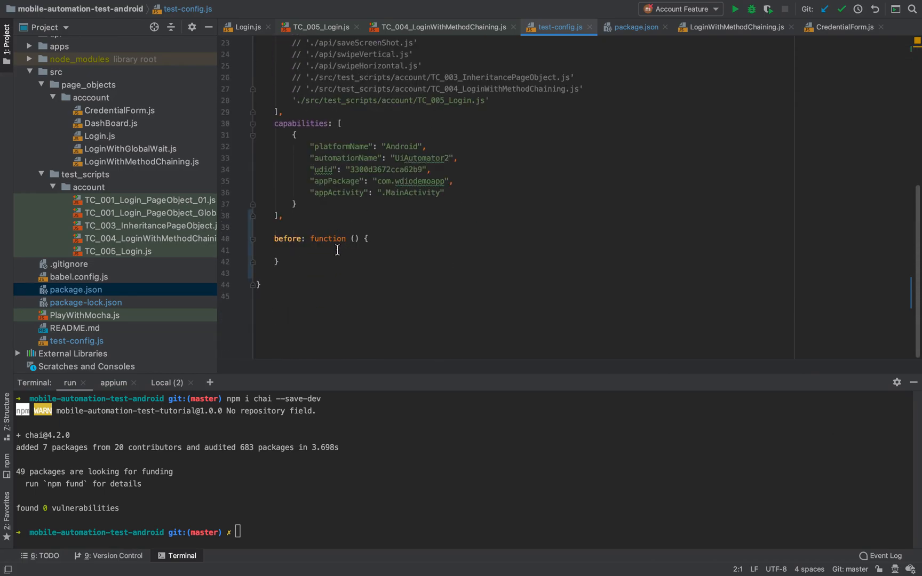
click(336, 250)
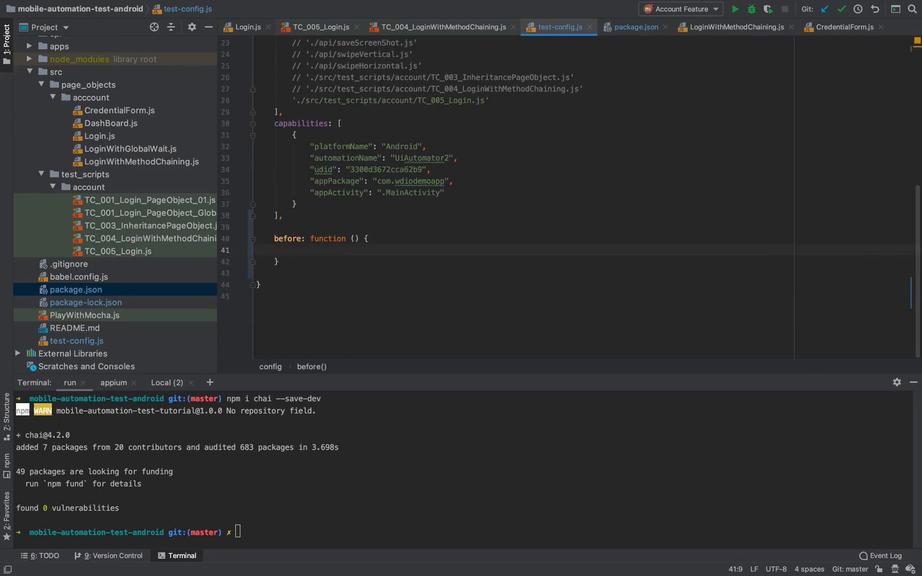
text(global.)
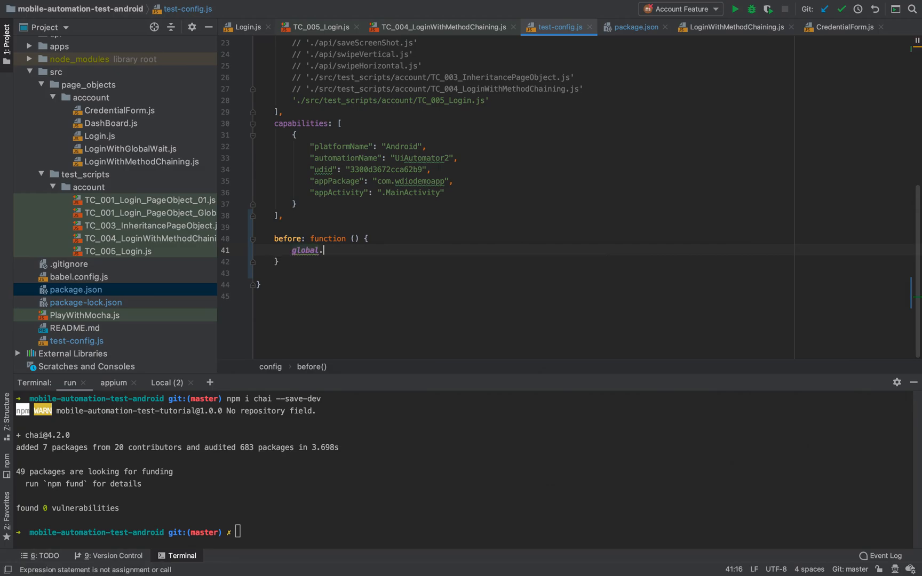
text(expect)
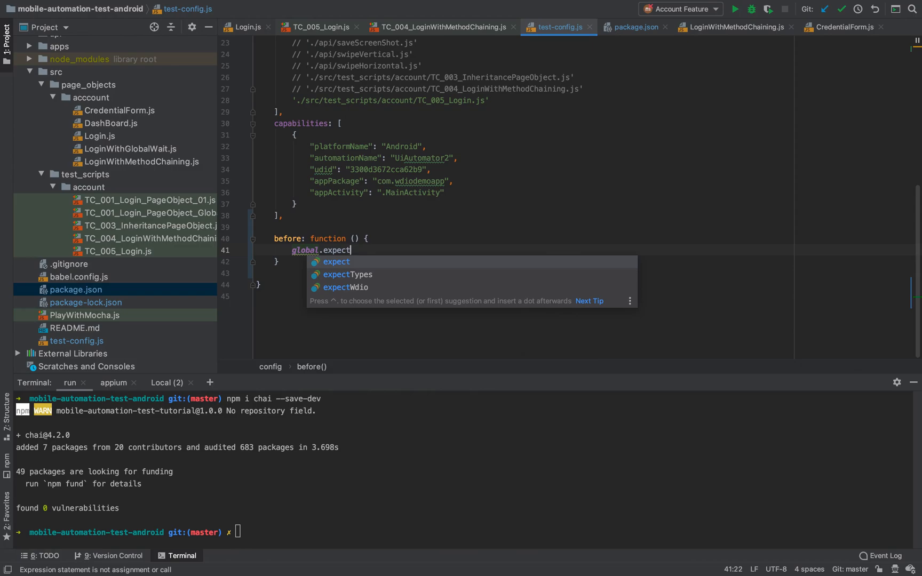
text(()
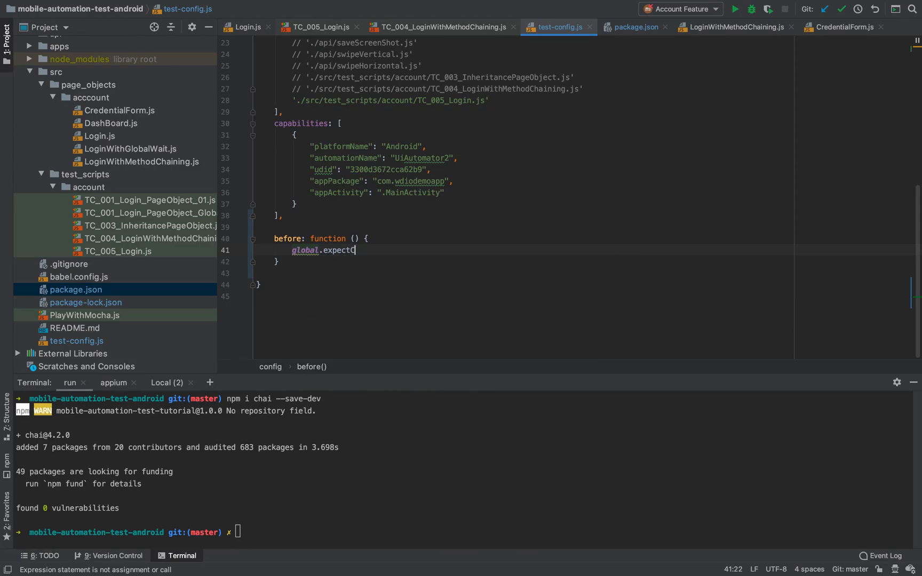
key(backspace)
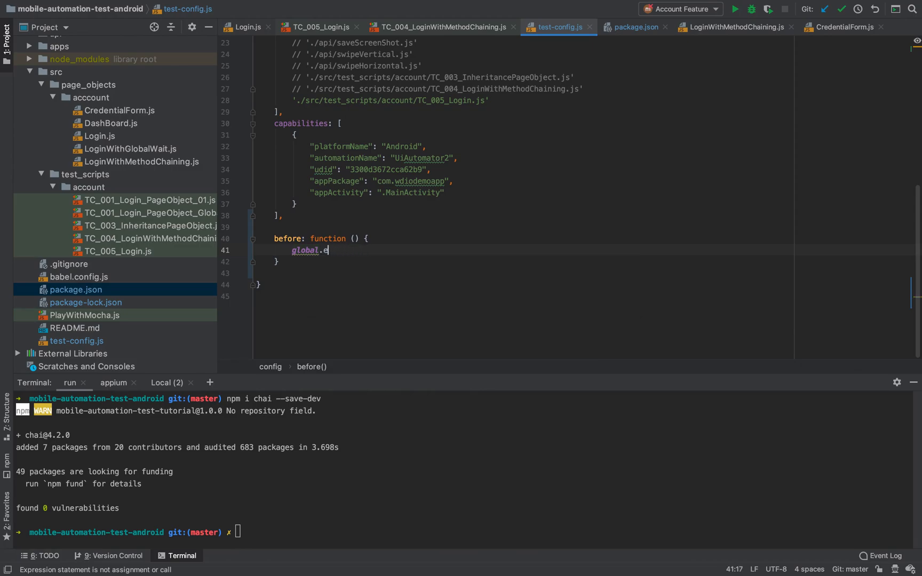
text(hai)
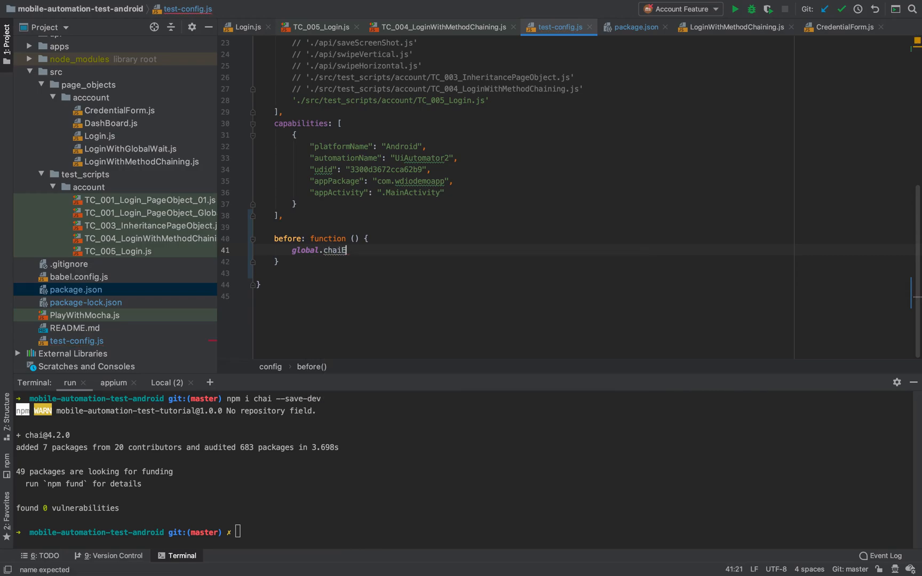
text(Expect)
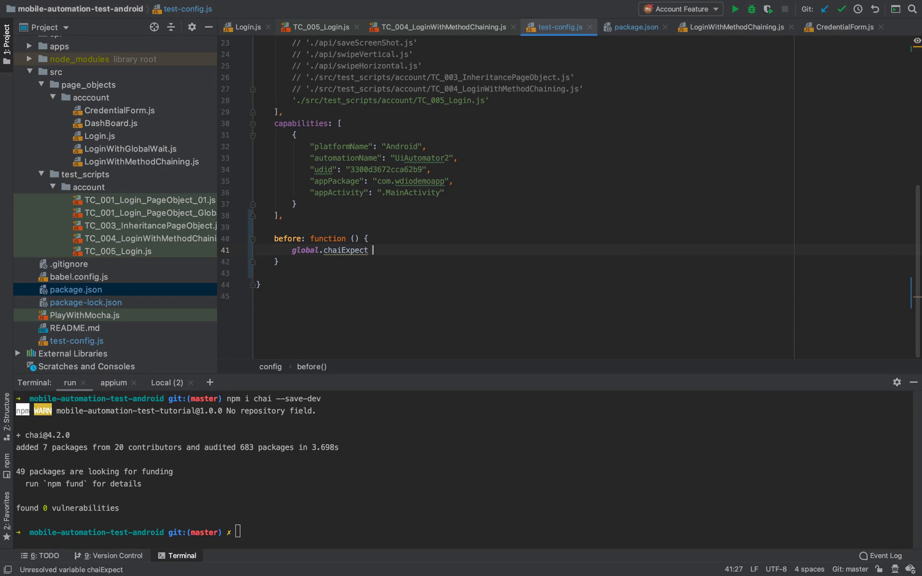
text(= chai)
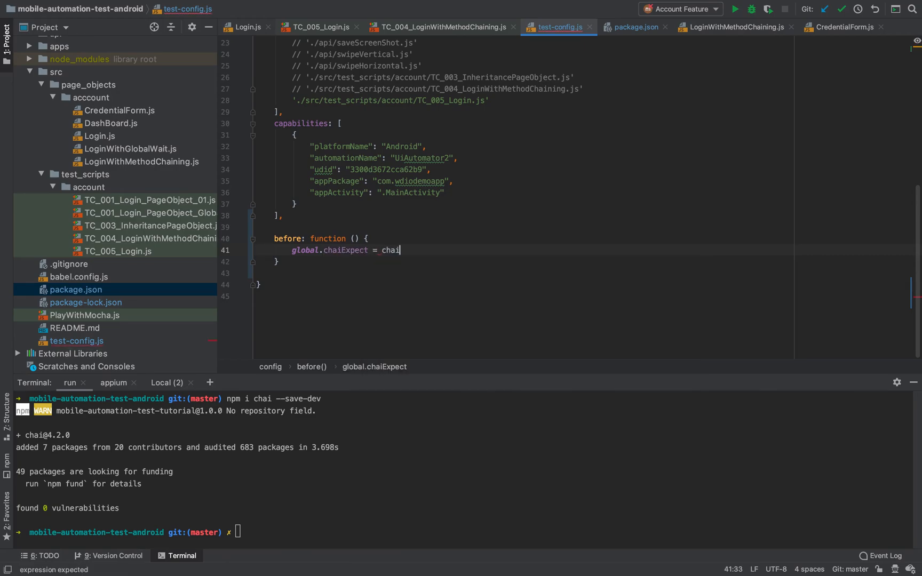
text(.expect)
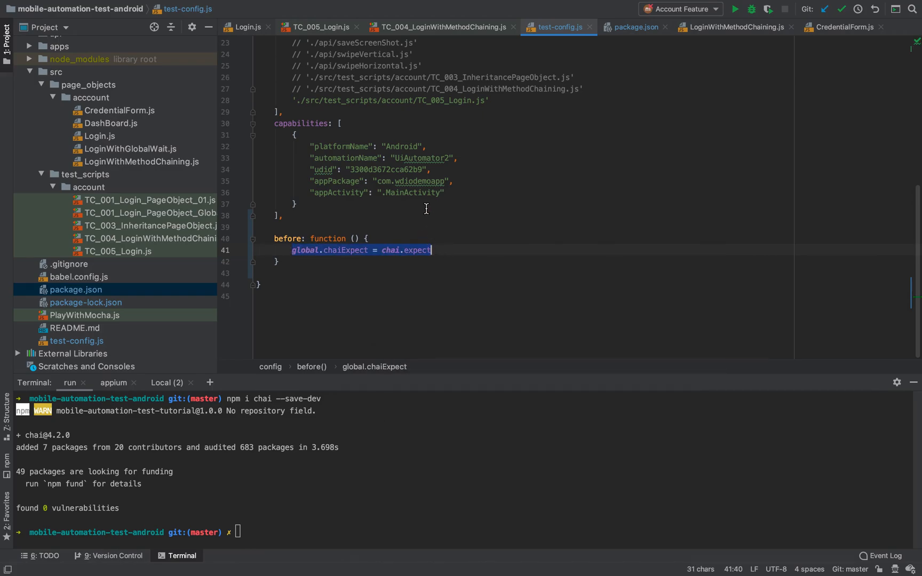
click(477, 227)
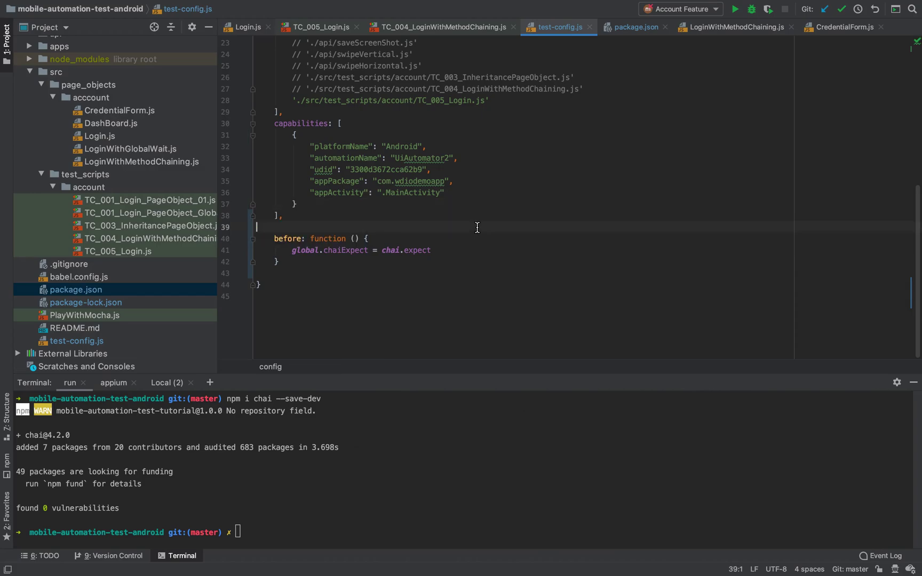
mouse_move(223, 155)
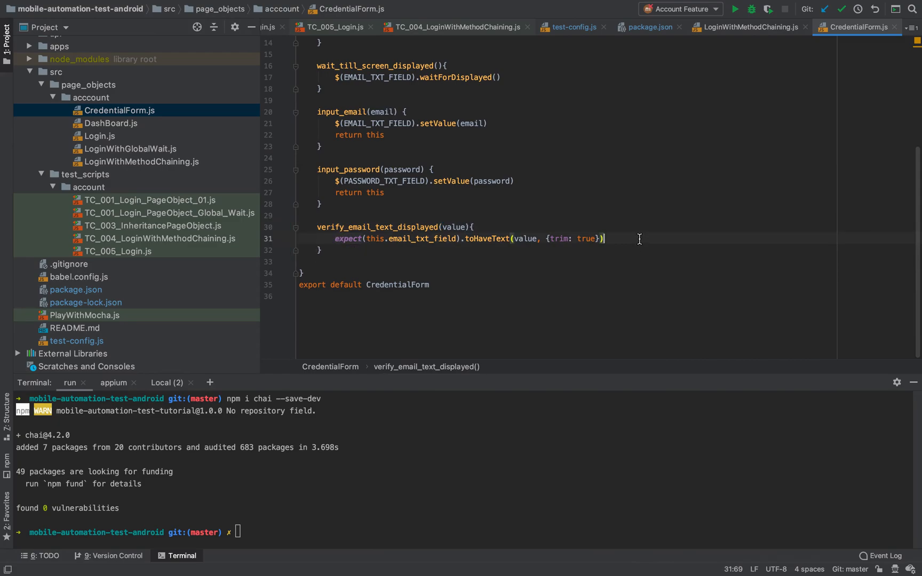
Below the existing expect, type 'chaiExpect(this.email_txt_field.getValue()).to.be.equal(value'.
double_click(348, 238)
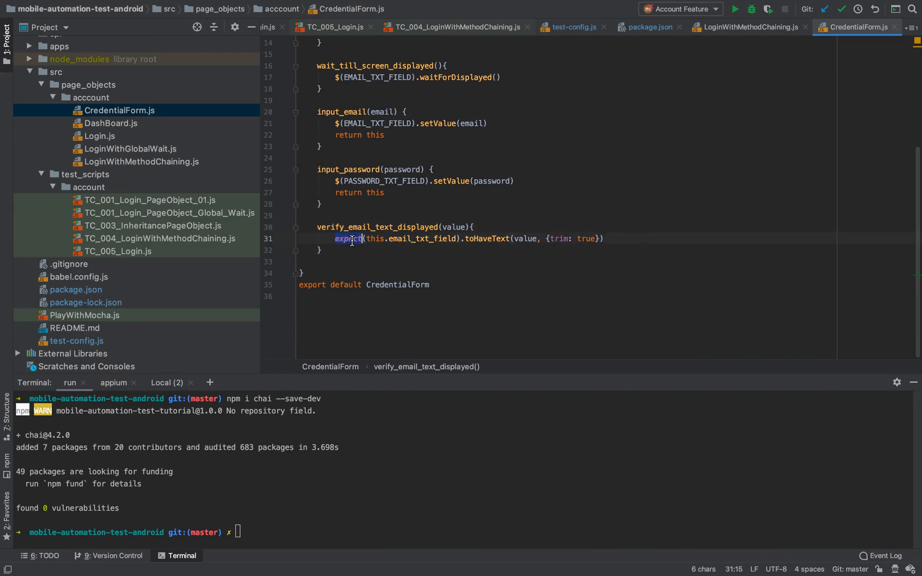
mouse_move(648, 253)
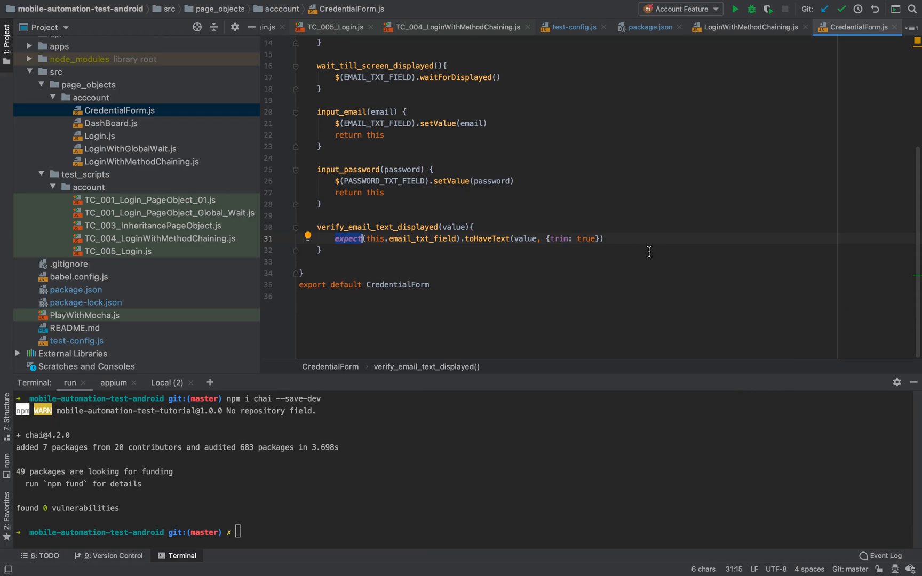
key(enter)
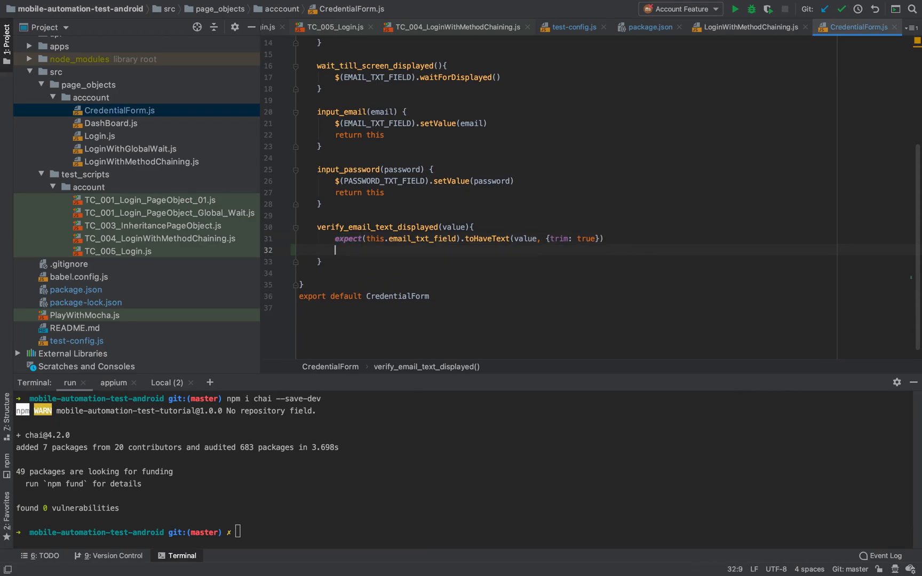
text(e)
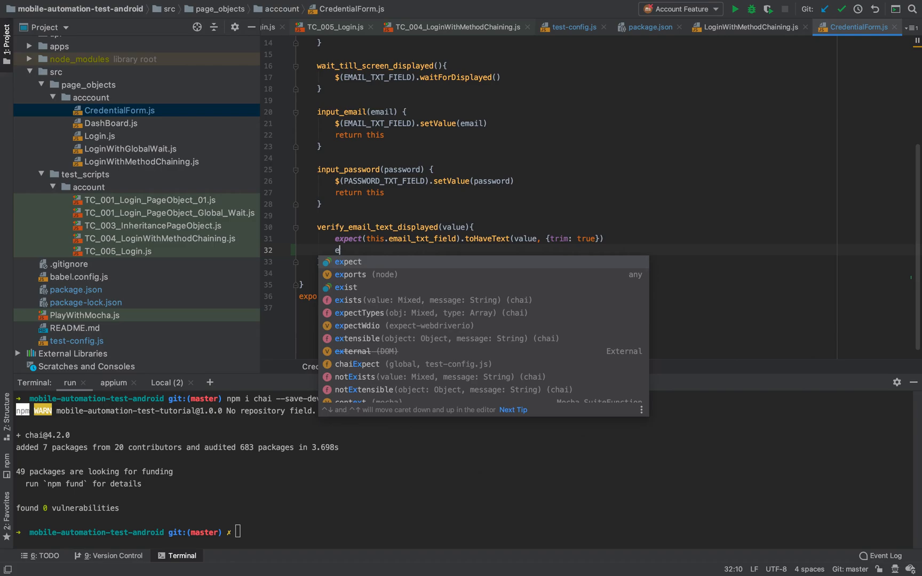
text(haiExpect)
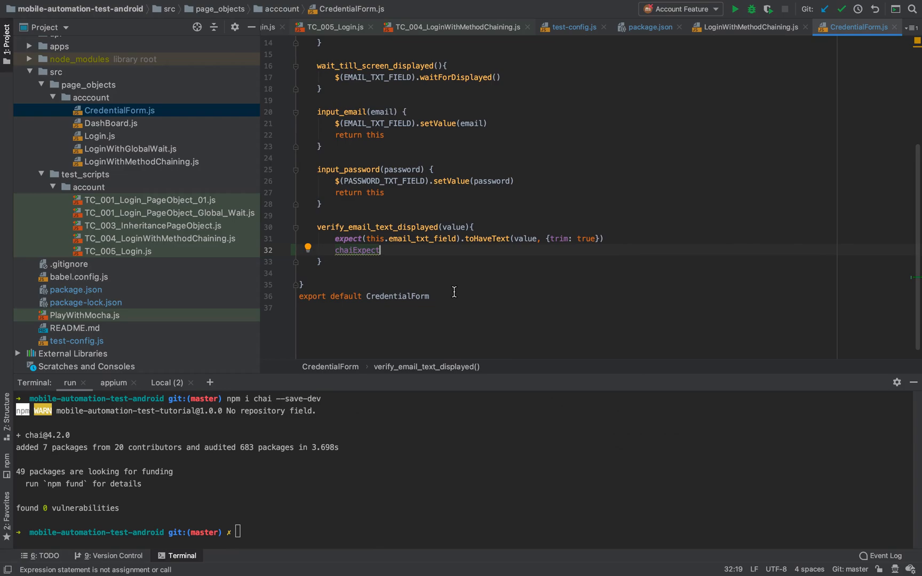
text((this.email_txt_field)
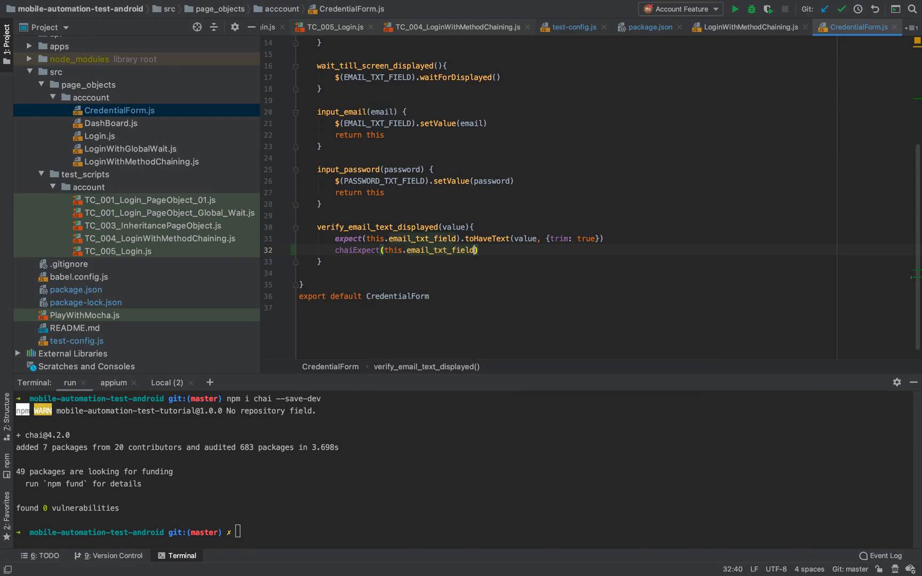
text(.get)
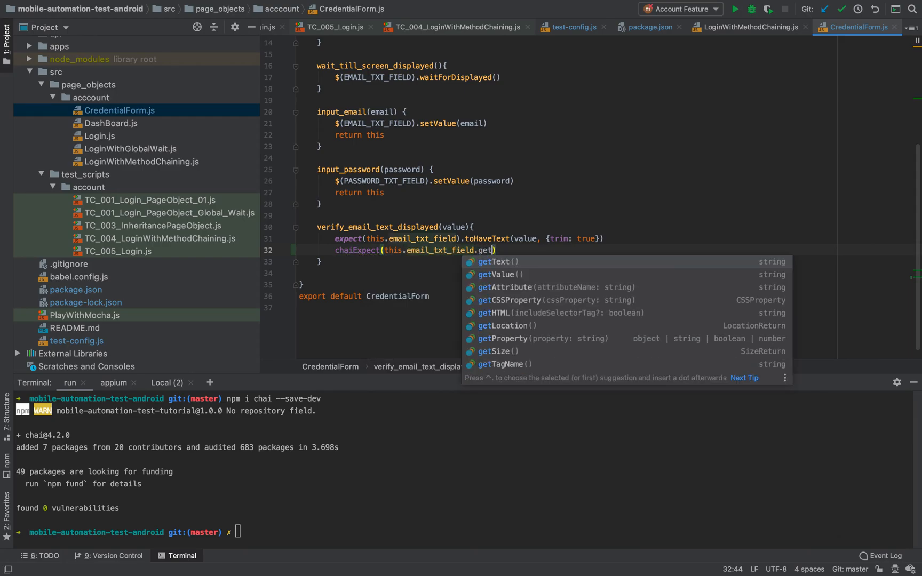
text(Value()
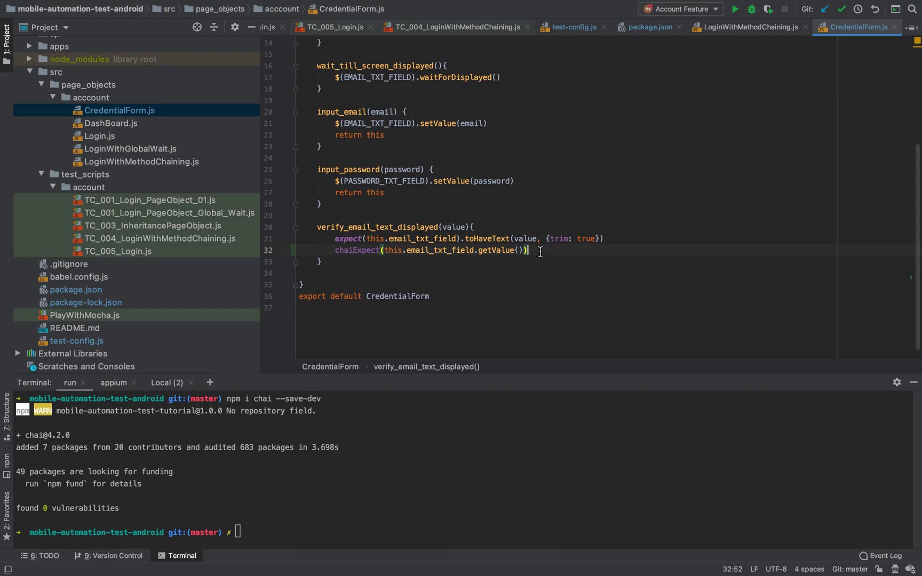
text(.)
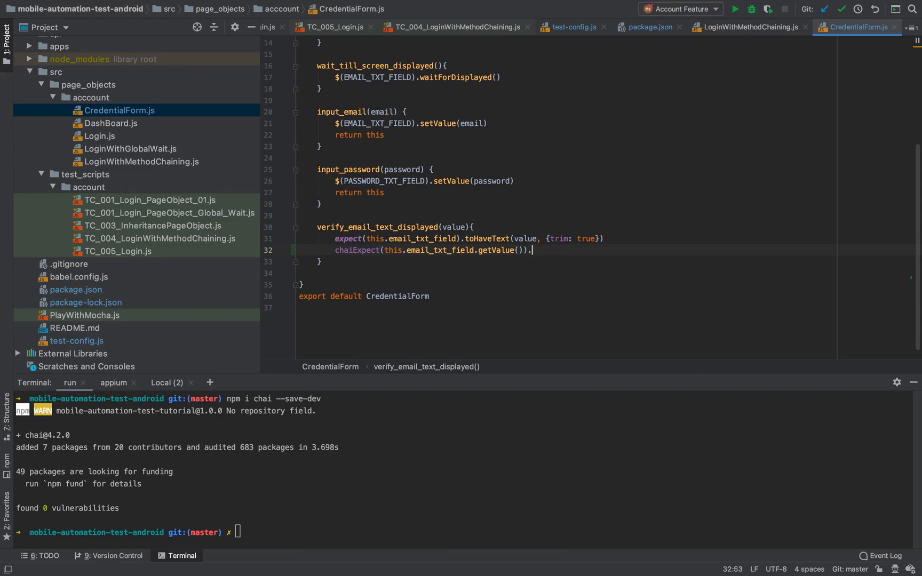
text(.to.be.equal(v)
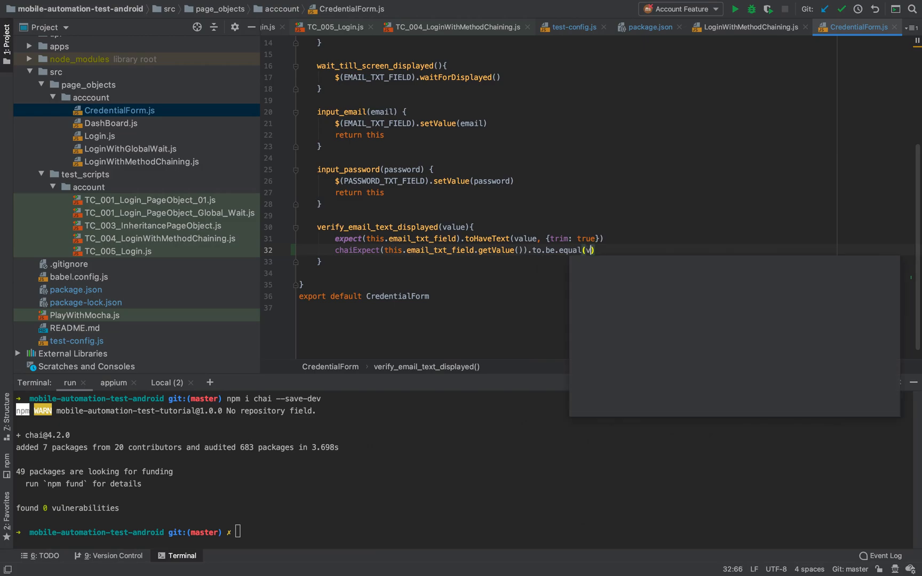
text(alue)
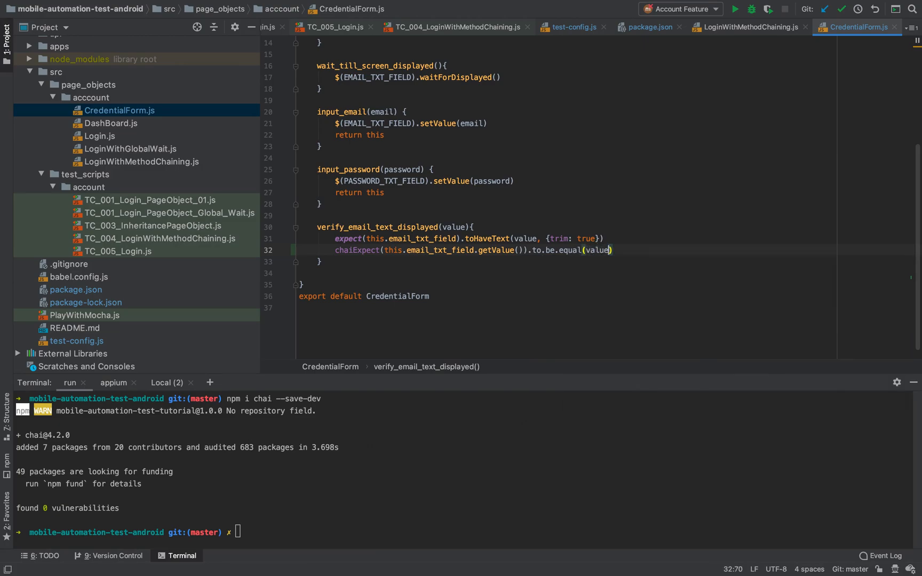
Add the error message "[ERR] the email field value is incorrect!" to the assertion.
text(,)
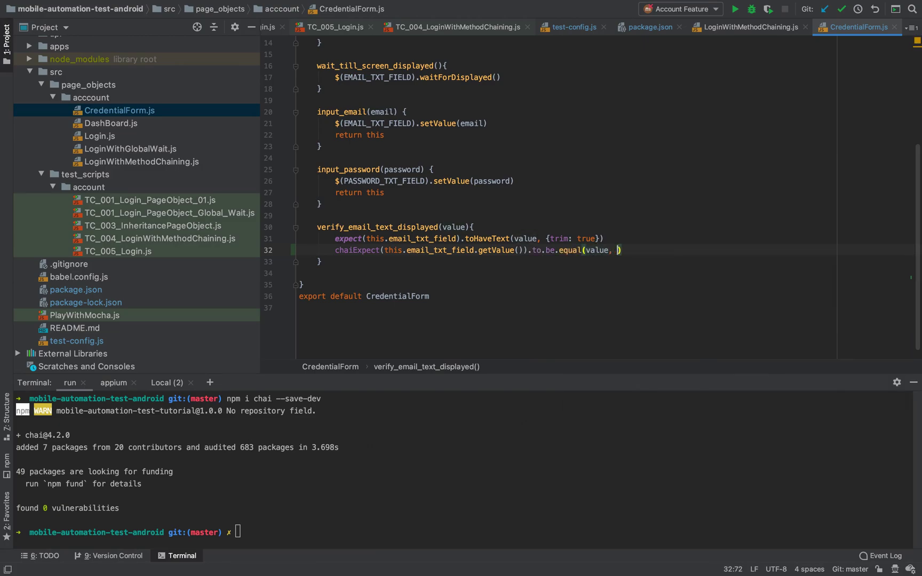
text("")
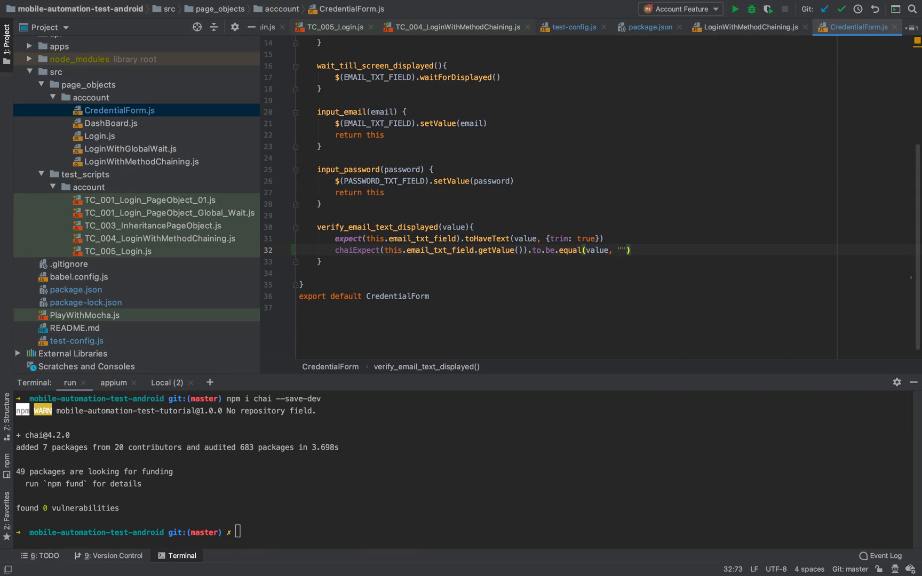
text(ERR)
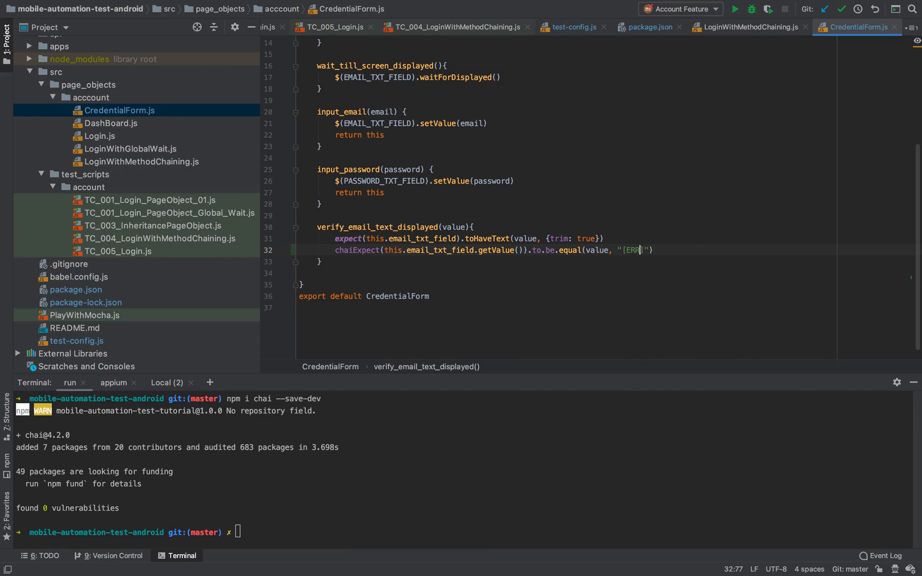
text(the)
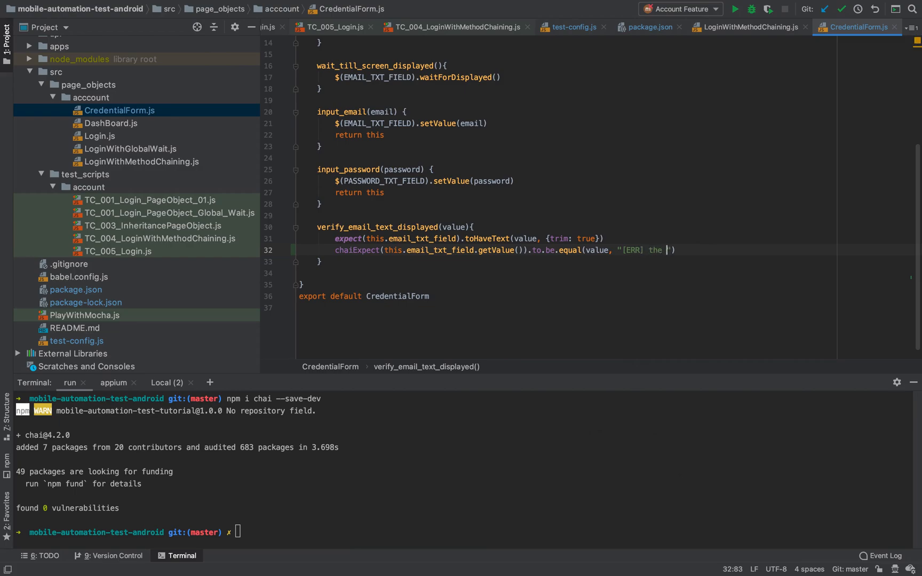
text(email v)
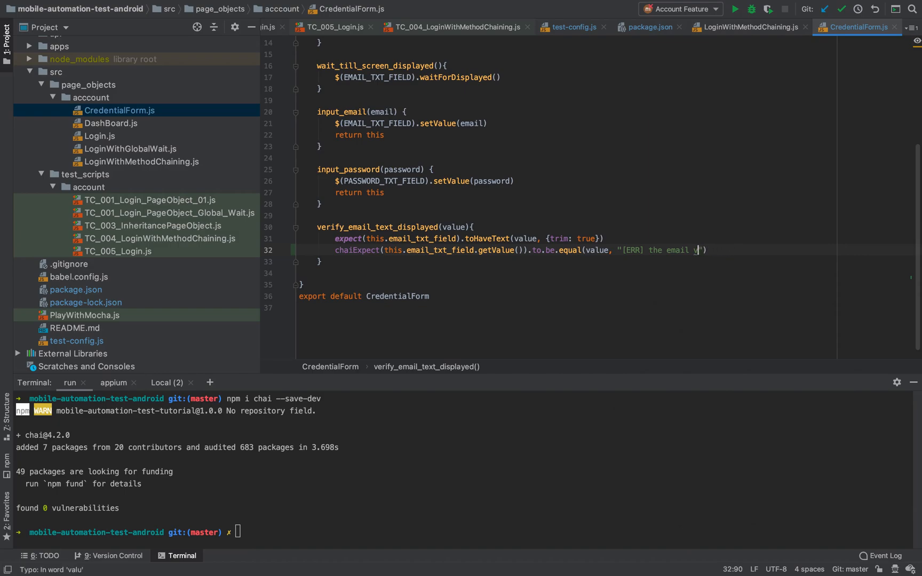
text(field value is incorrect!)
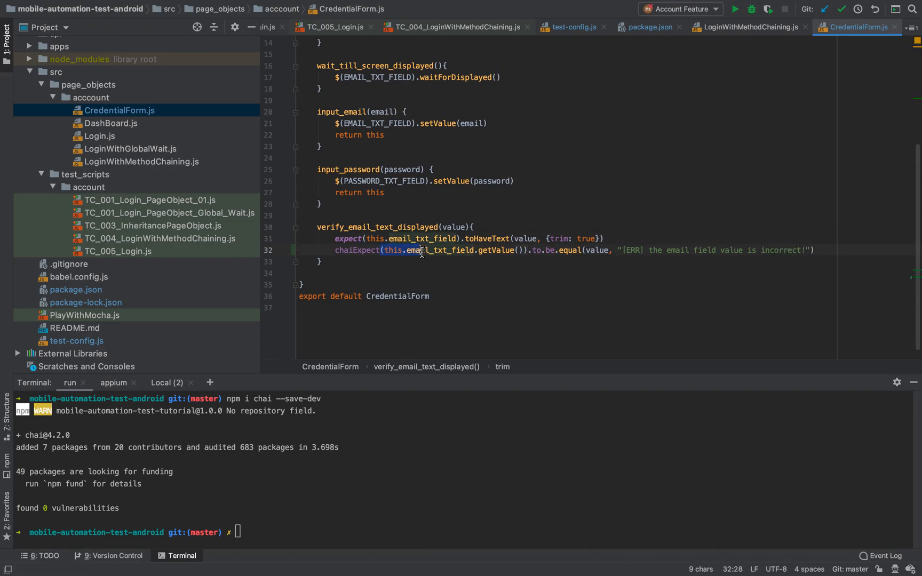
click(388, 215)
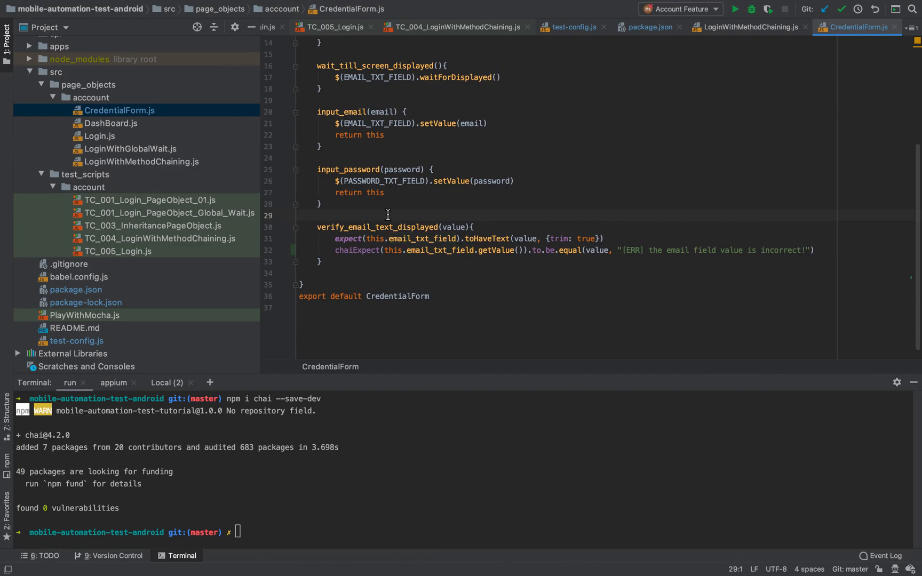
Change the equal argument from value to value + "teo".
click(609, 249)
text( + )
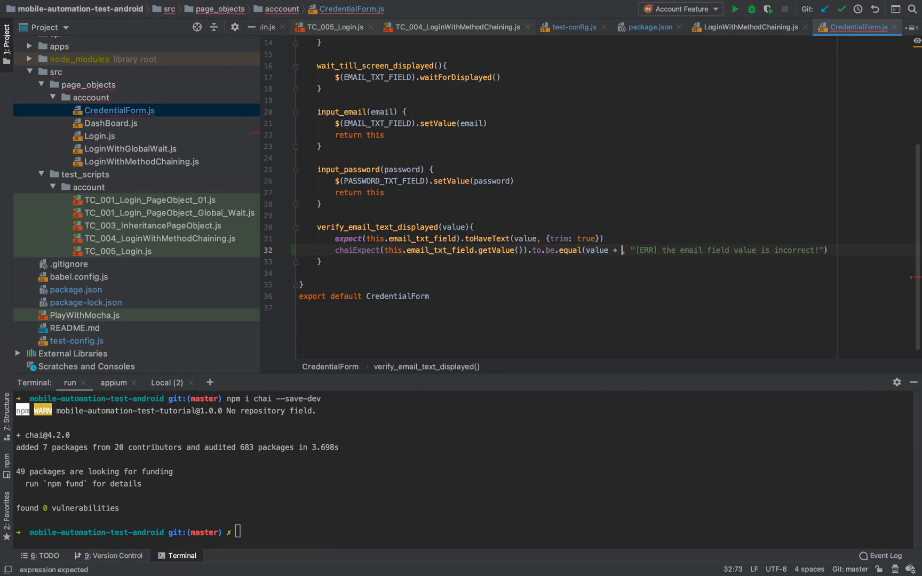
text("")
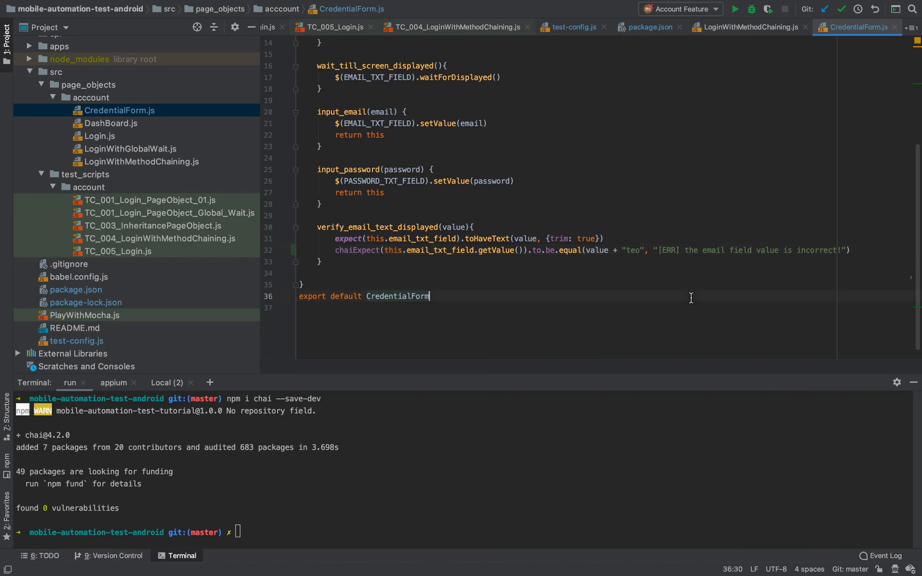
click(496, 238)
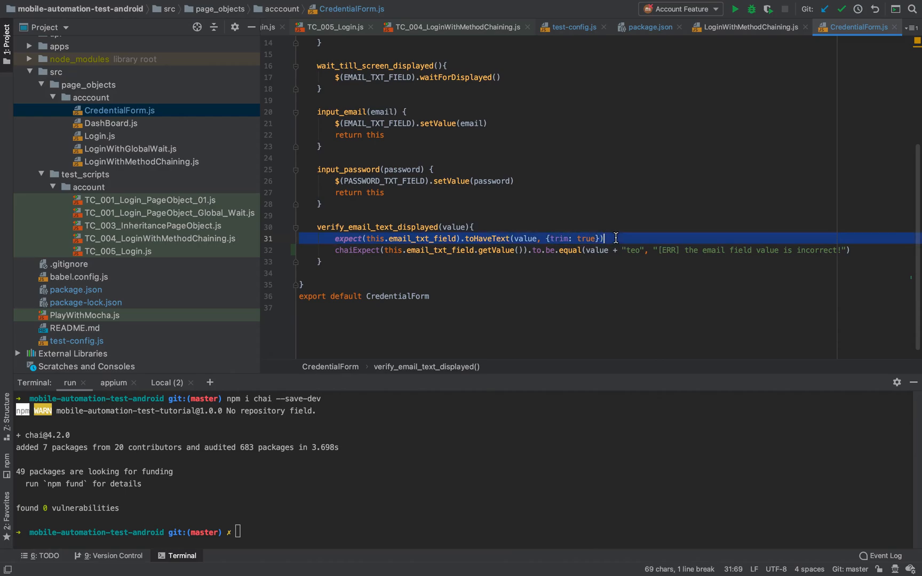
mouse_move(616, 240)
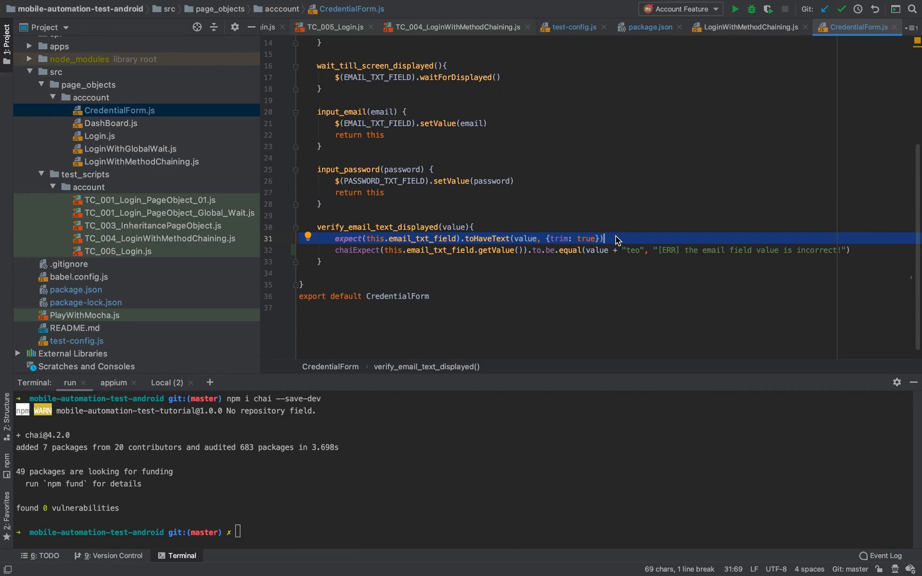
click(359, 249)
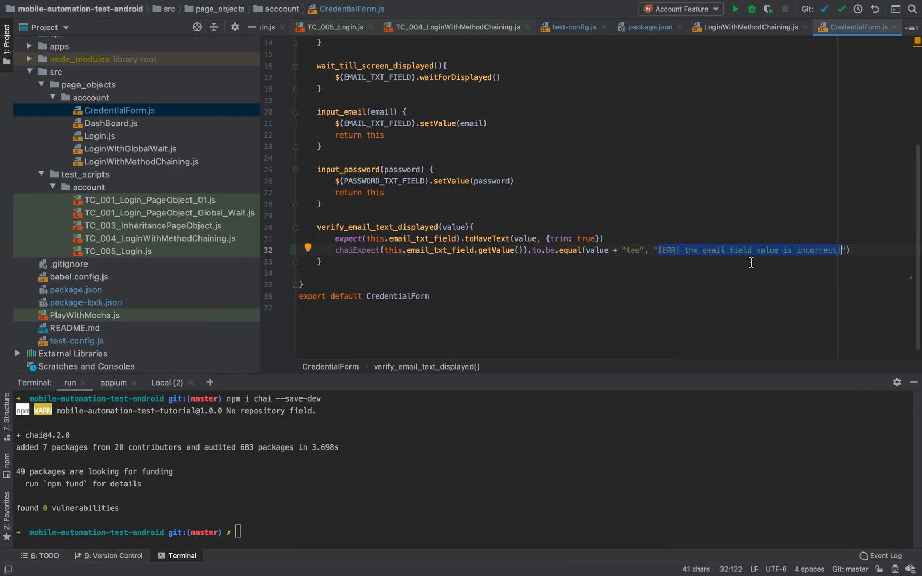
mouse_move(630, 314)
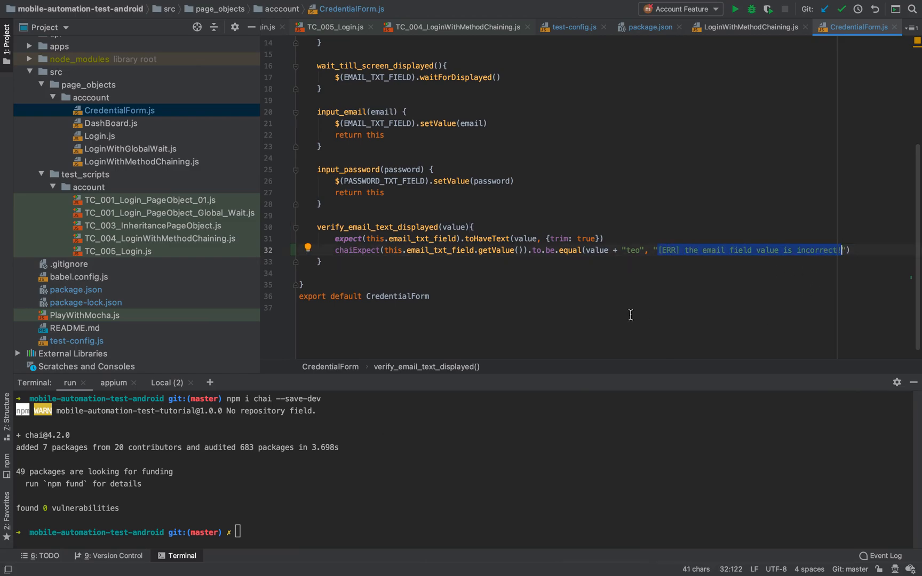
Start the Appium server and run 'adb devices' to list connected Android devices.
click(114, 382)
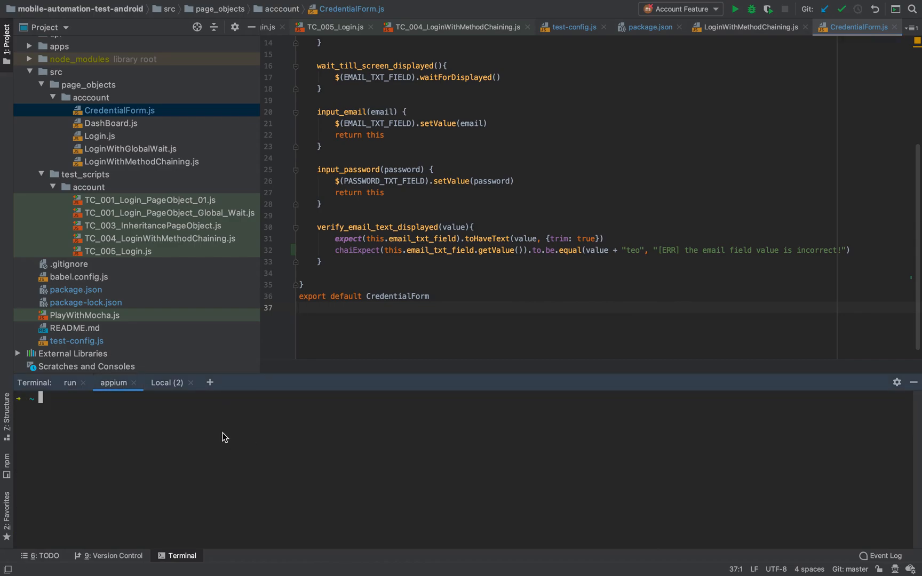
text(appiu)
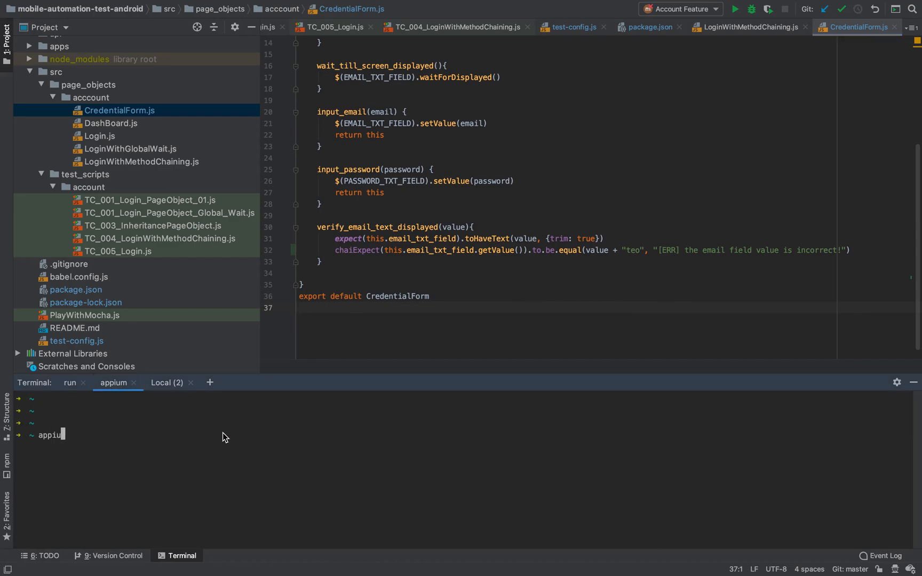
key(Return)
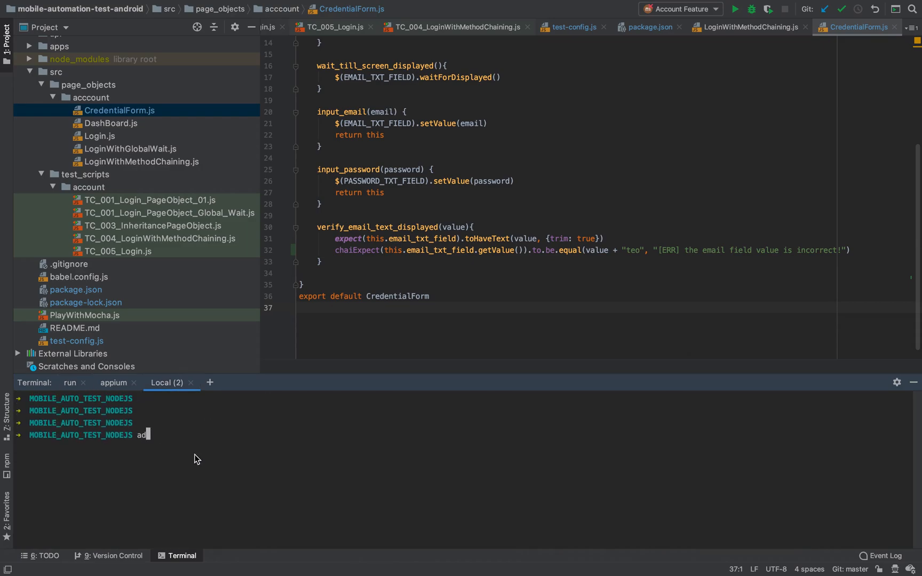
text(b)
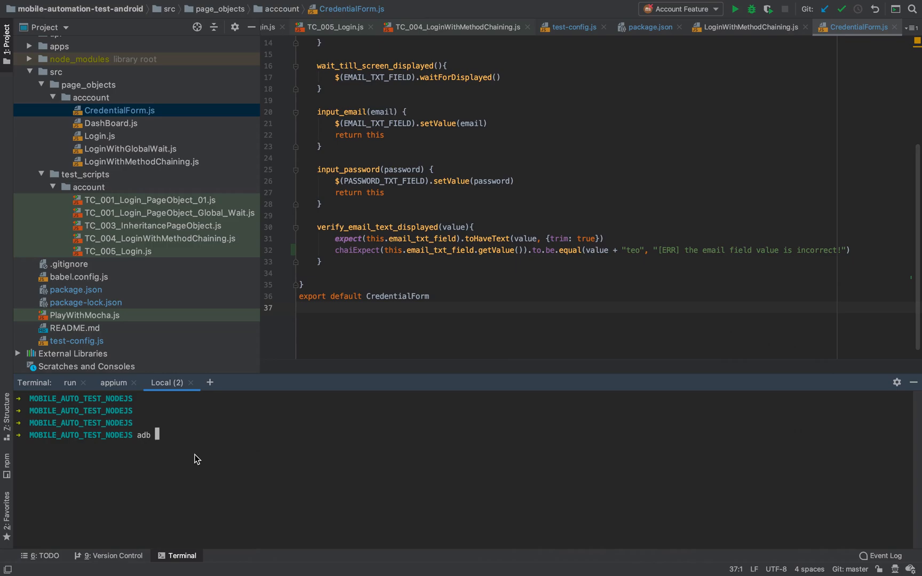
text(co)
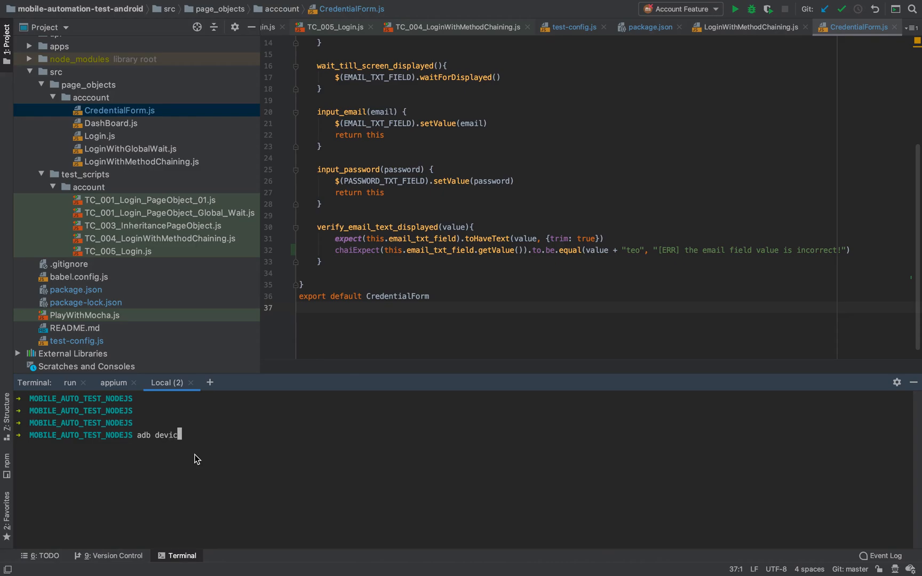
key(Return)
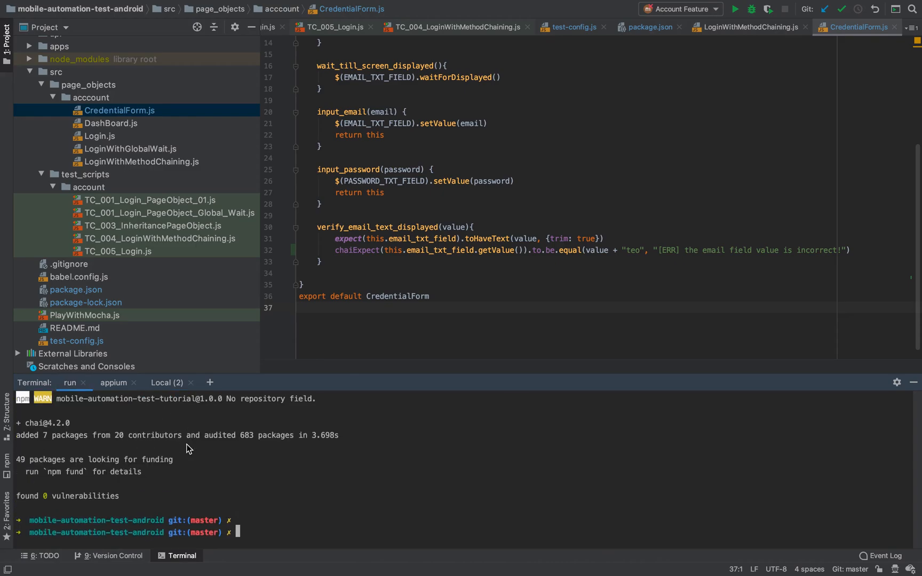
Run 'npm test test-config.js' in the run terminal tab.
text(npm test test-)
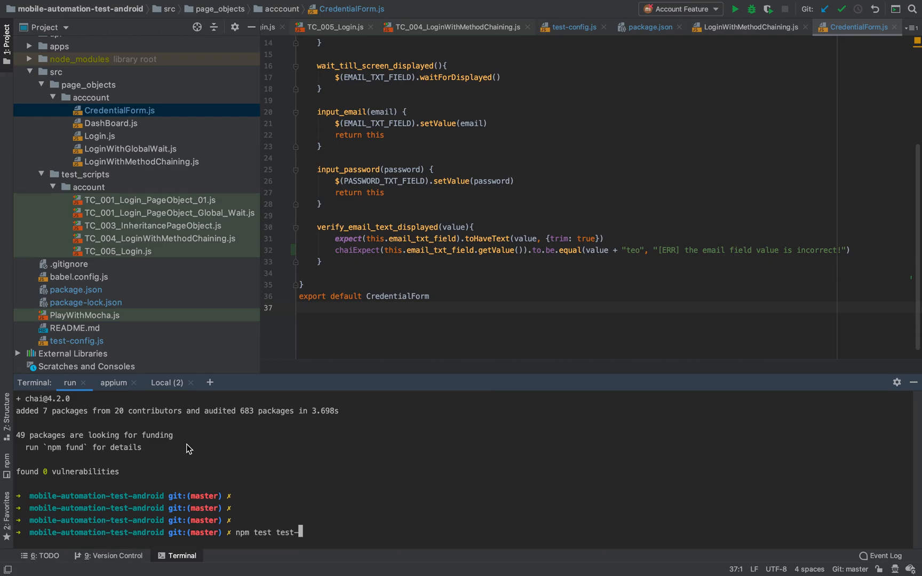
text(co)
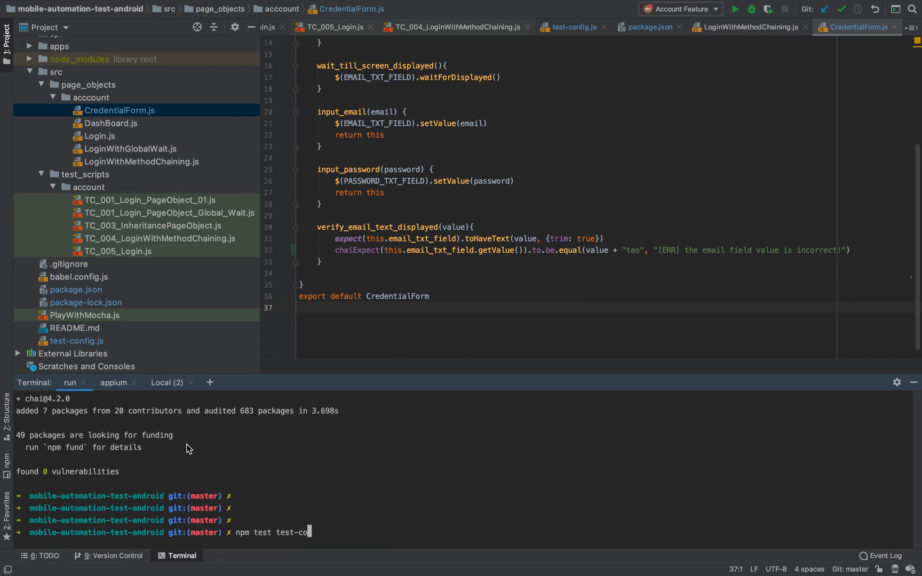
text(n)
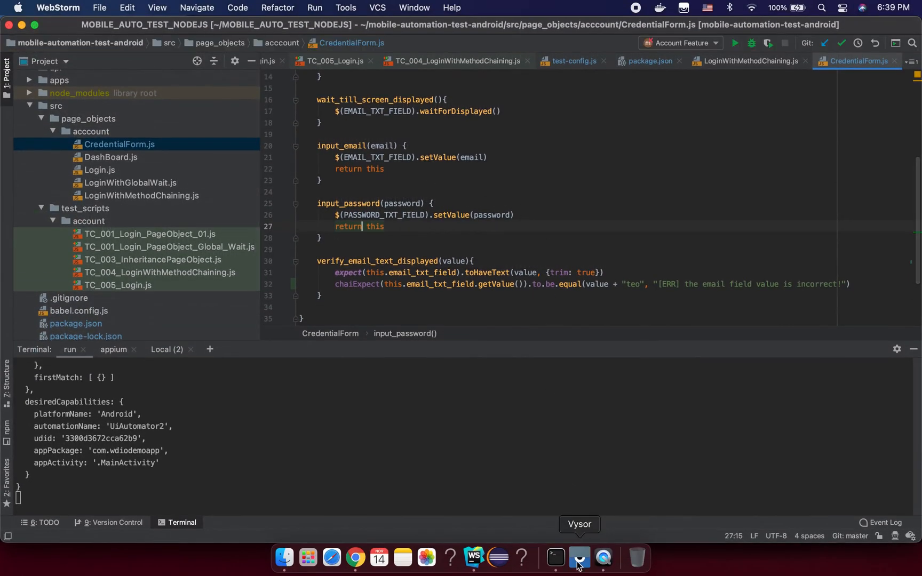
Watch the login test in Vysor until it ends FAILED on the unknown 'value' attribute.
click(578, 557)
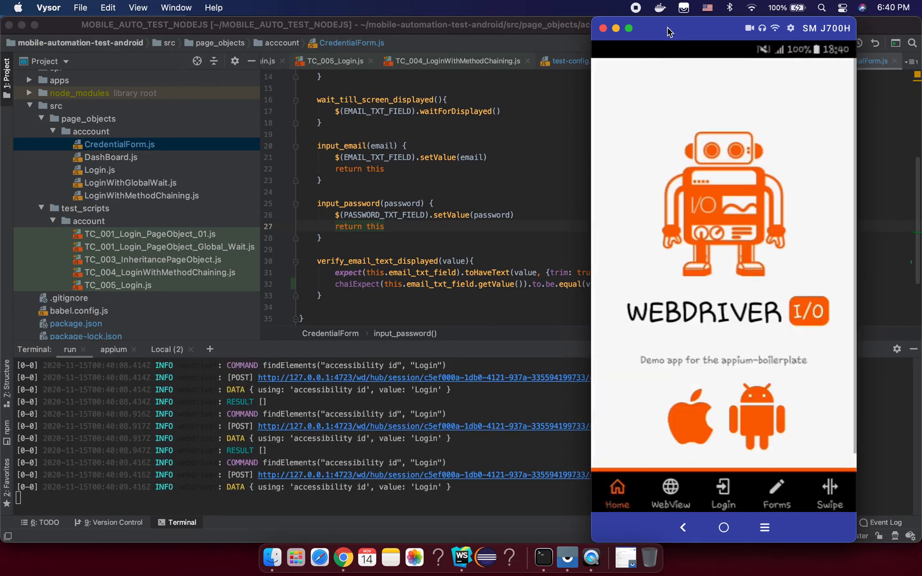
click(722, 493)
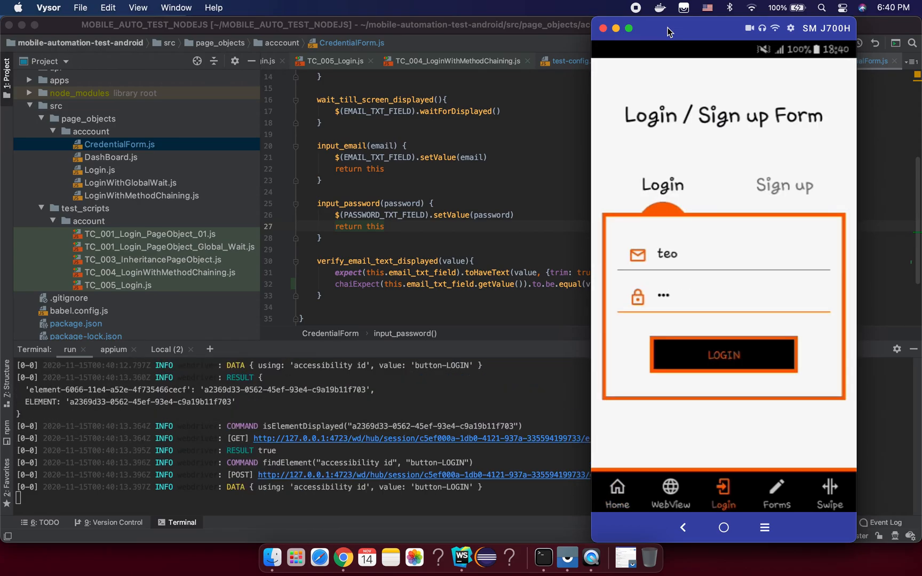
click(722, 354)
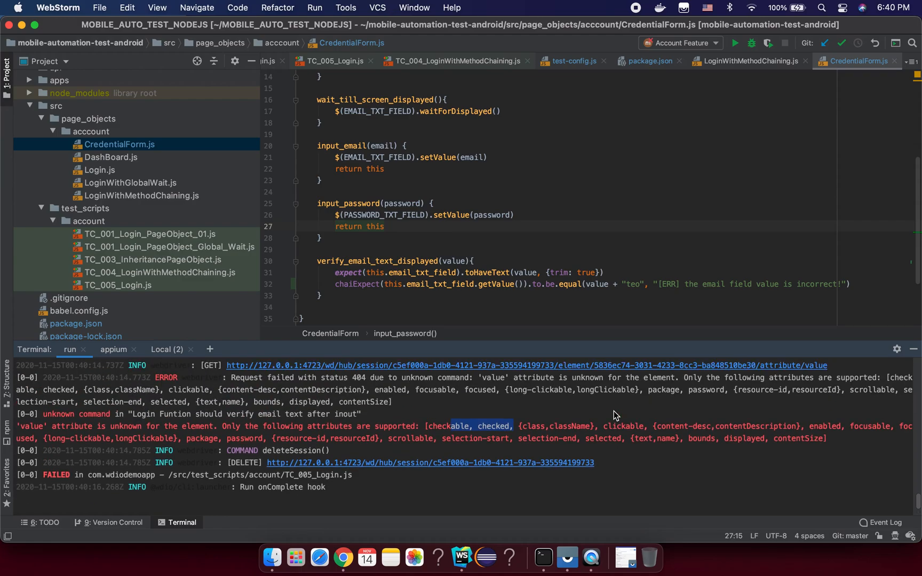
mouse_move(650, 422)
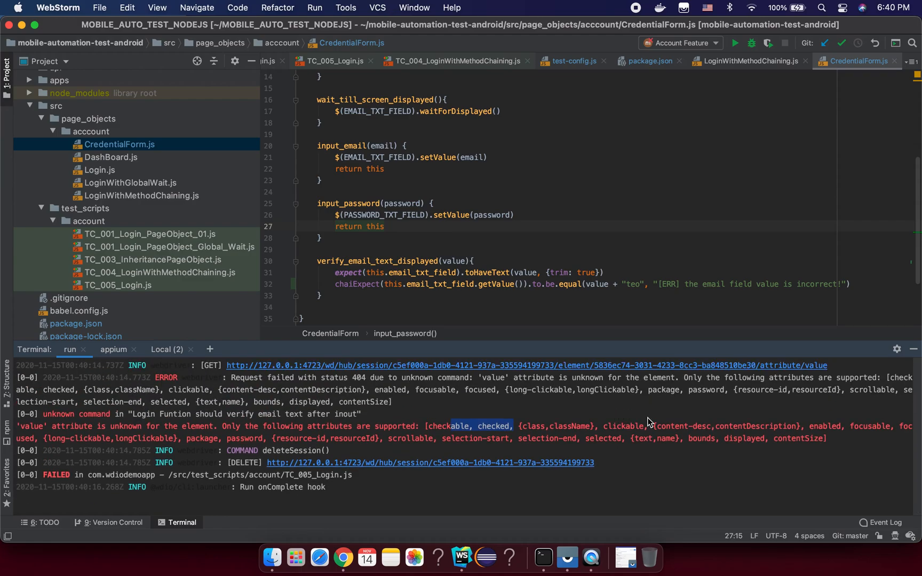
mouse_move(491, 435)
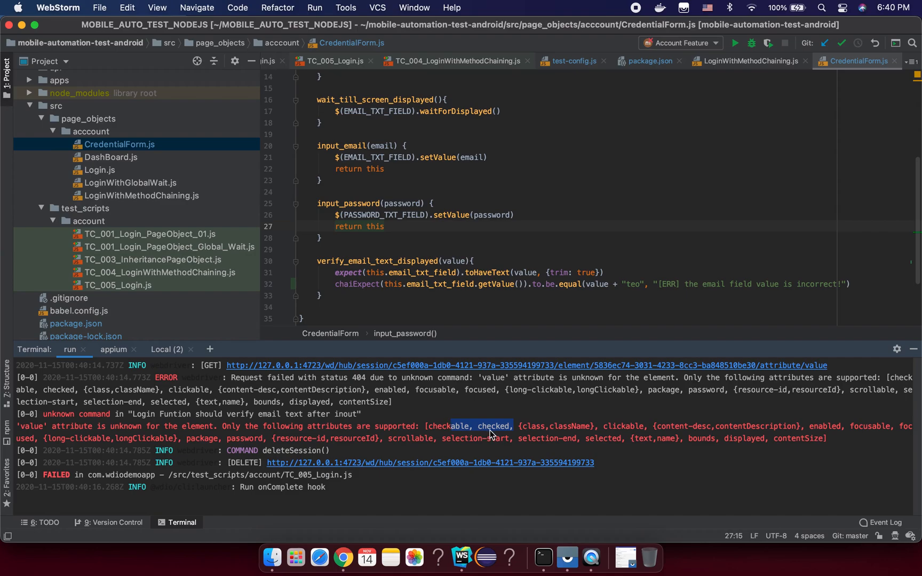
mouse_move(585, 444)
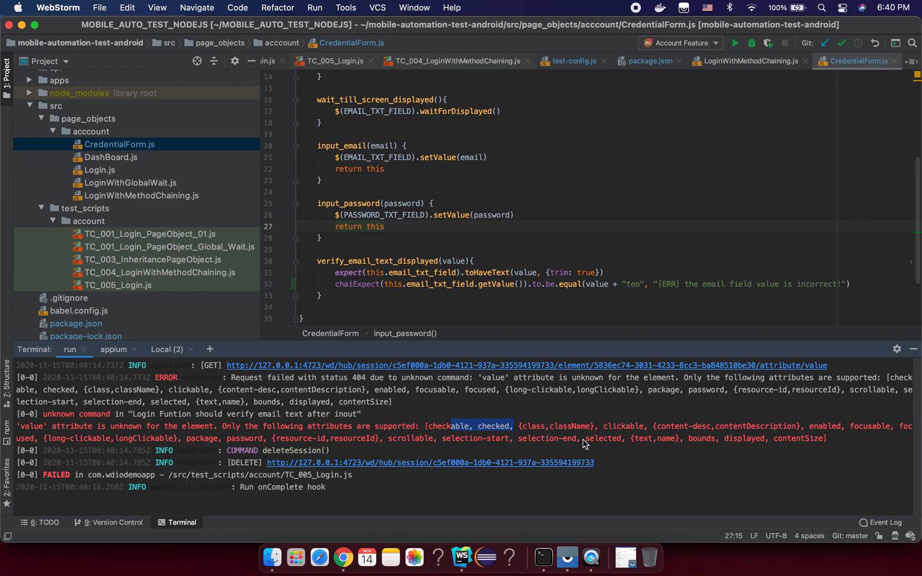
Switch the email assertion from getValue() to getText() and rerun the test.
click(501, 284)
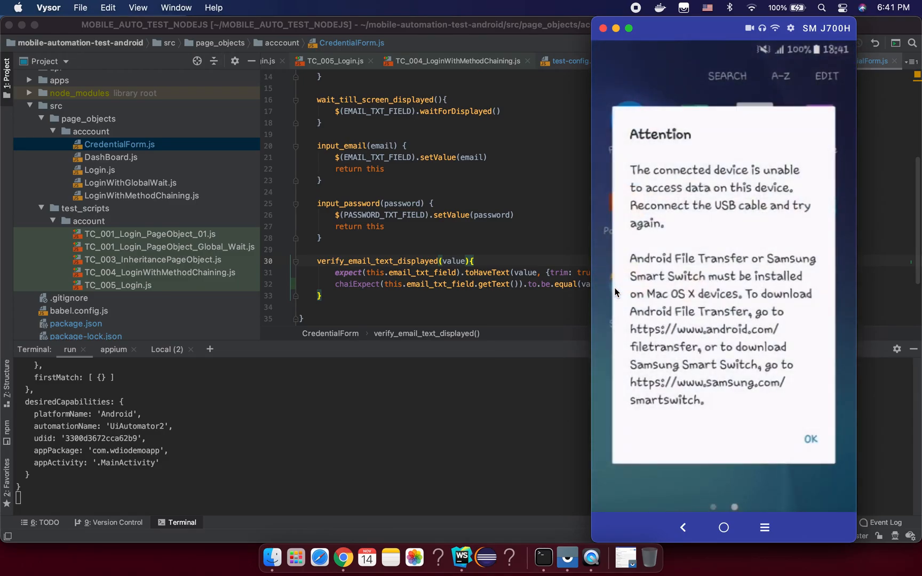
click(811, 440)
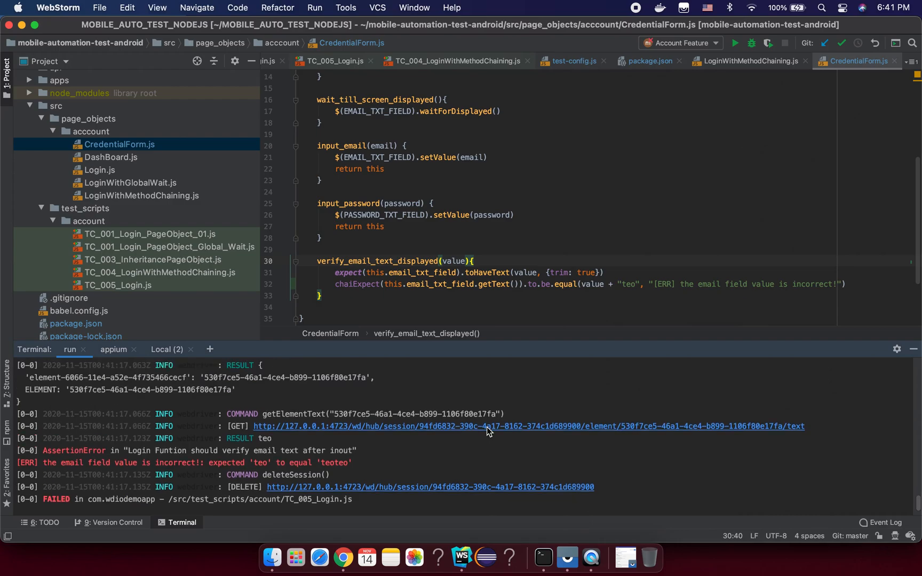
Remove the + "teo" suffix from the expected email value and rerun npm test test-config.js.
scroll(down, 3)
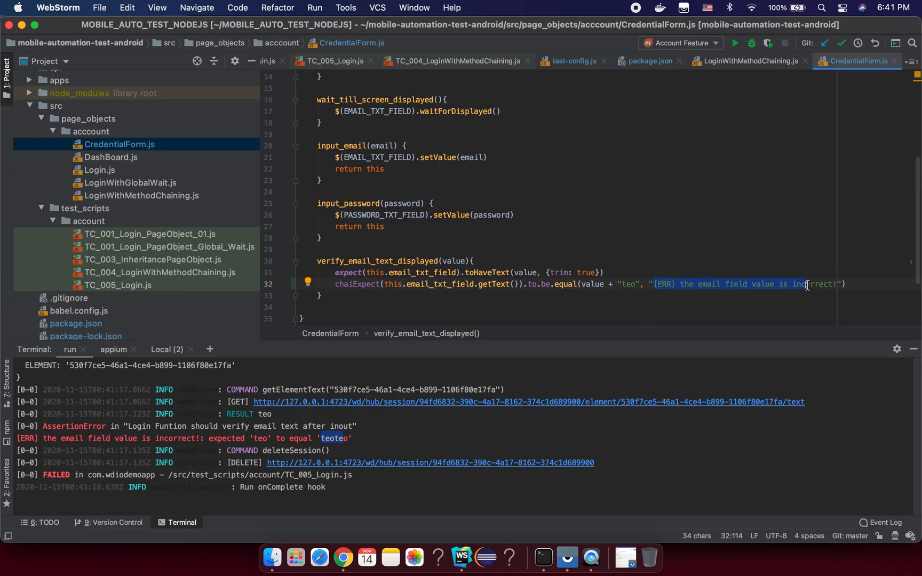
mouse_move(748, 283)
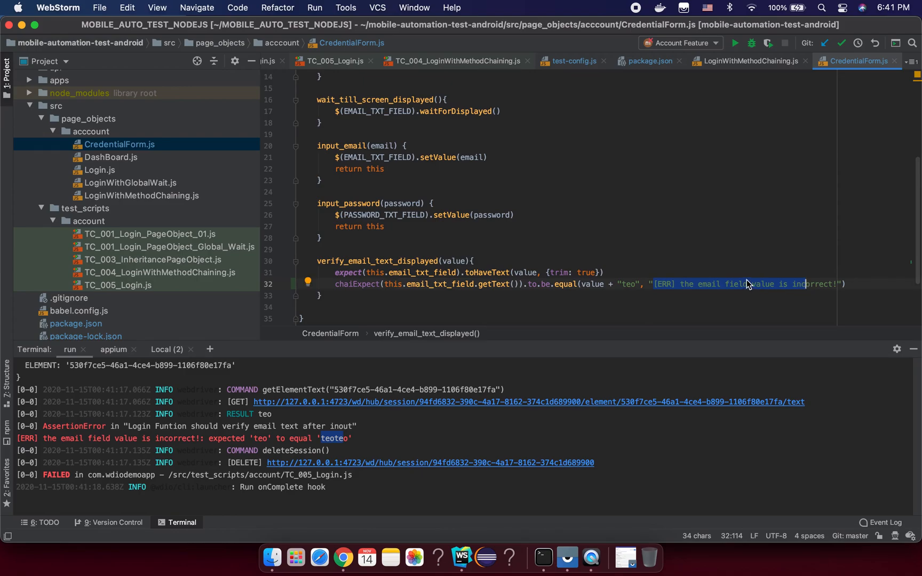
mouse_move(699, 284)
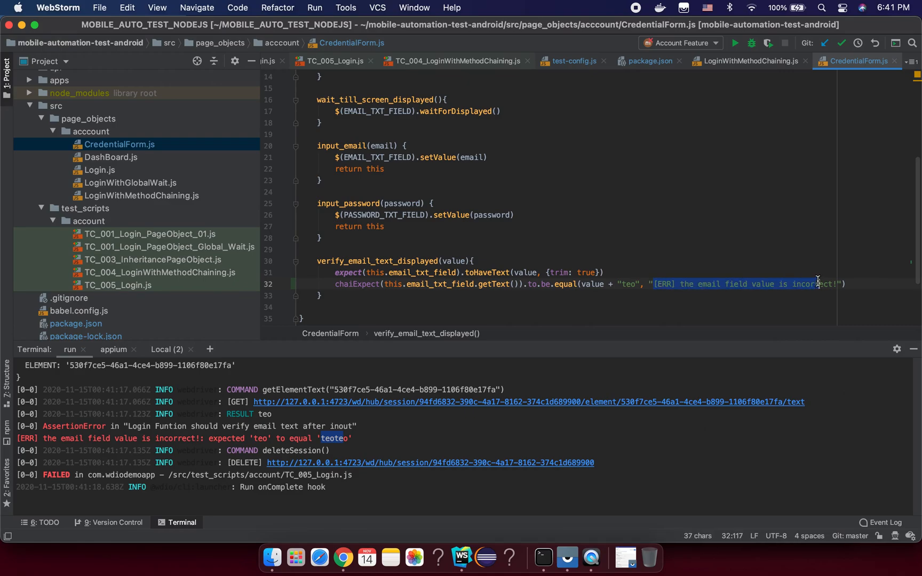
click(640, 284)
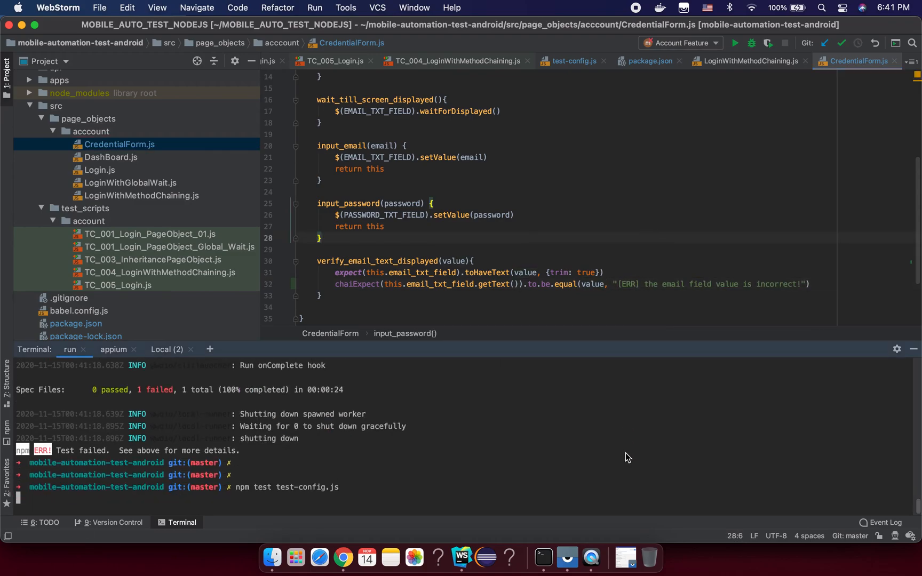
key(Return)
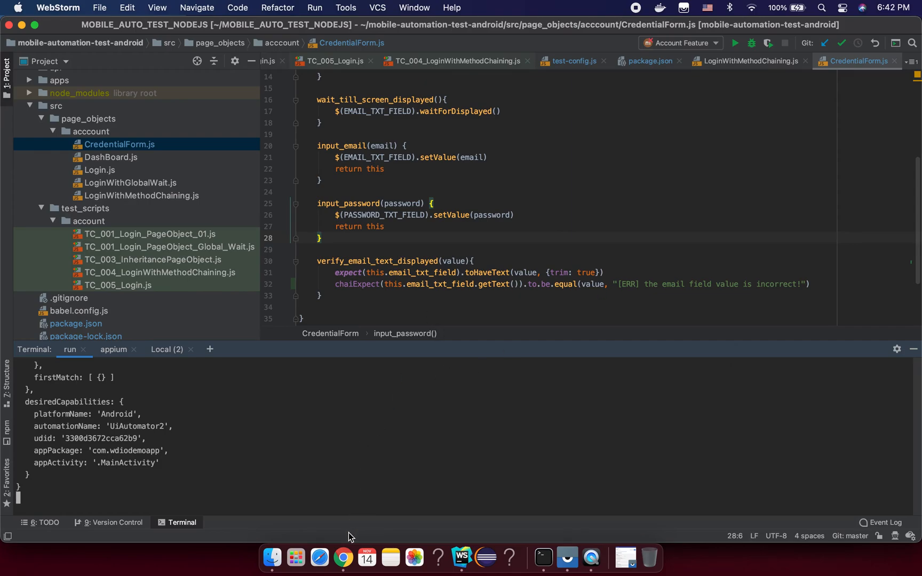
click(343, 558)
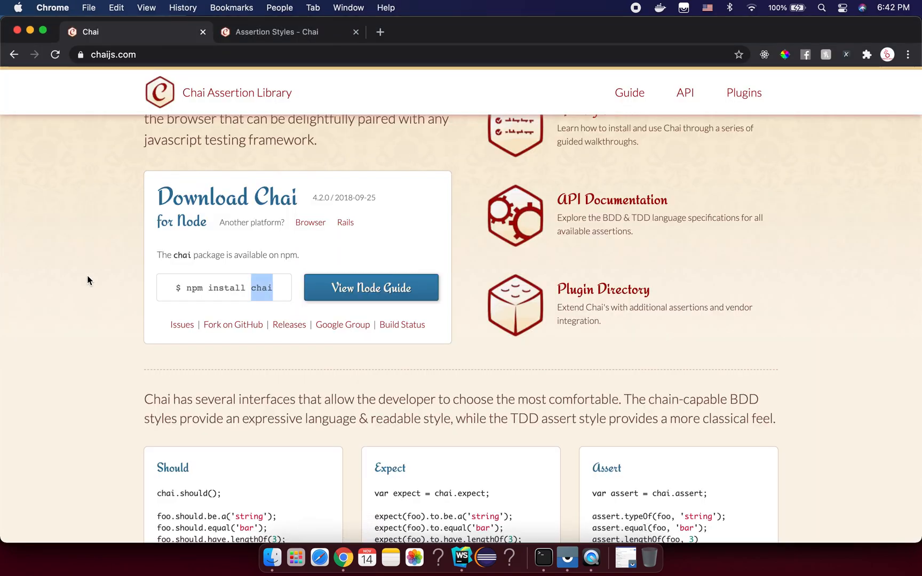
Select the npm install chai command on chaijs.com, then check WebStorm's passing run.
scroll(up, 3)
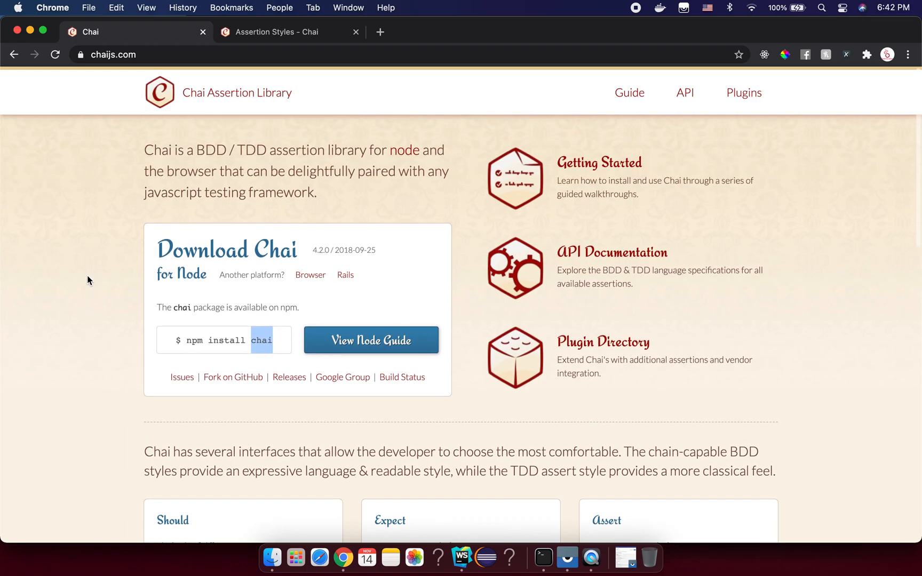
mouse_move(263, 248)
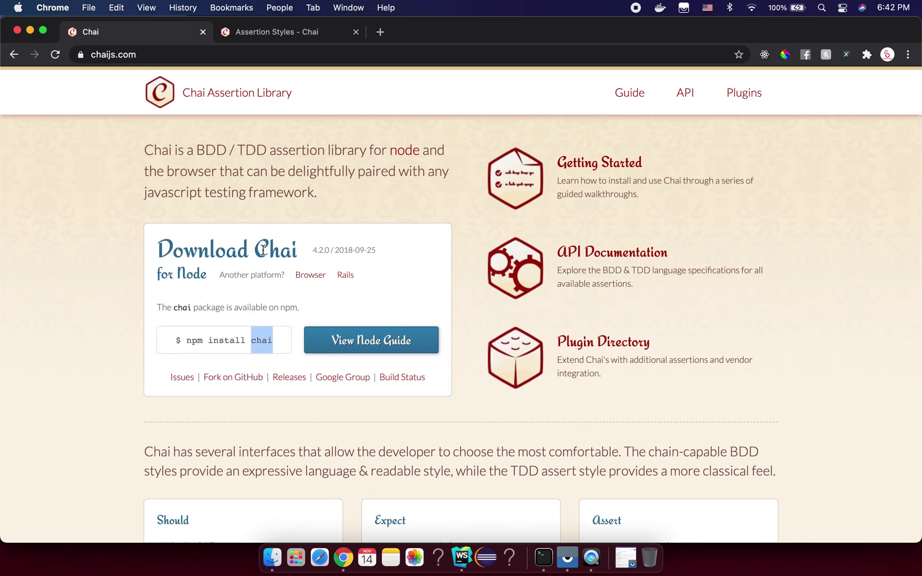
mouse_move(267, 236)
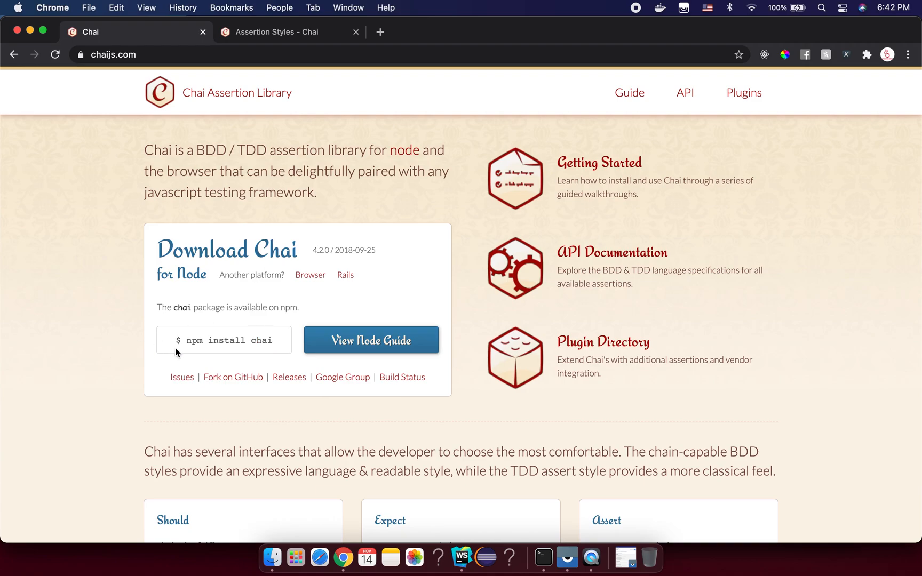
double_click(225, 340)
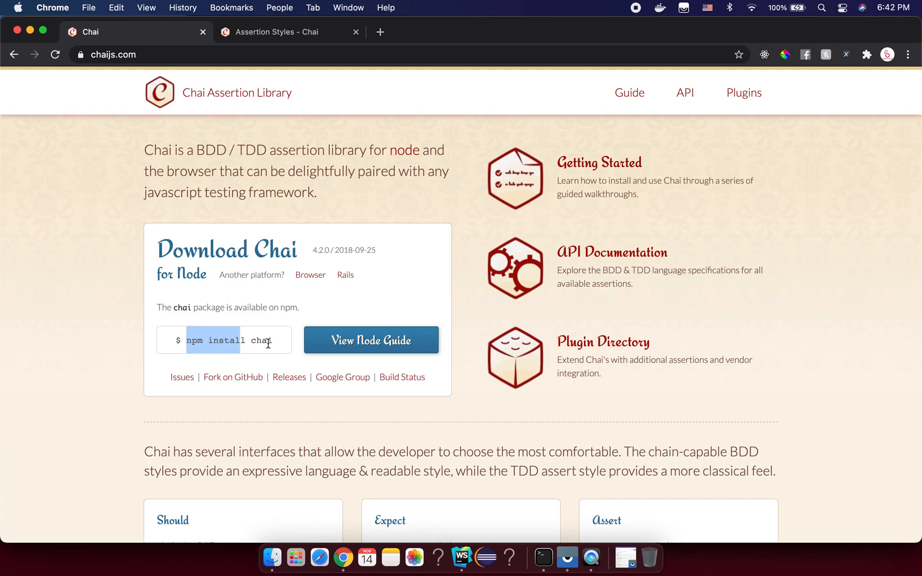
mouse_move(322, 375)
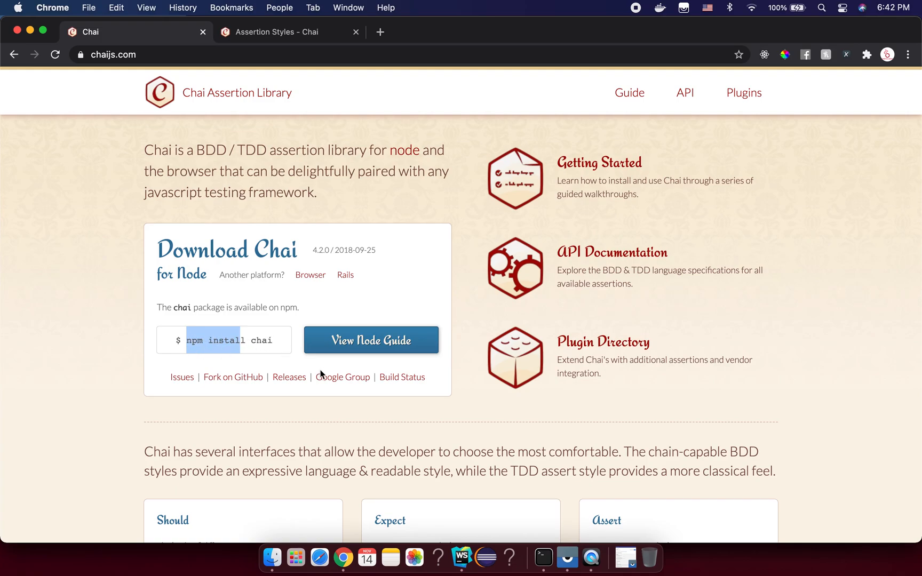
mouse_move(461, 557)
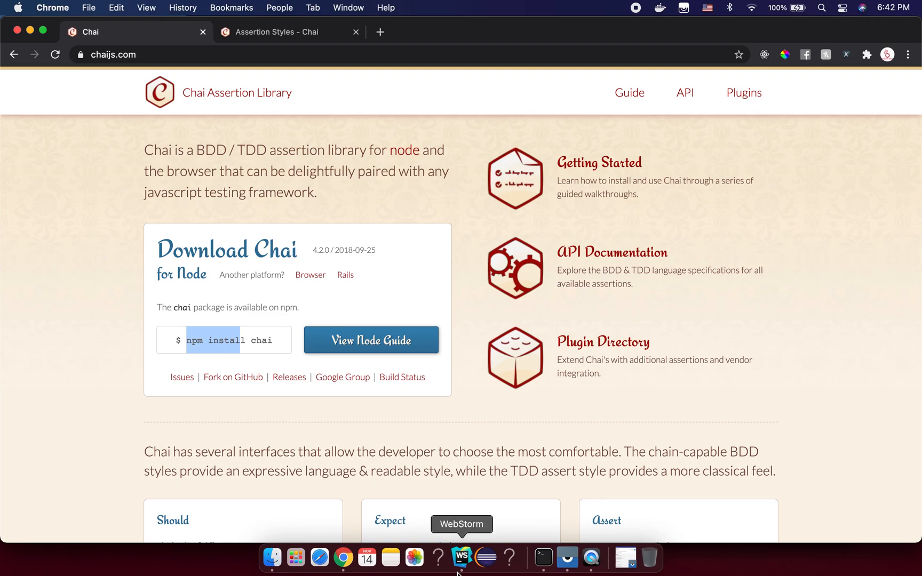
click(461, 558)
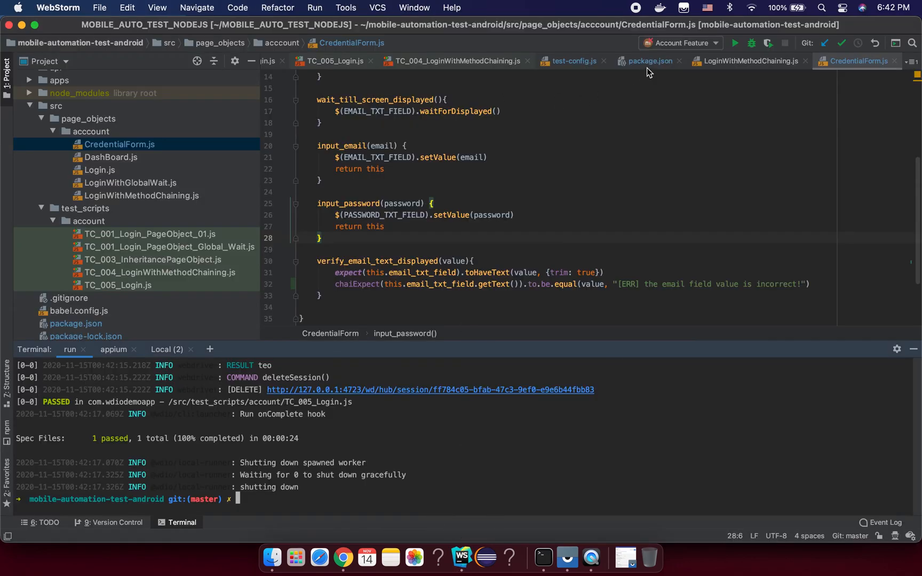
Bring the test-config.js file back into the editor.
click(649, 61)
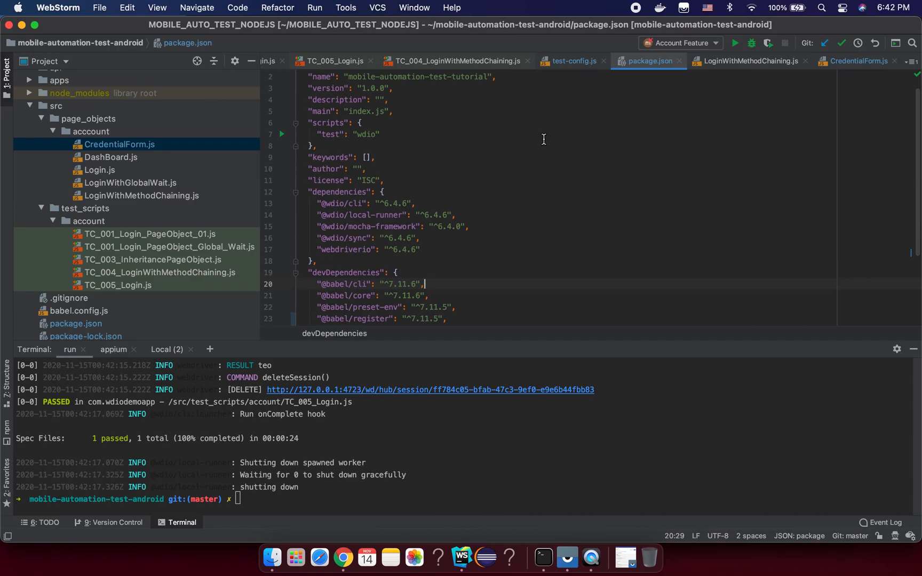
click(571, 60)
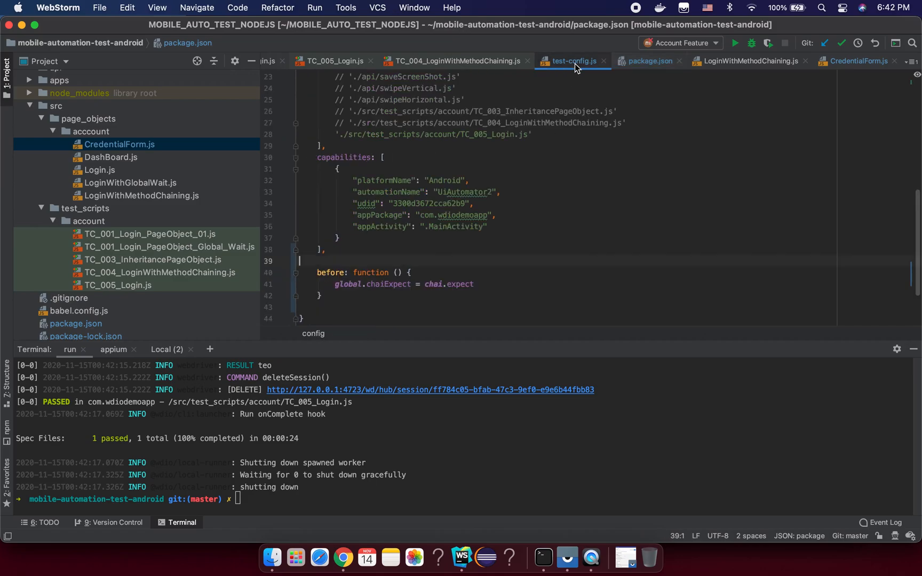
click(571, 61)
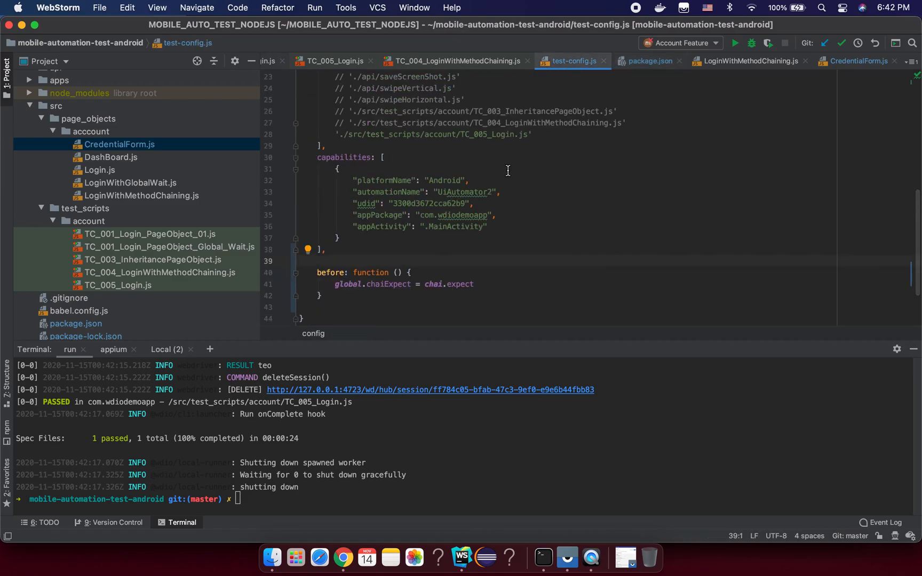
Highlight global.chaiExpect = chai.expect in the before() hook.
scroll(up, 3)
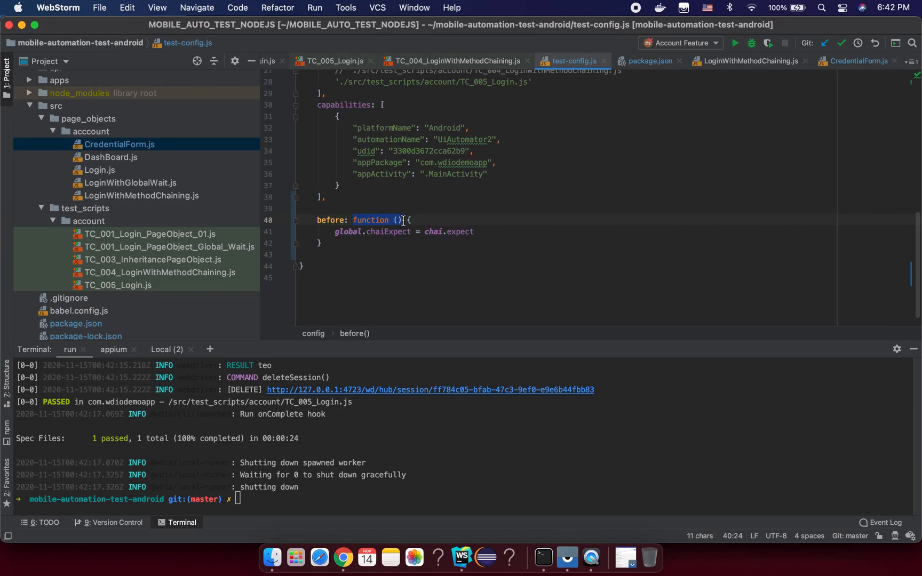
click(475, 232)
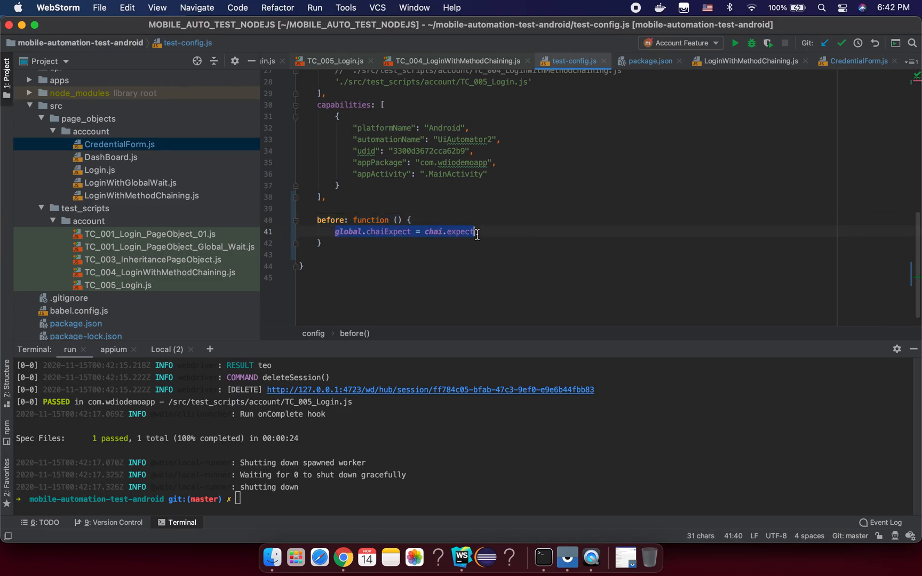
click(344, 232)
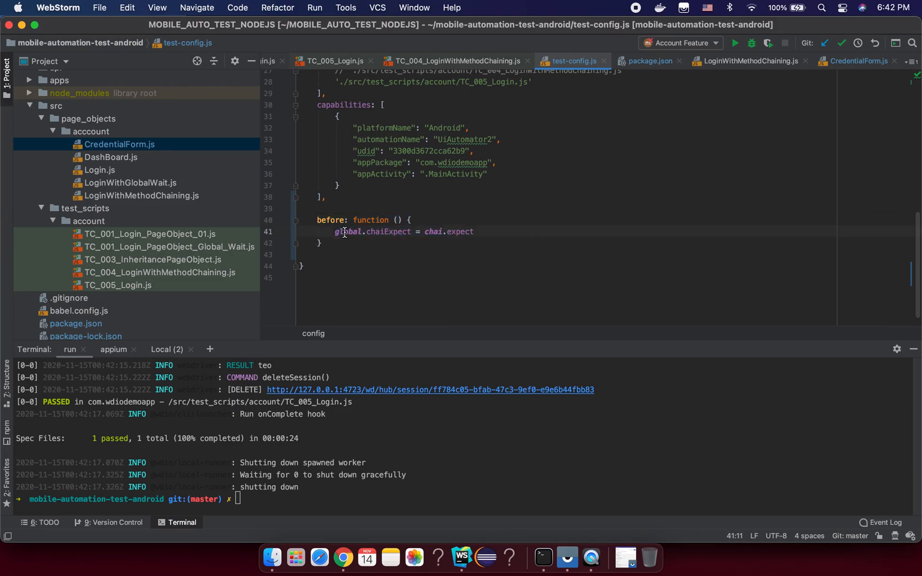
double_click(346, 231)
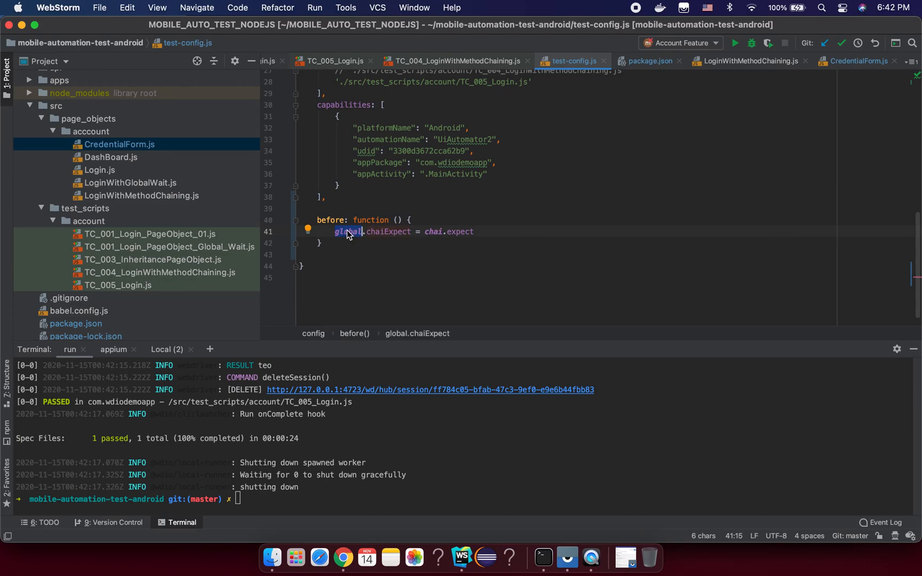
click(436, 232)
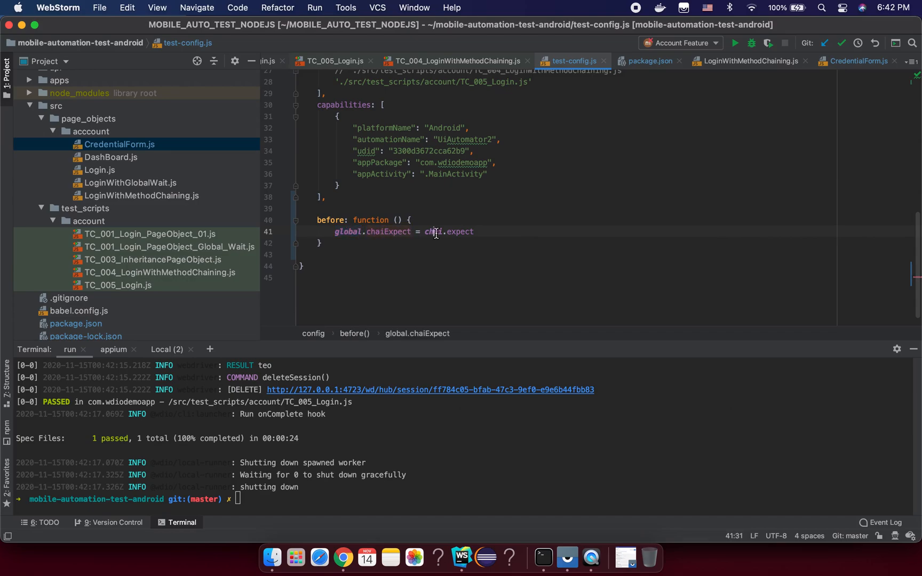
double_click(388, 231)
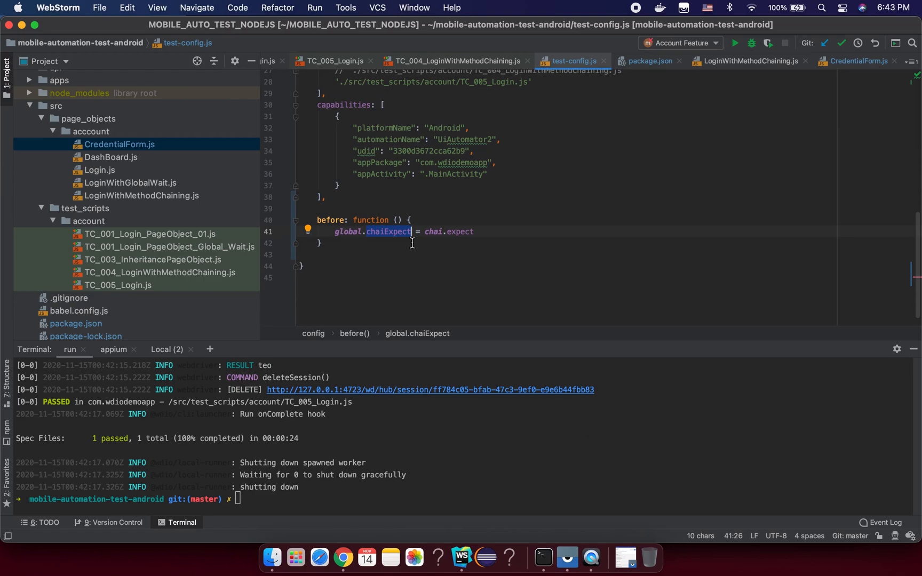
mouse_move(381, 238)
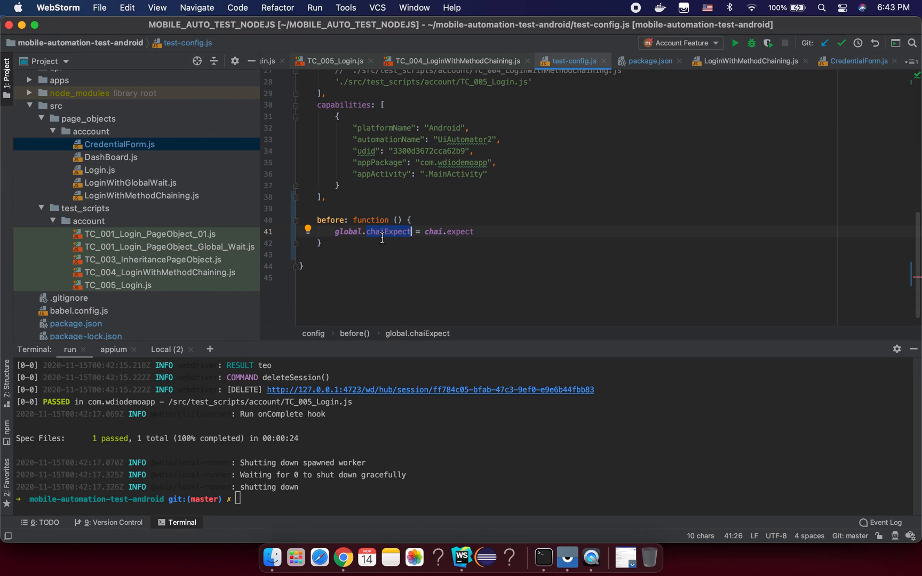
mouse_move(419, 231)
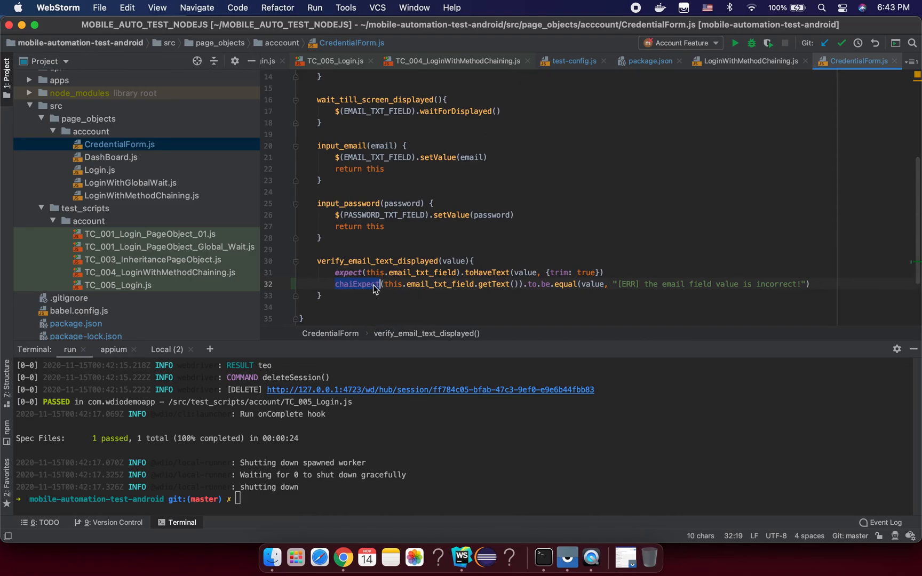
mouse_move(516, 284)
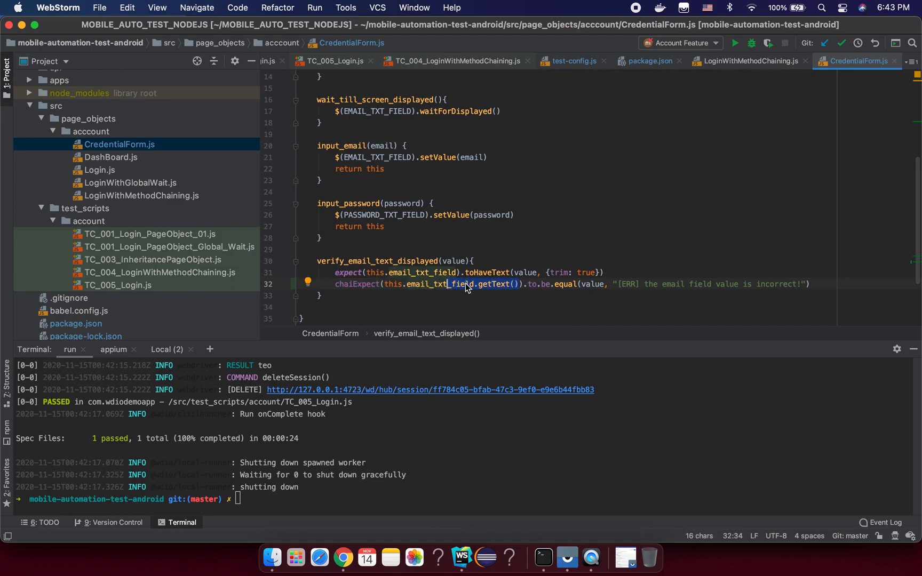
mouse_move(564, 288)
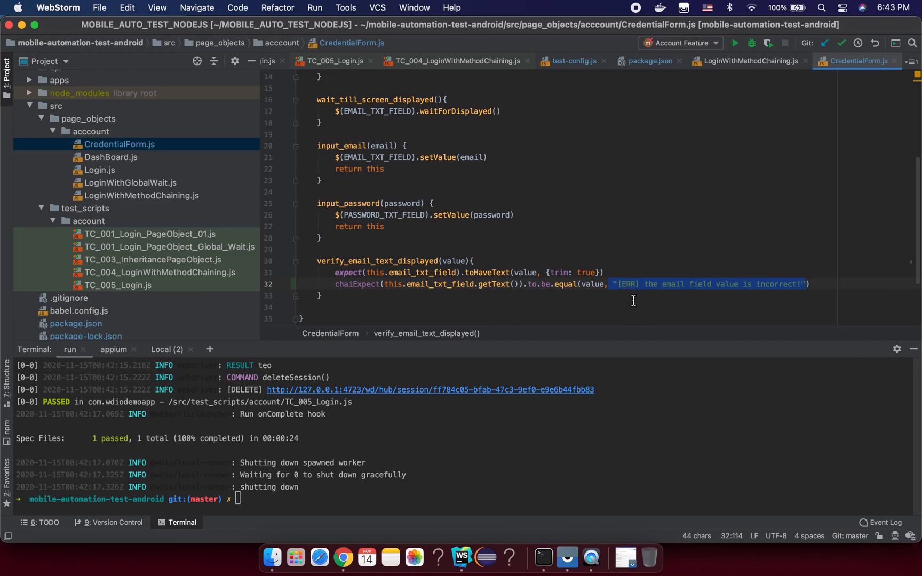
mouse_move(643, 303)
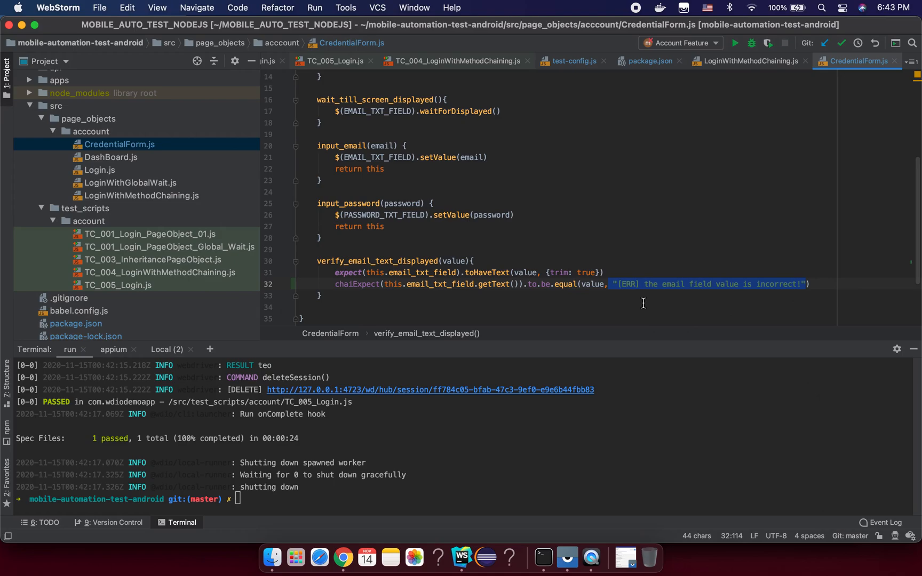
mouse_move(726, 340)
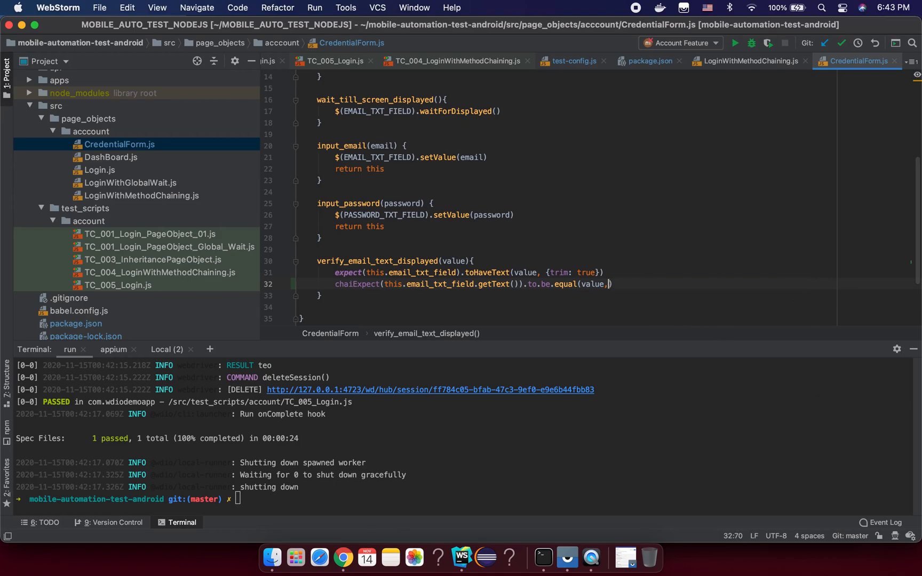
Retype the assertion's second argument as "[ERR] the email field value is incorrect!".
key(Backspace)
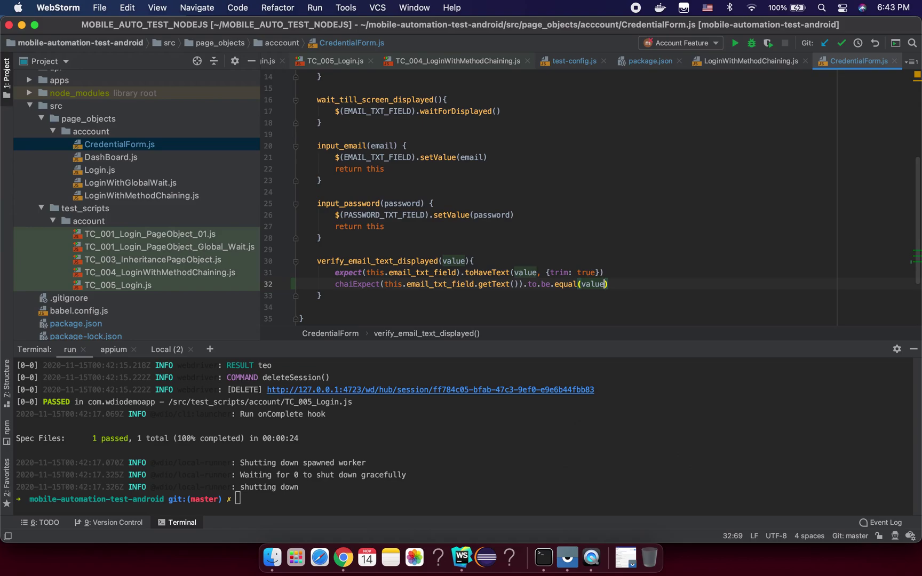
text(, "[ERR] the email field value is incorrect!")
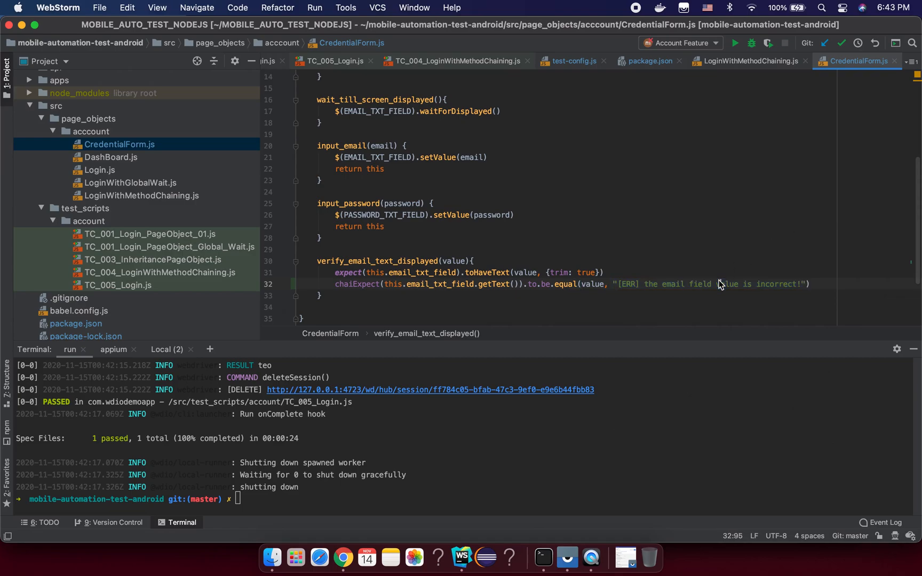
click(343, 557)
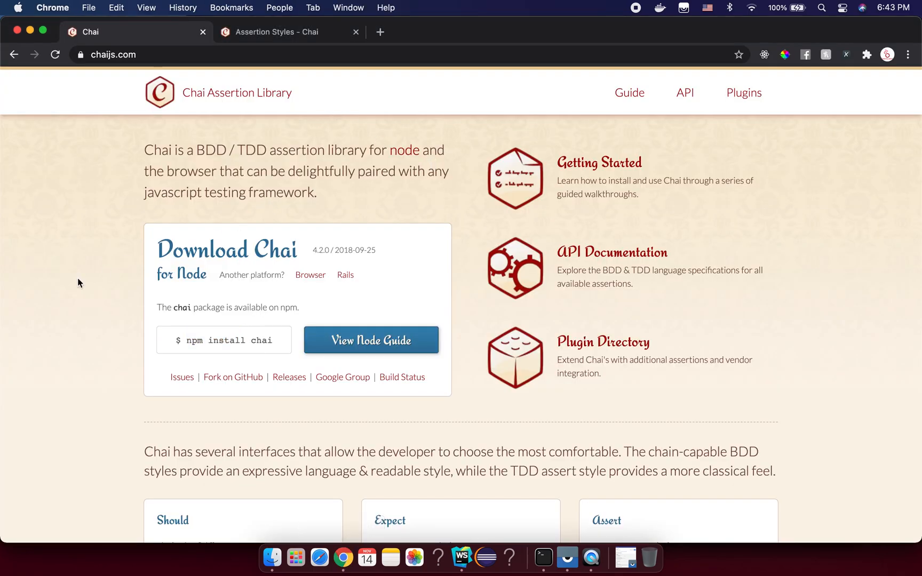
Open Chai's Expect guide and scroll through its custom message examples.
scroll(down, 3)
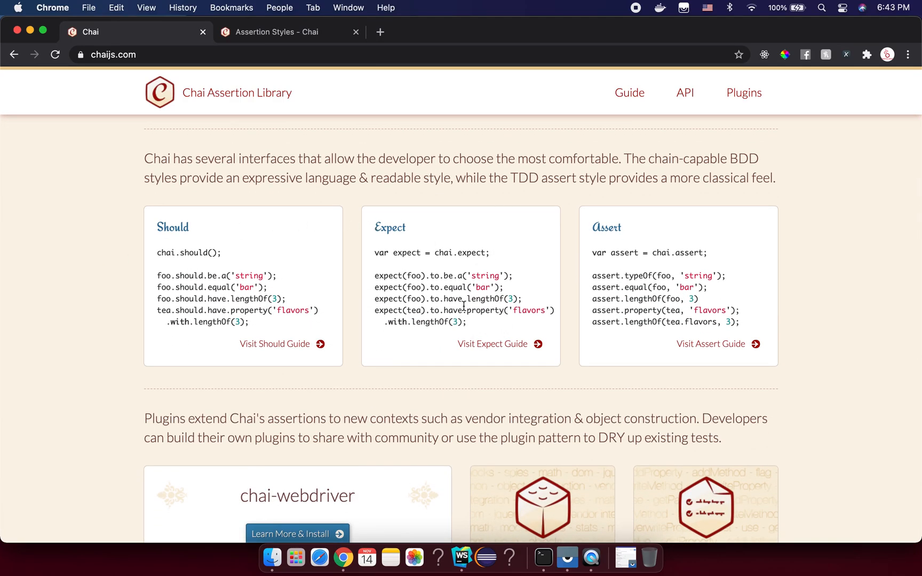
click(493, 344)
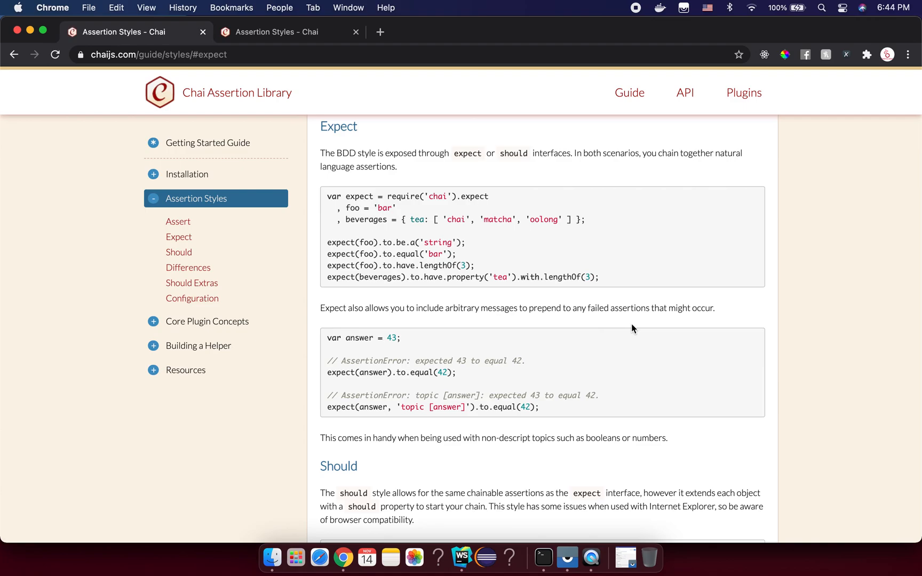
scroll(down, 3)
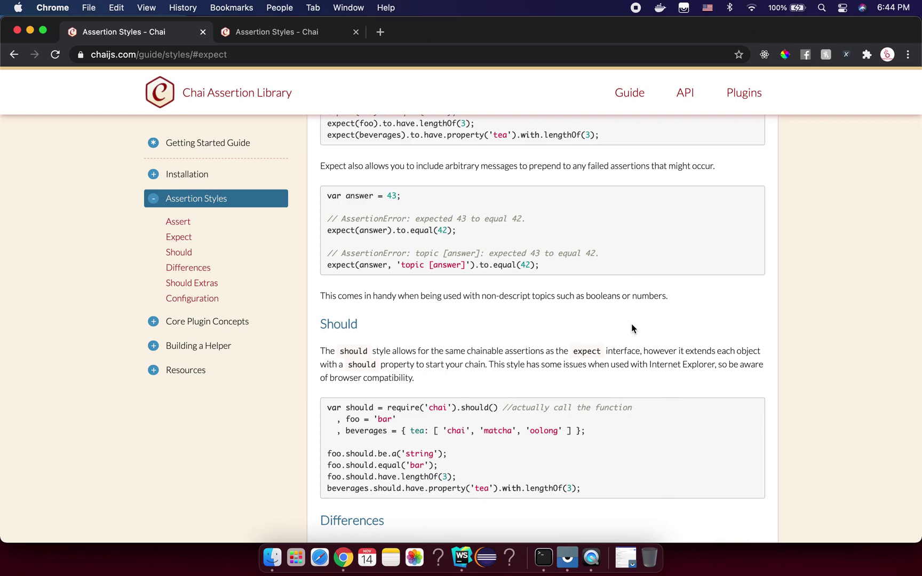
scroll(down, 3)
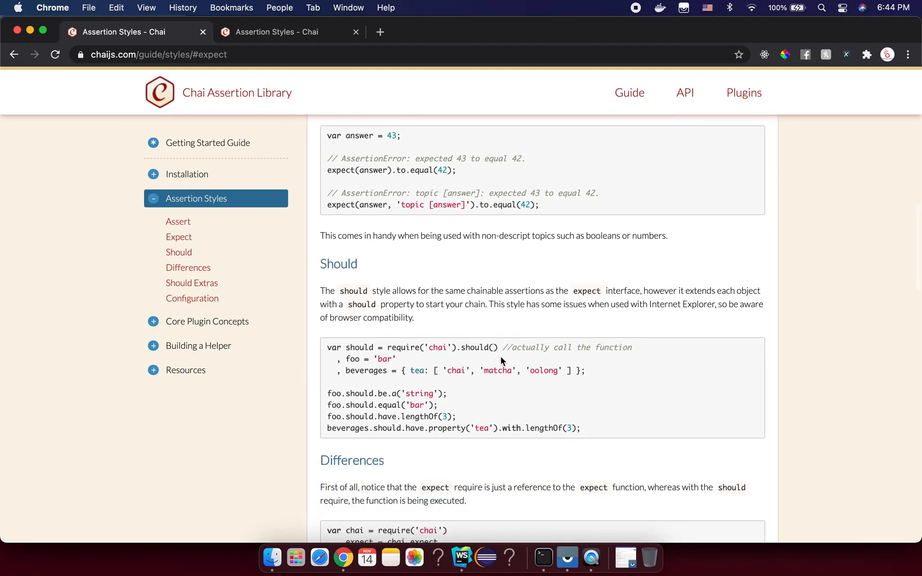
scroll(down, 3)
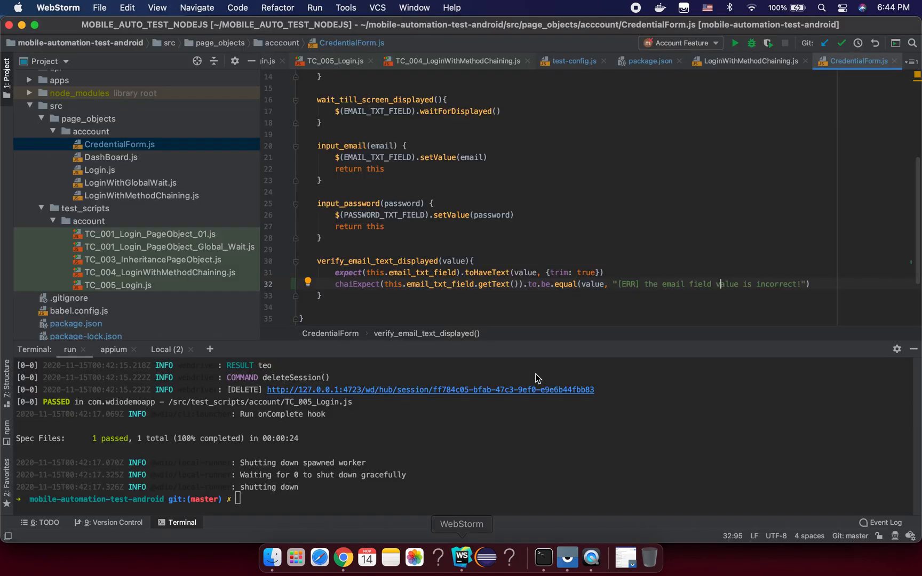
mouse_move(367, 557)
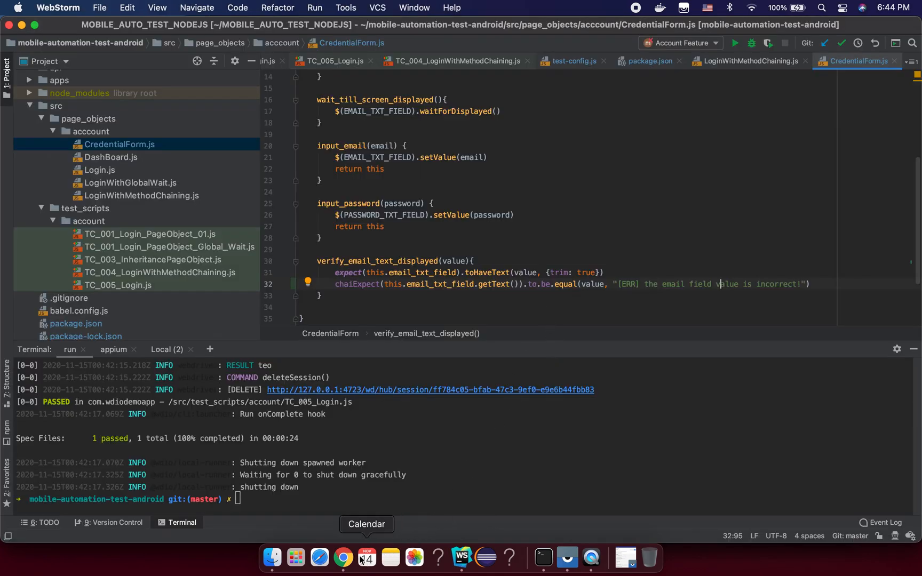
click(519, 296)
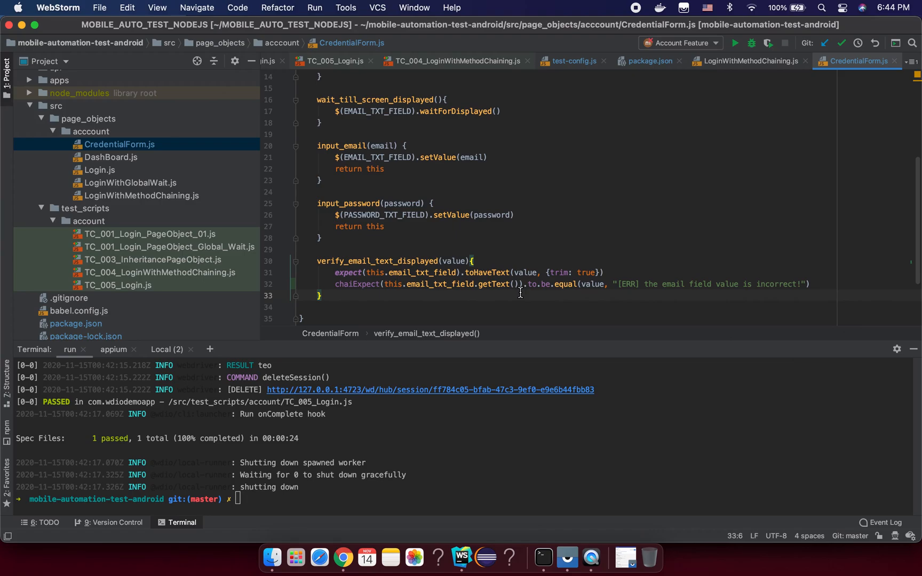
click(658, 284)
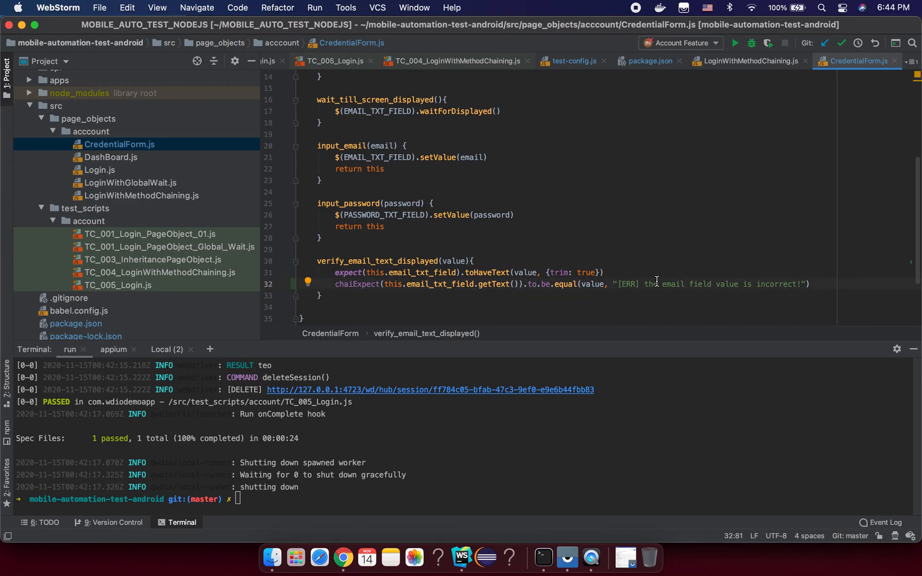